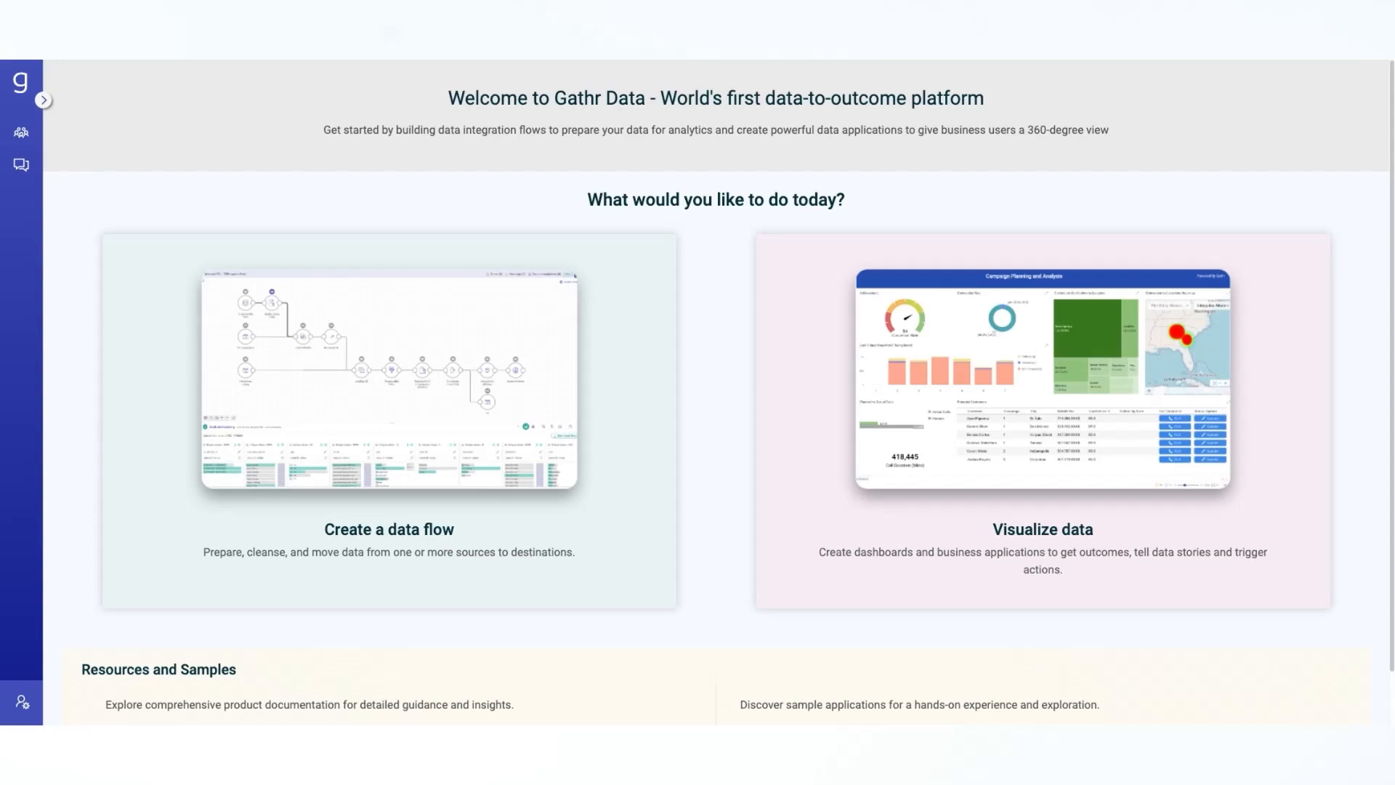
mouse_move(963, 406)
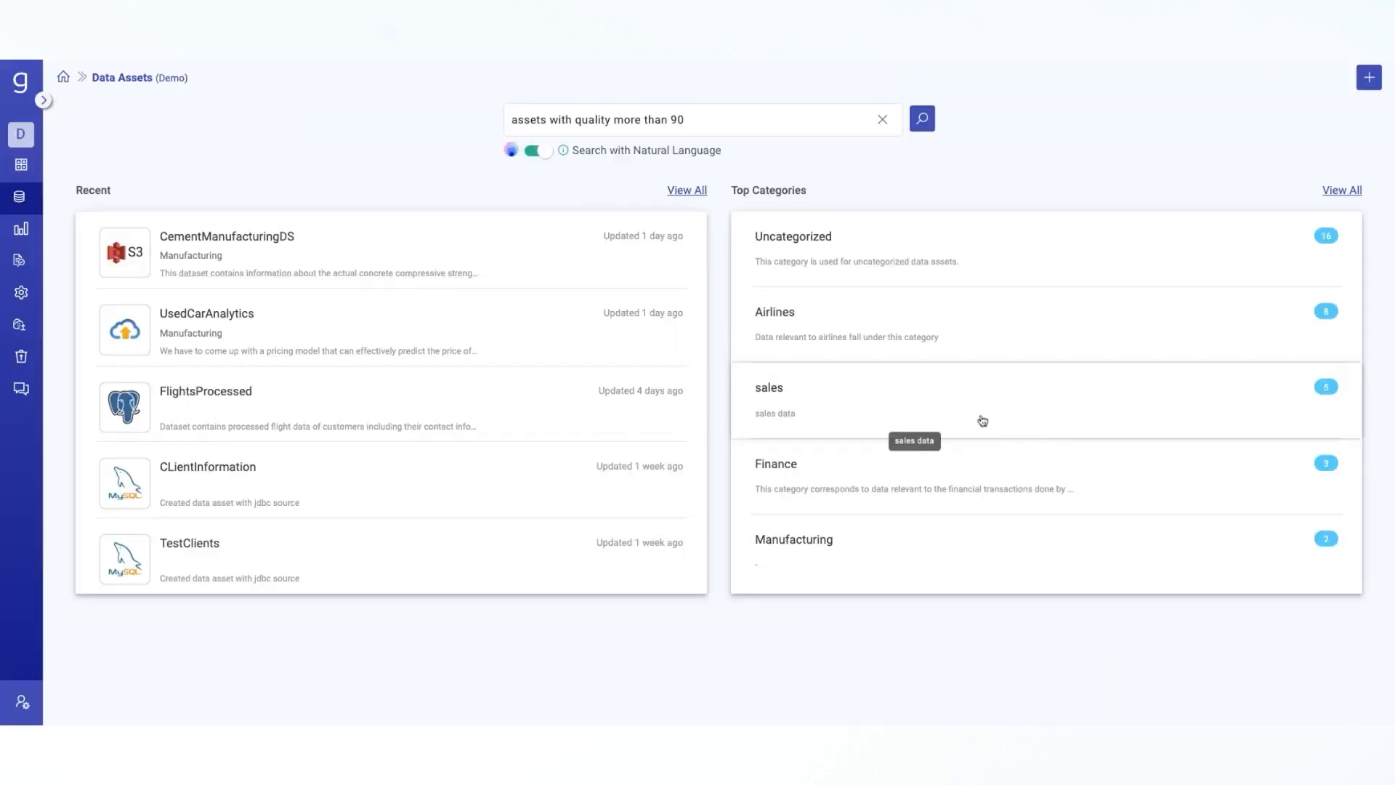
mouse_move(934, 373)
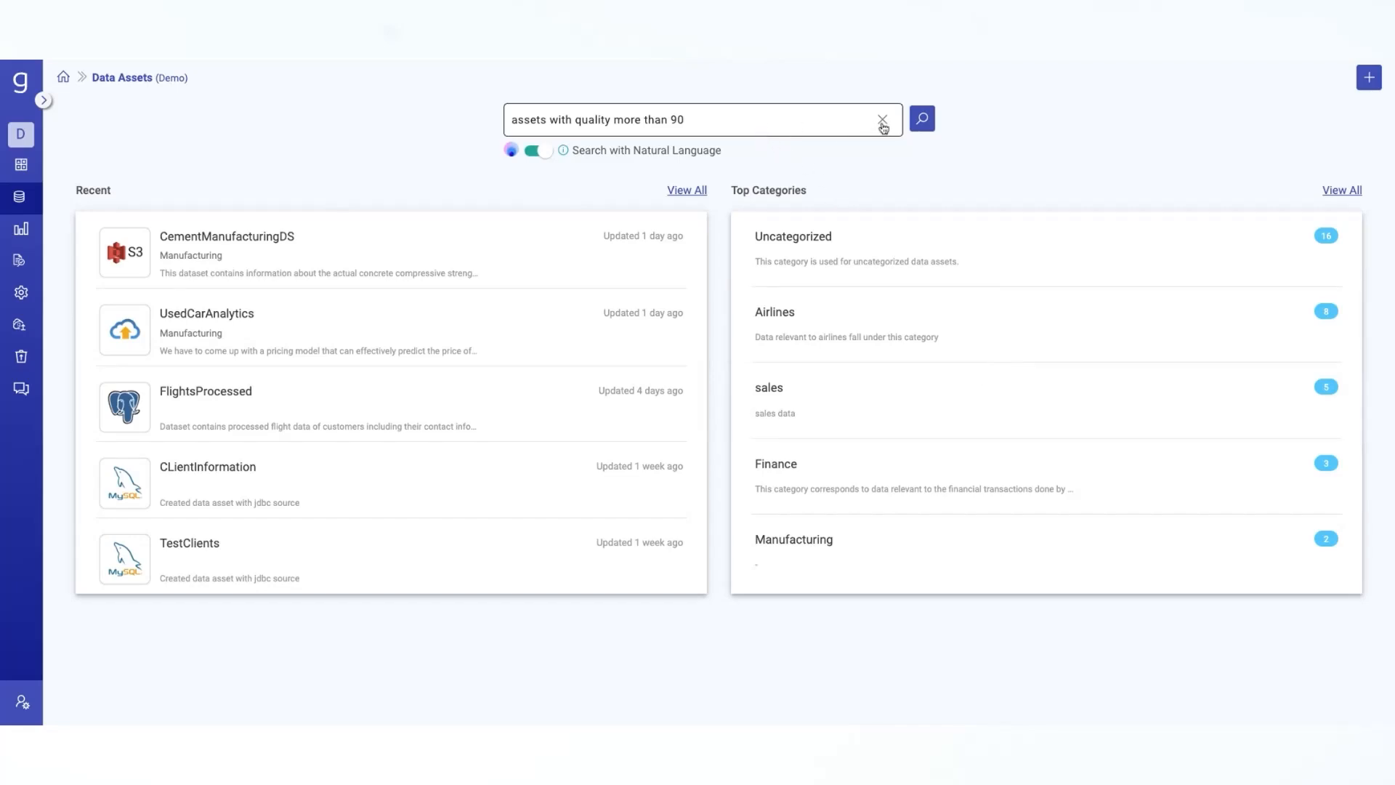
Clear the previous natural-language search query from the Data Assets search box.
left_click(882, 119)
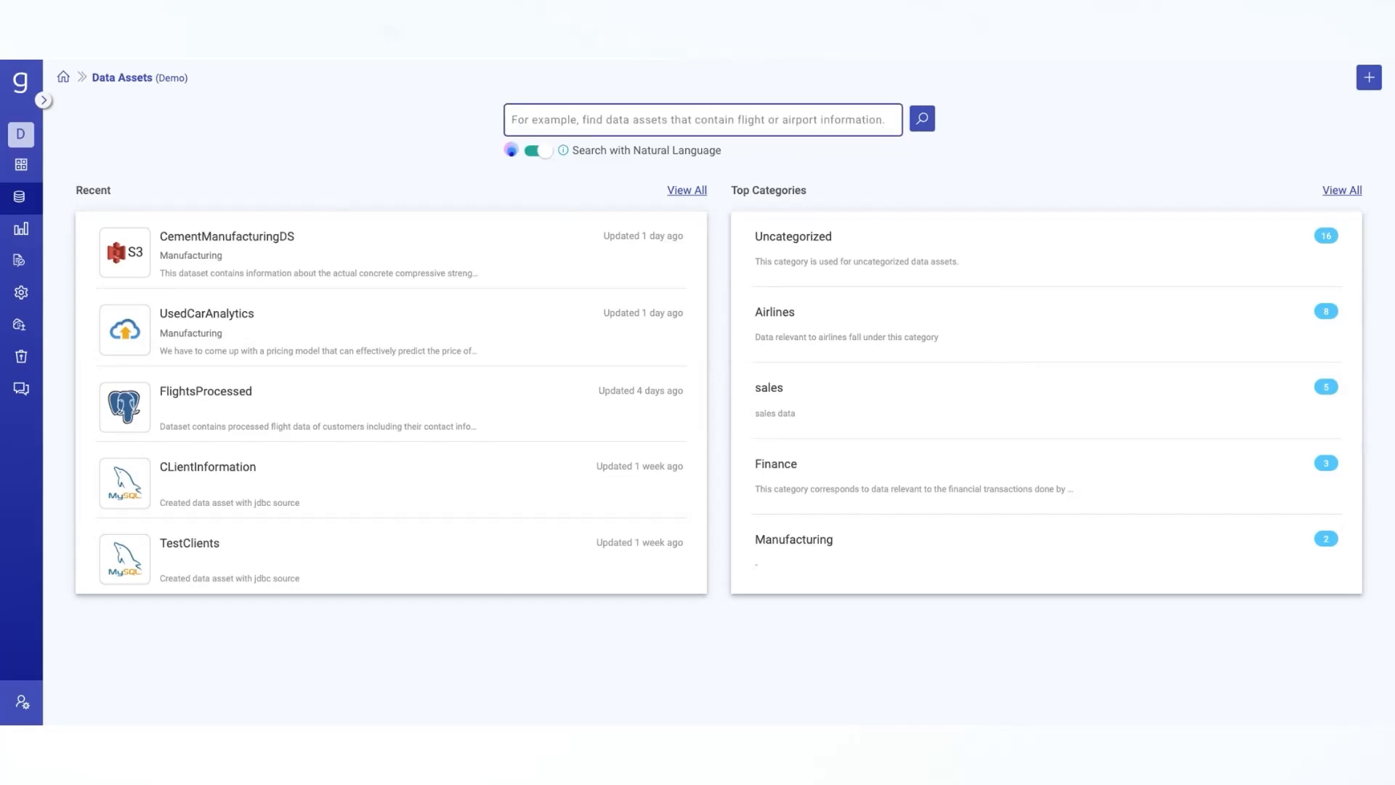
mouse_move(686, 189)
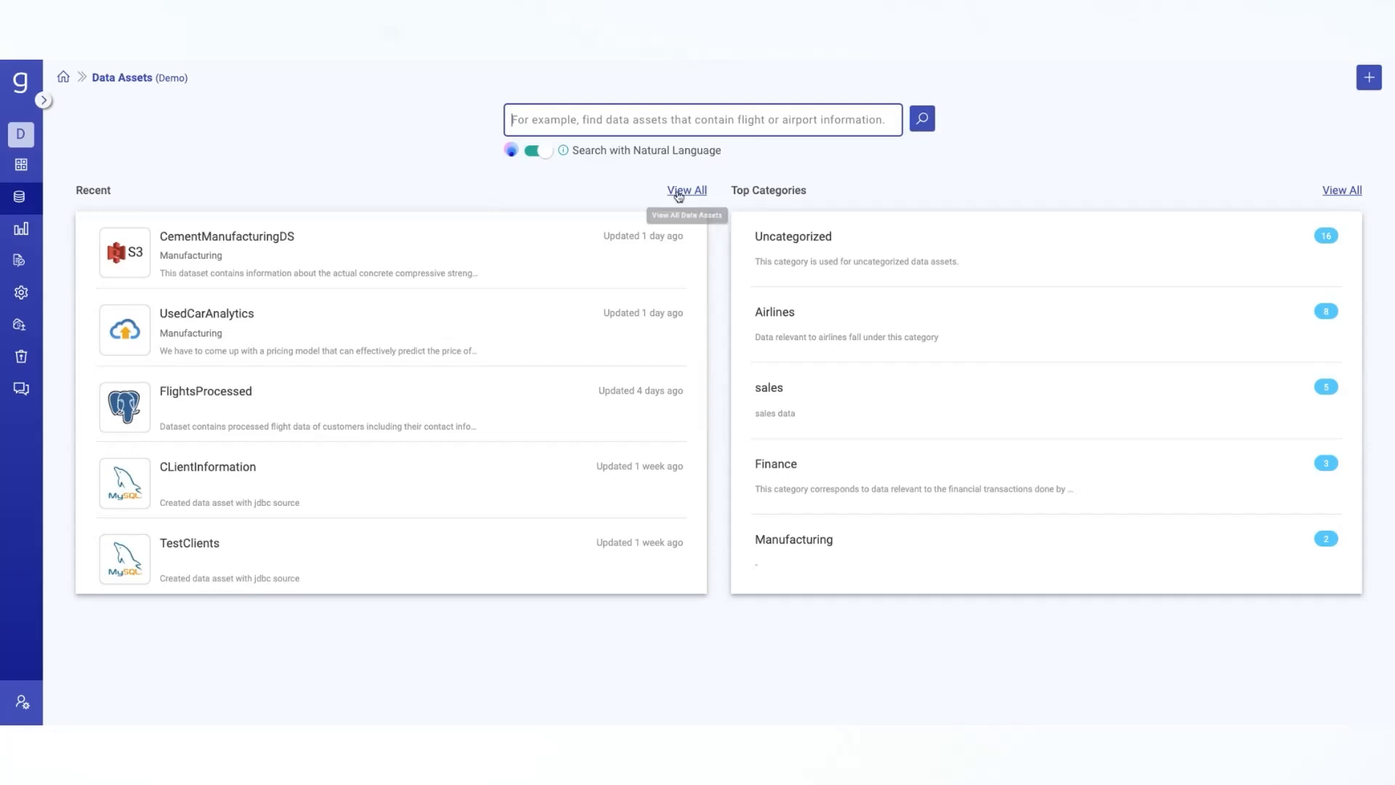
Show the full list of all 33 data assets and scroll through its first page.
left_click(686, 191)
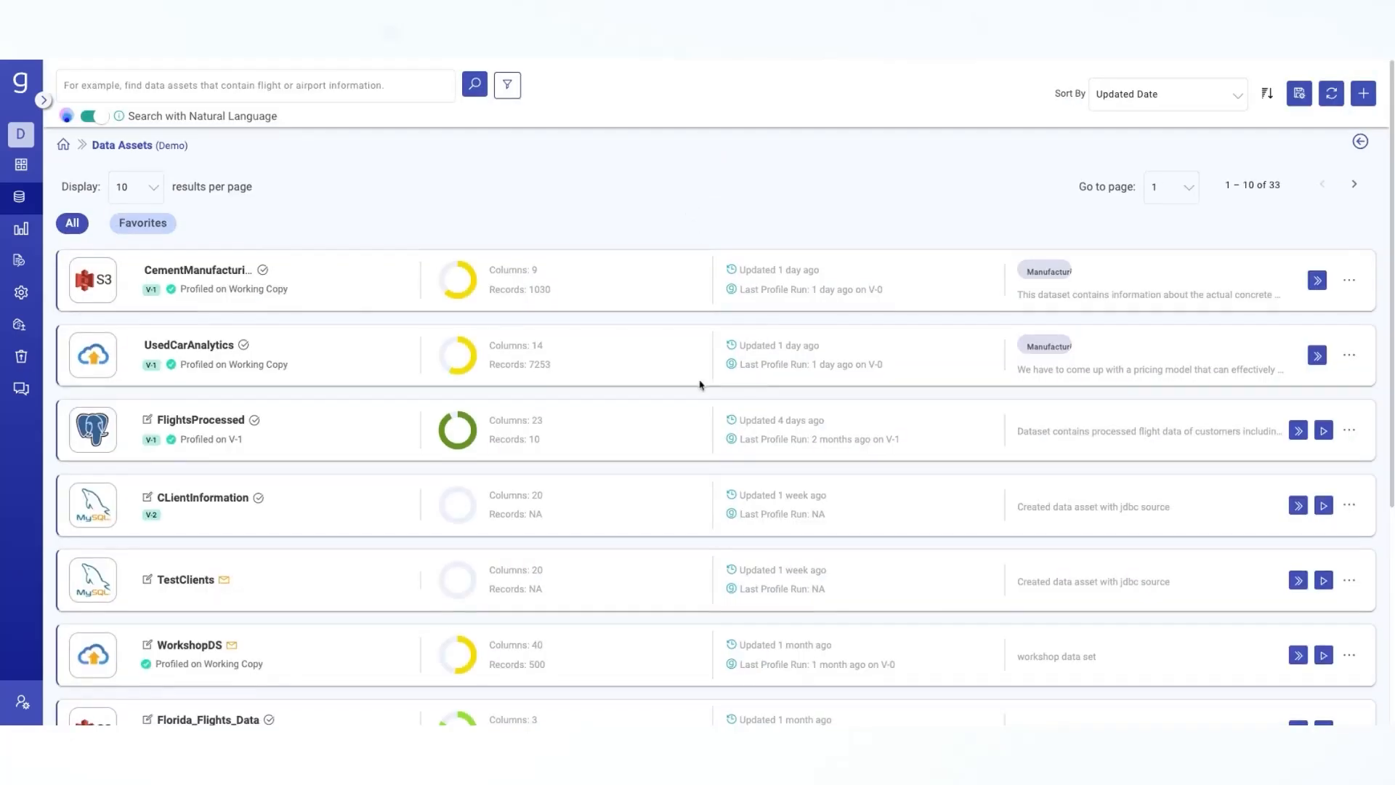
scroll("down", 3)
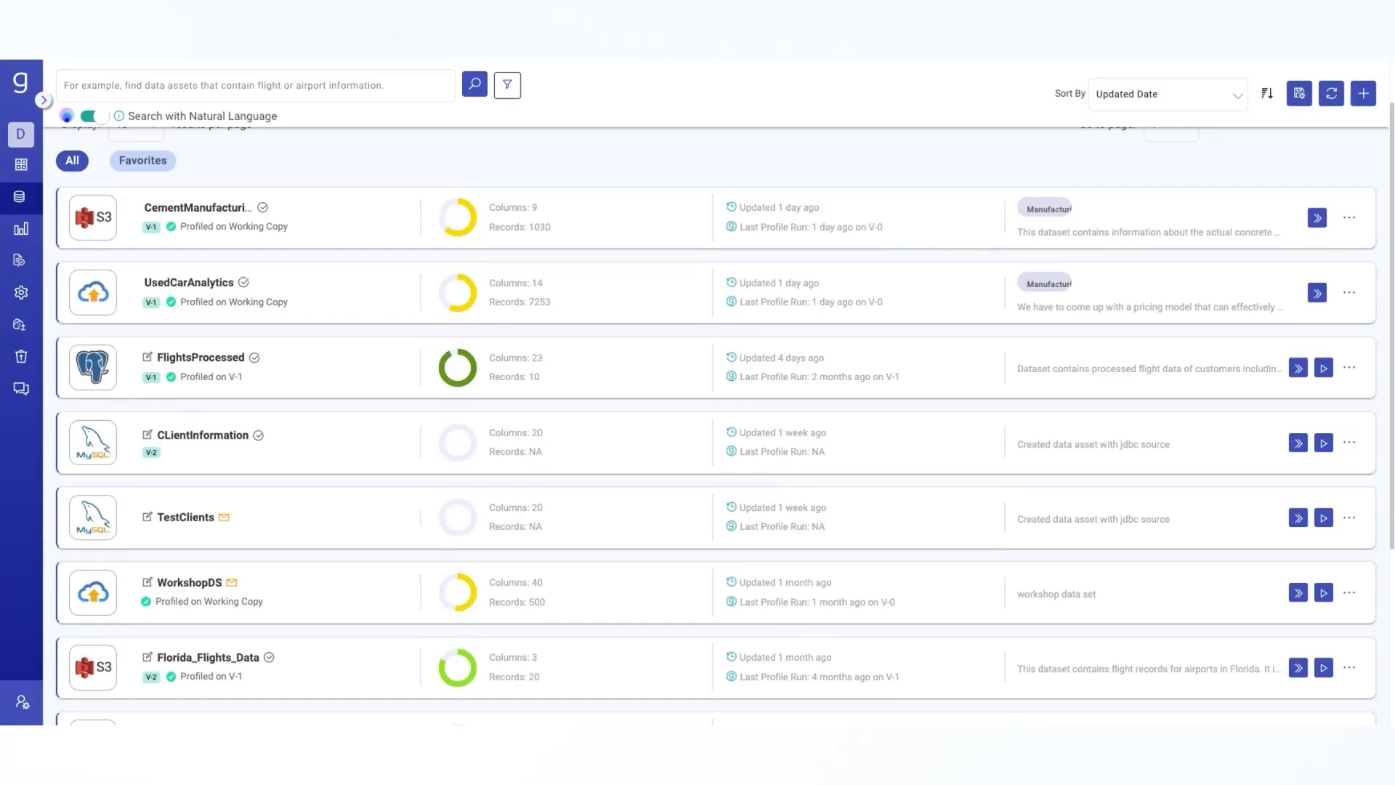
scroll("down", 3)
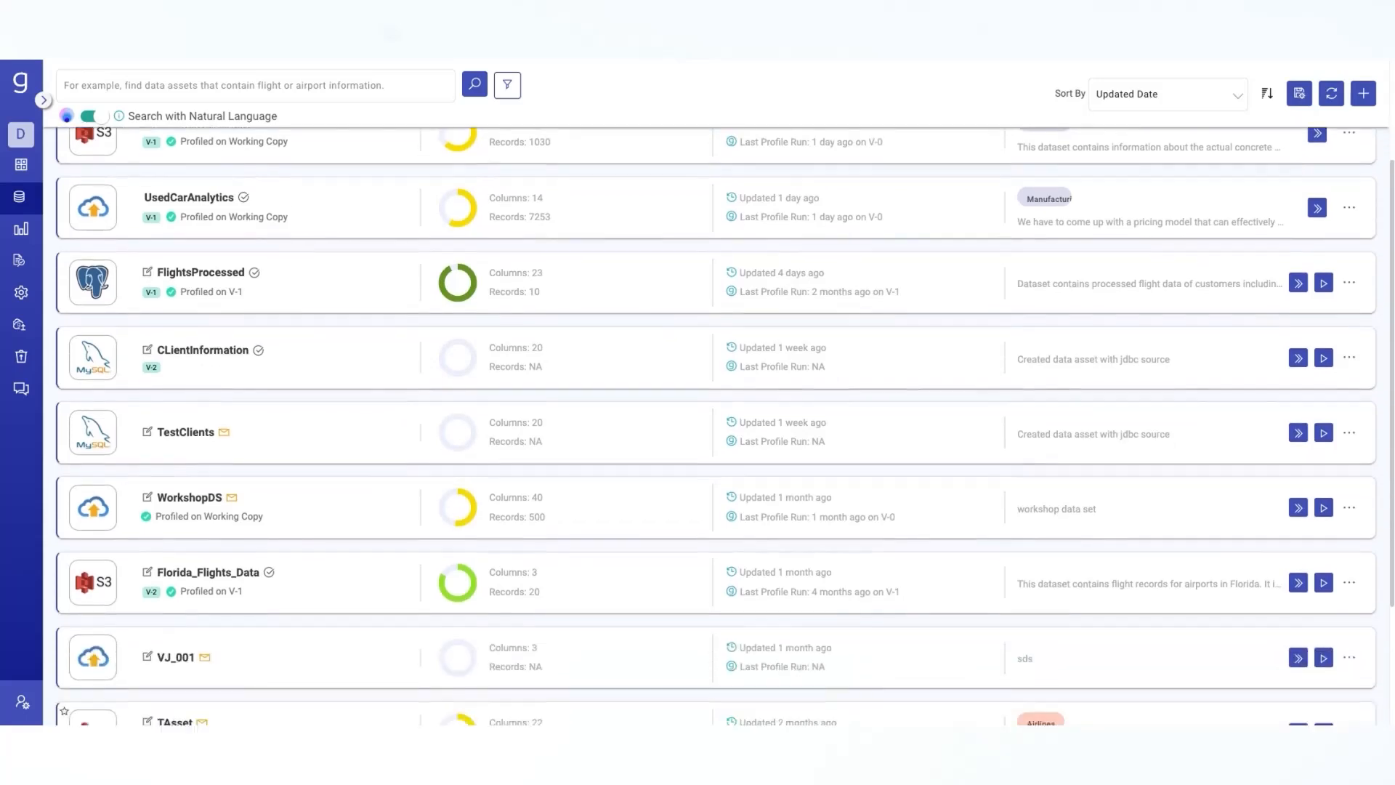
scroll("down", 3)
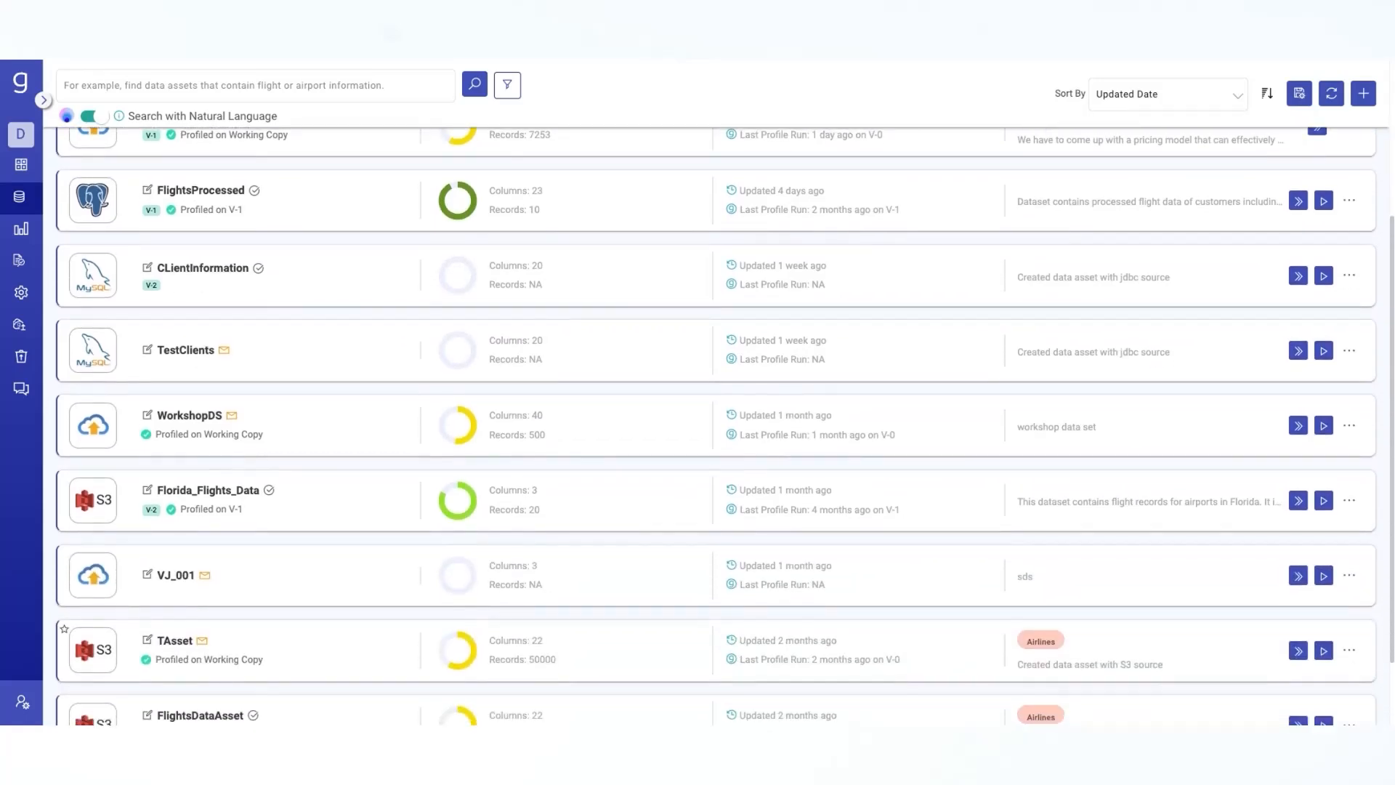
scroll("up", 3)
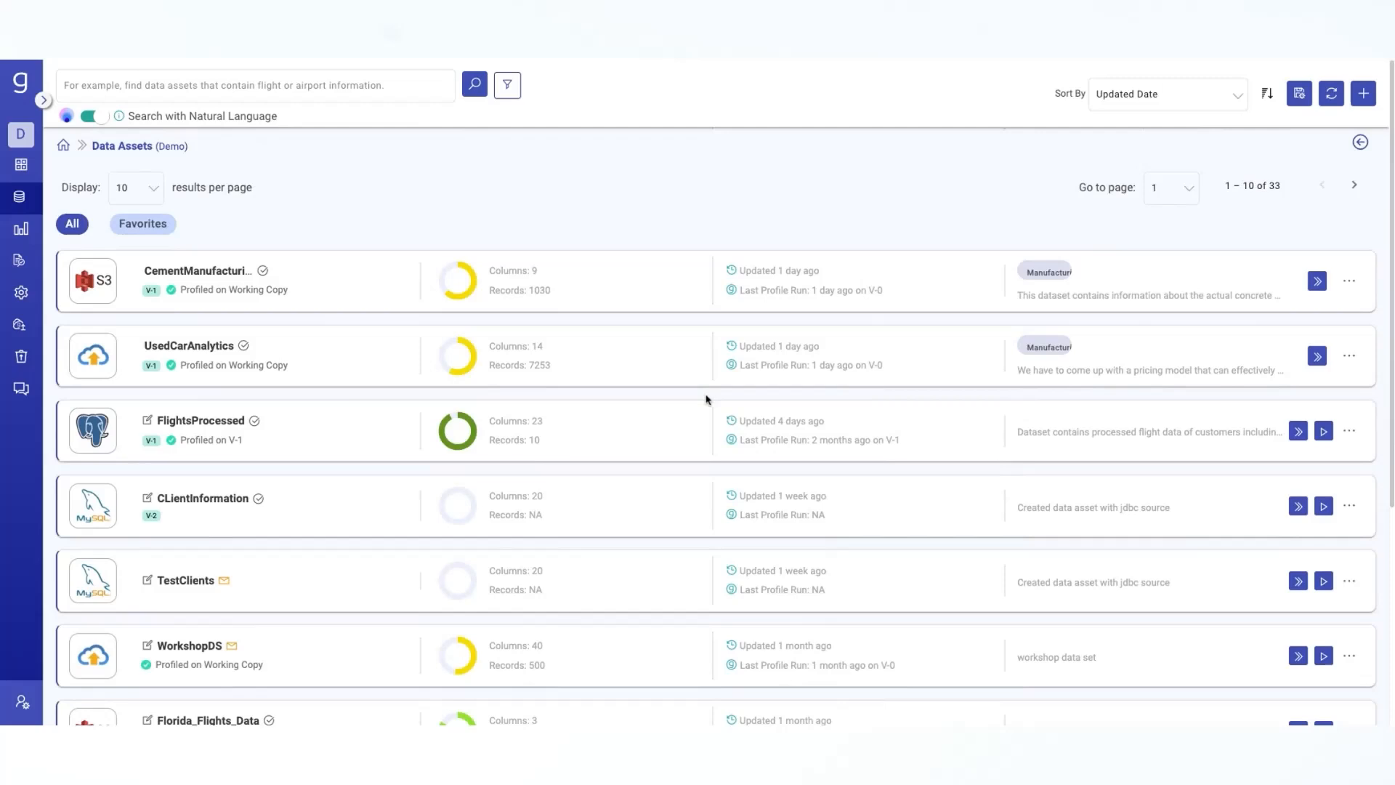
mouse_move(703, 379)
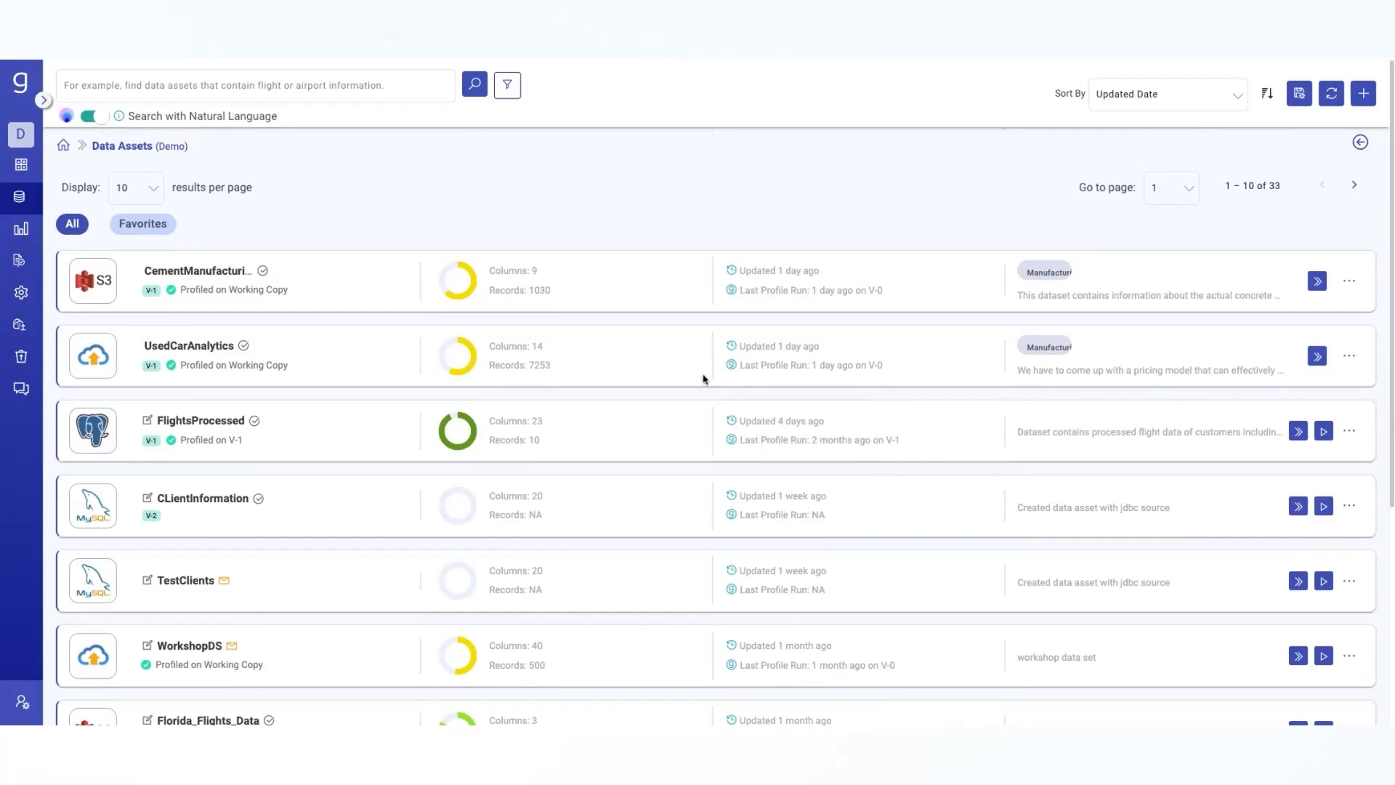
mouse_move(659, 452)
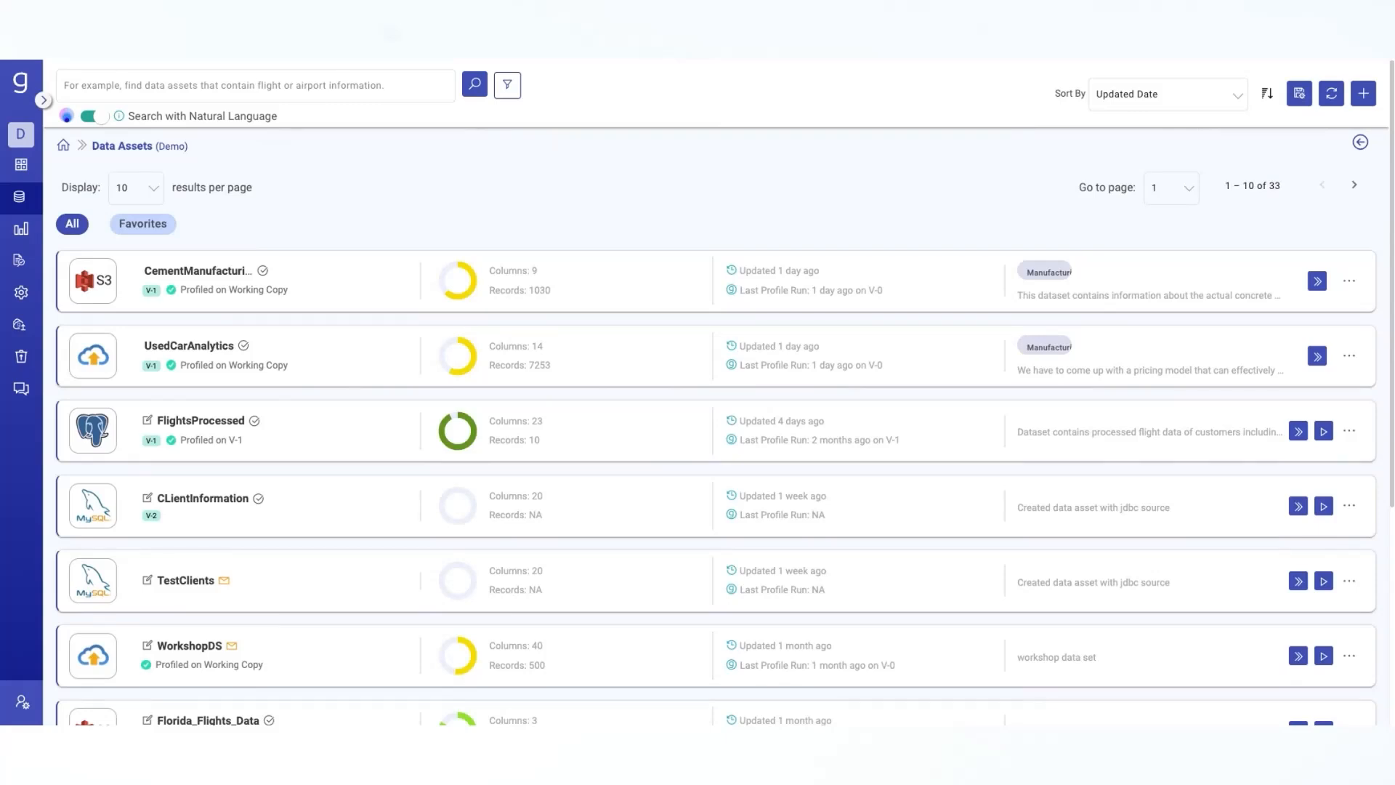
mouse_move(455, 166)
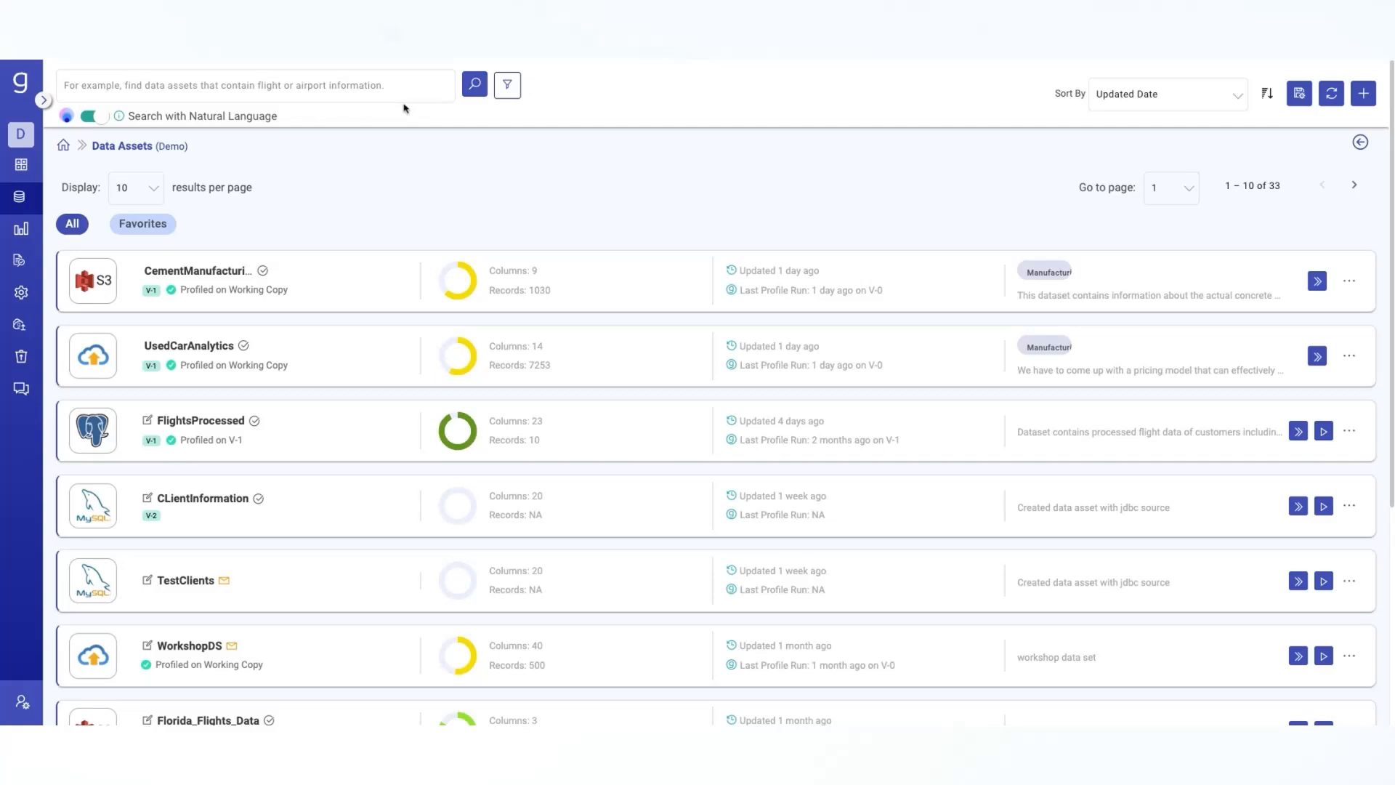
left_click(255, 84)
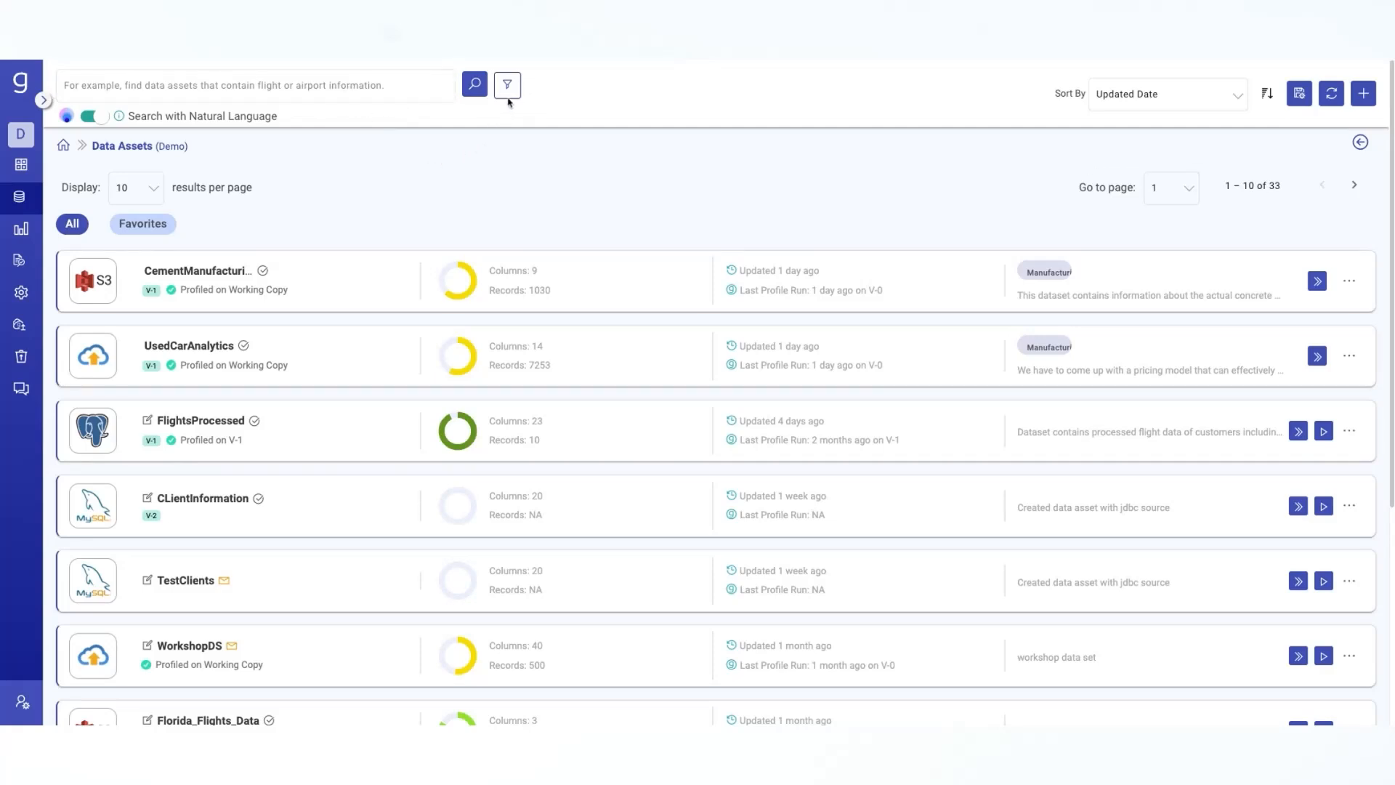
Reveal the asset filters and browse the Source, Category and Status dropdown choices without selecting any.
left_click(506, 84)
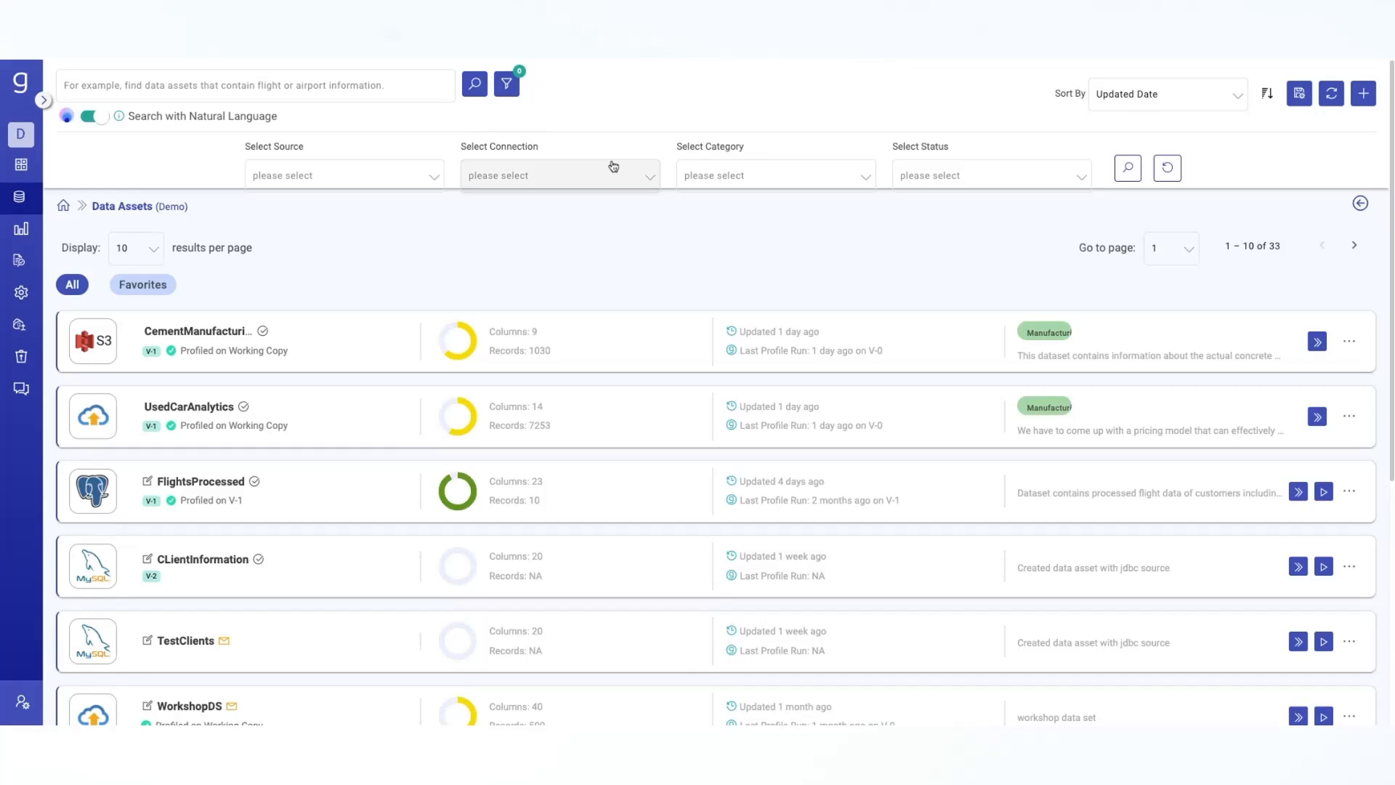
mouse_move(418, 168)
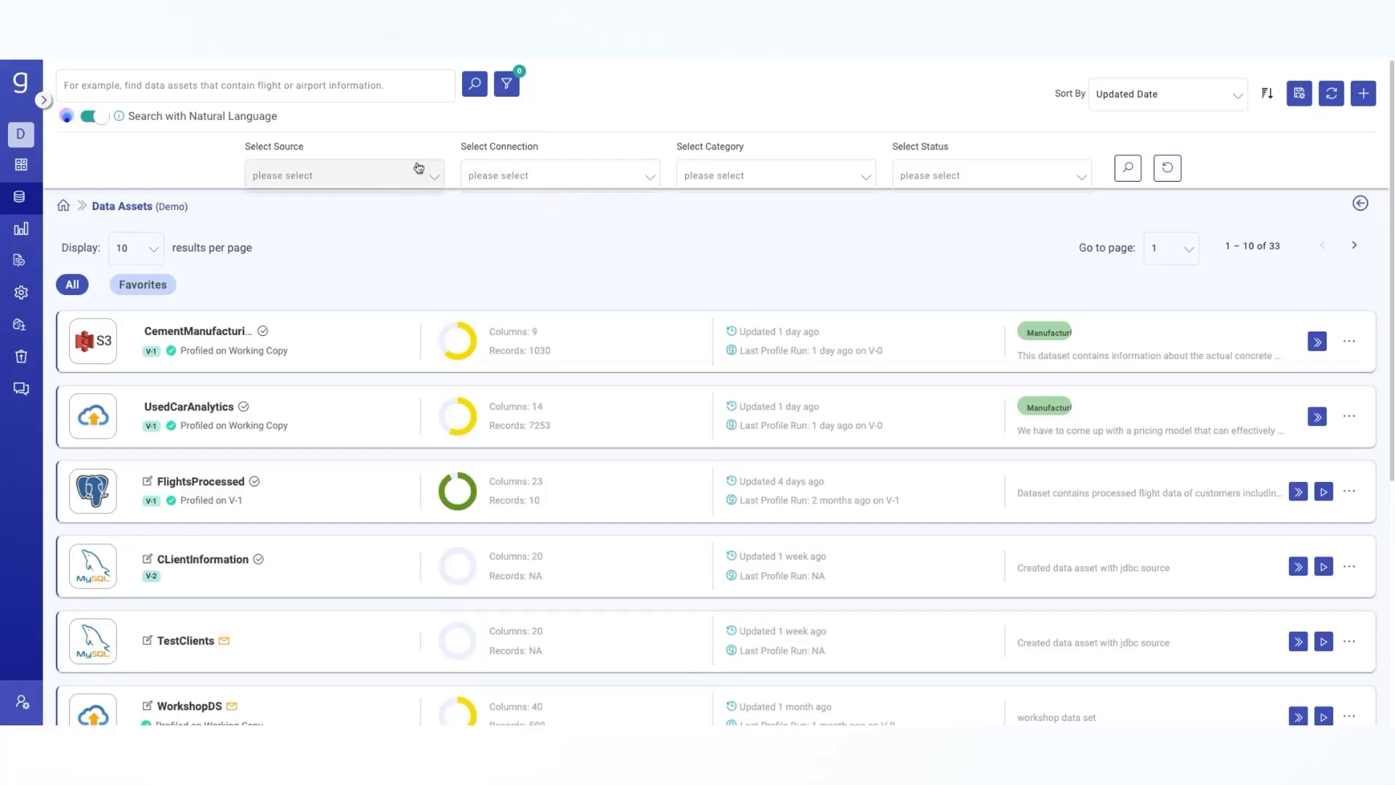
left_click(343, 174)
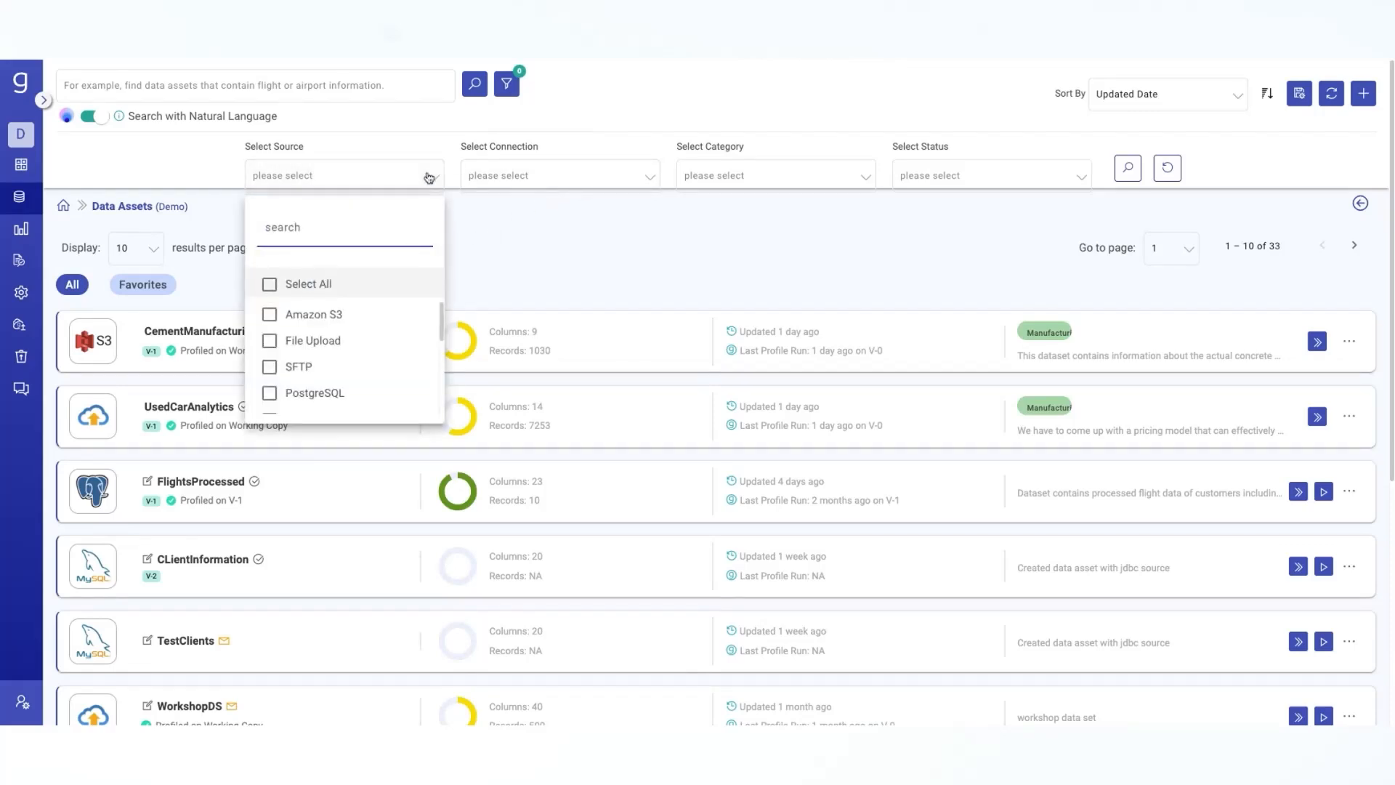
left_click(532, 175)
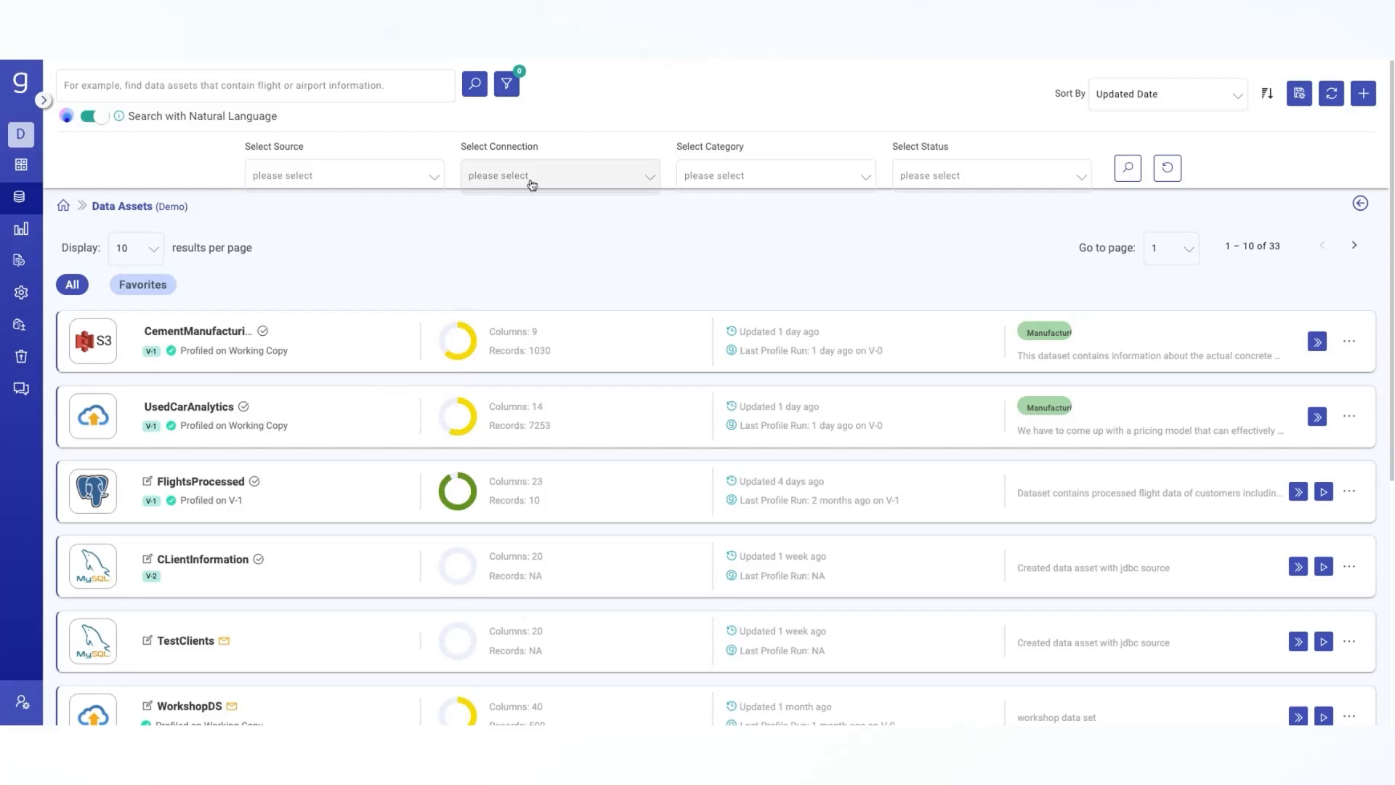
mouse_move(719, 177)
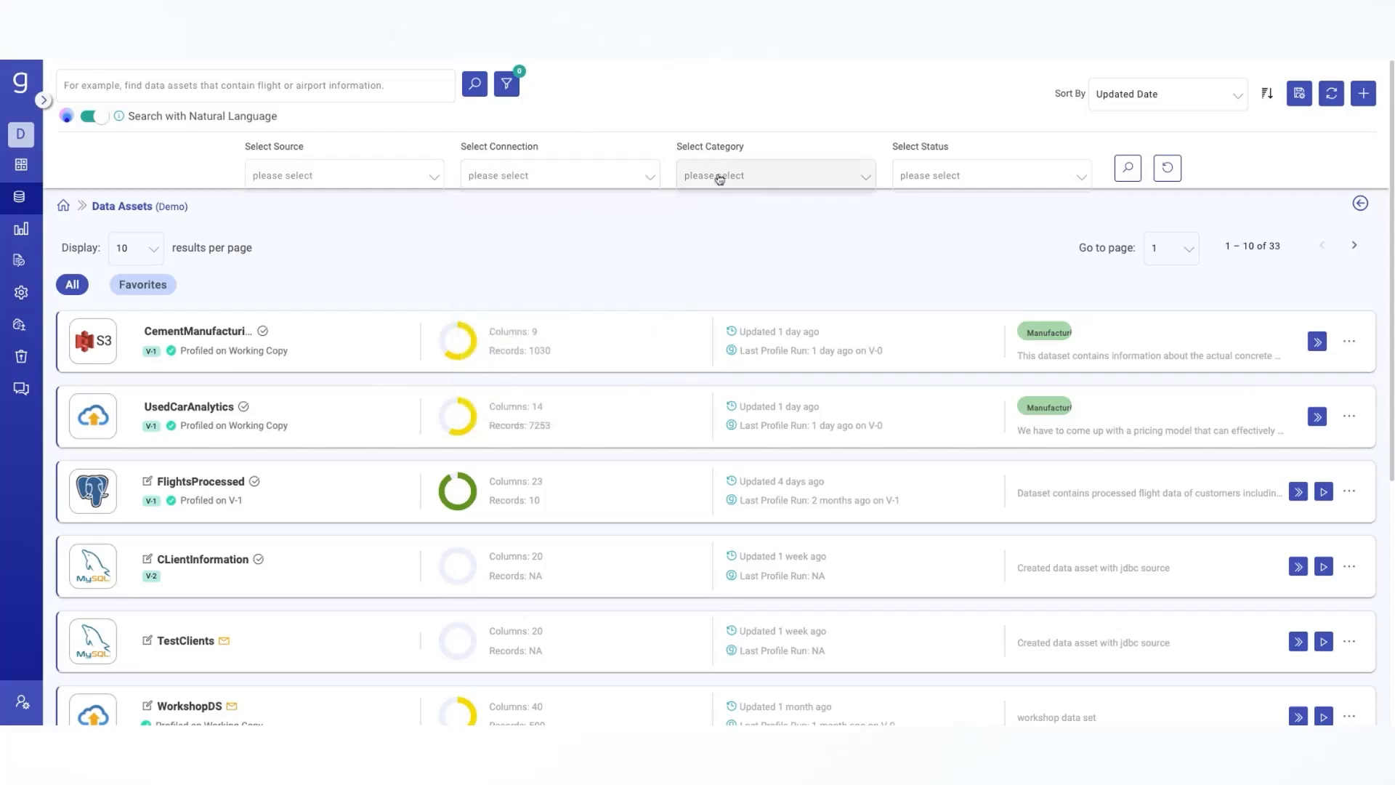
left_click(772, 174)
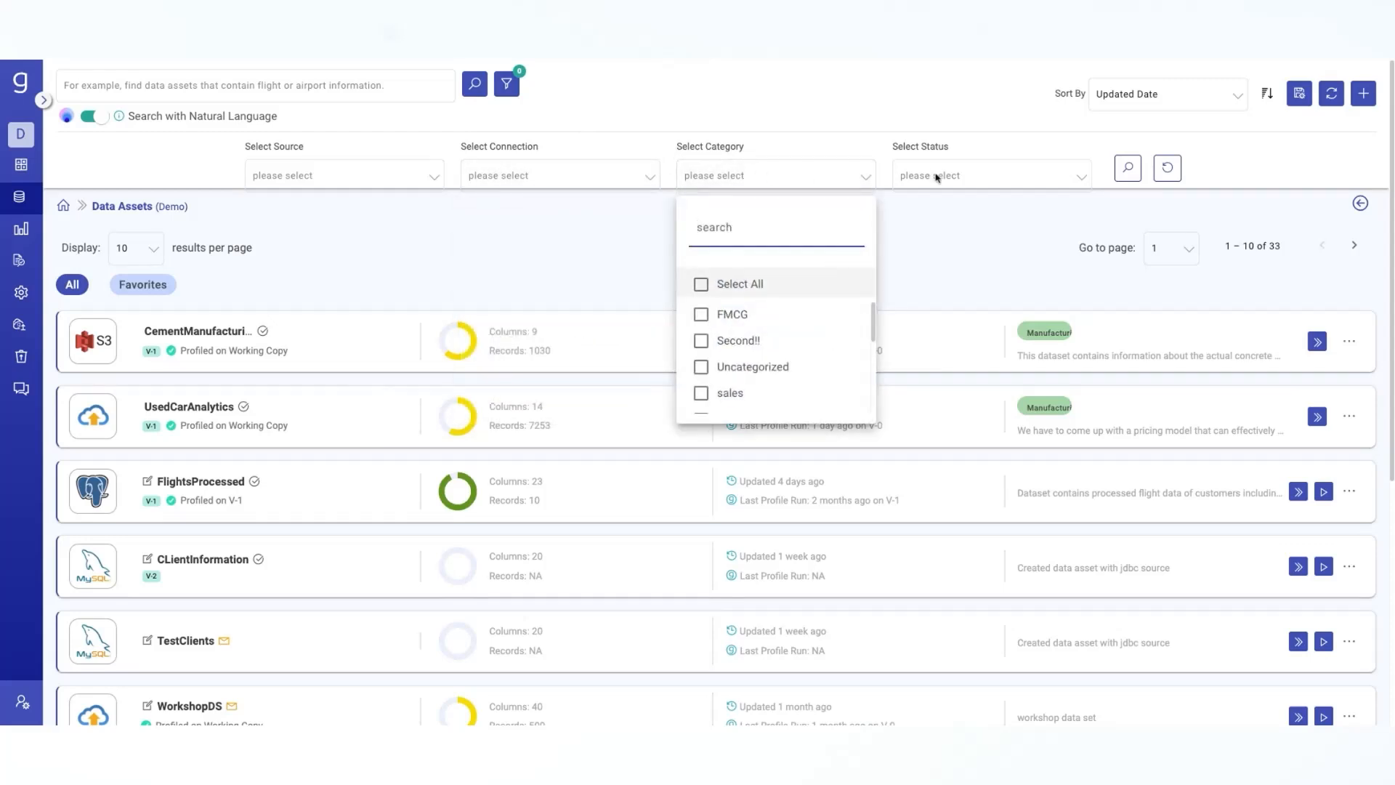
left_click(989, 176)
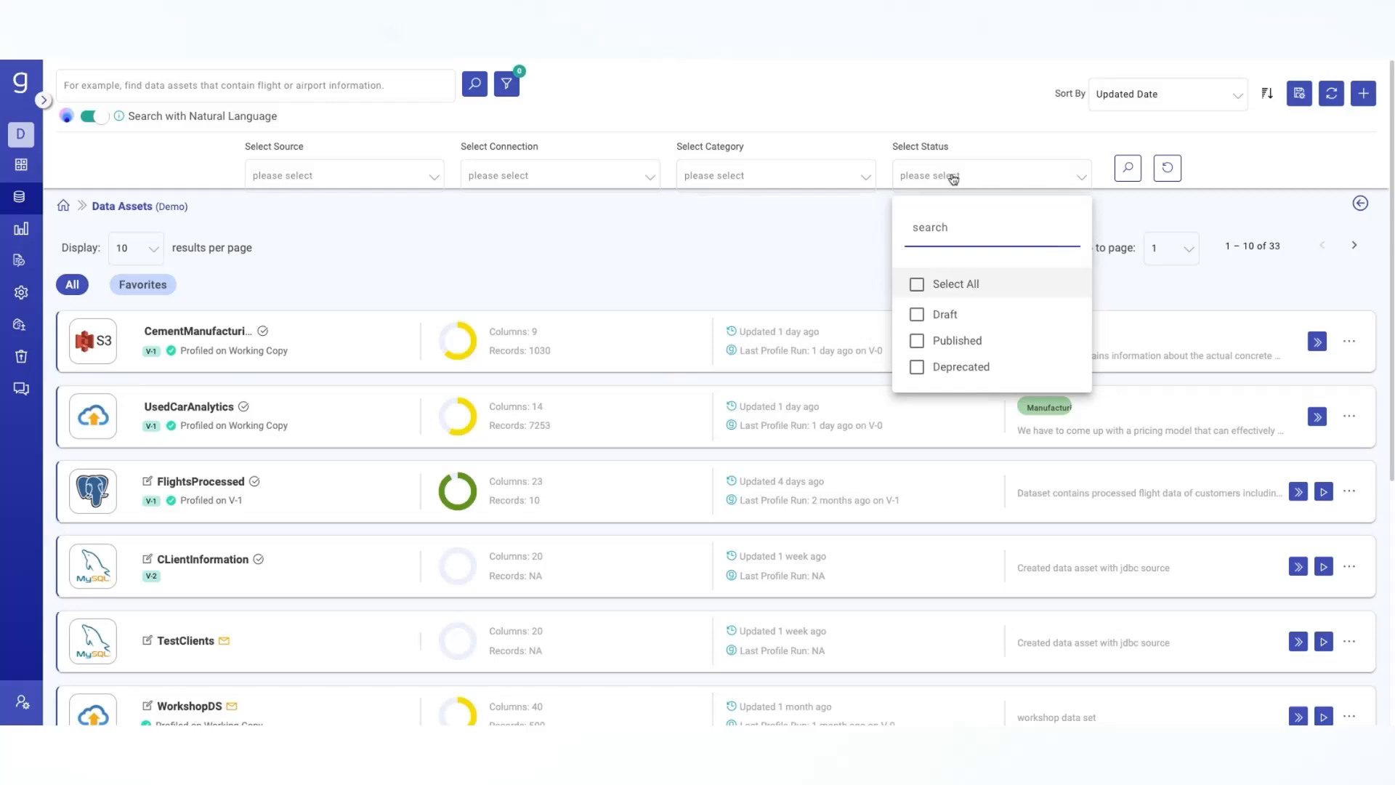
left_click(173, 161)
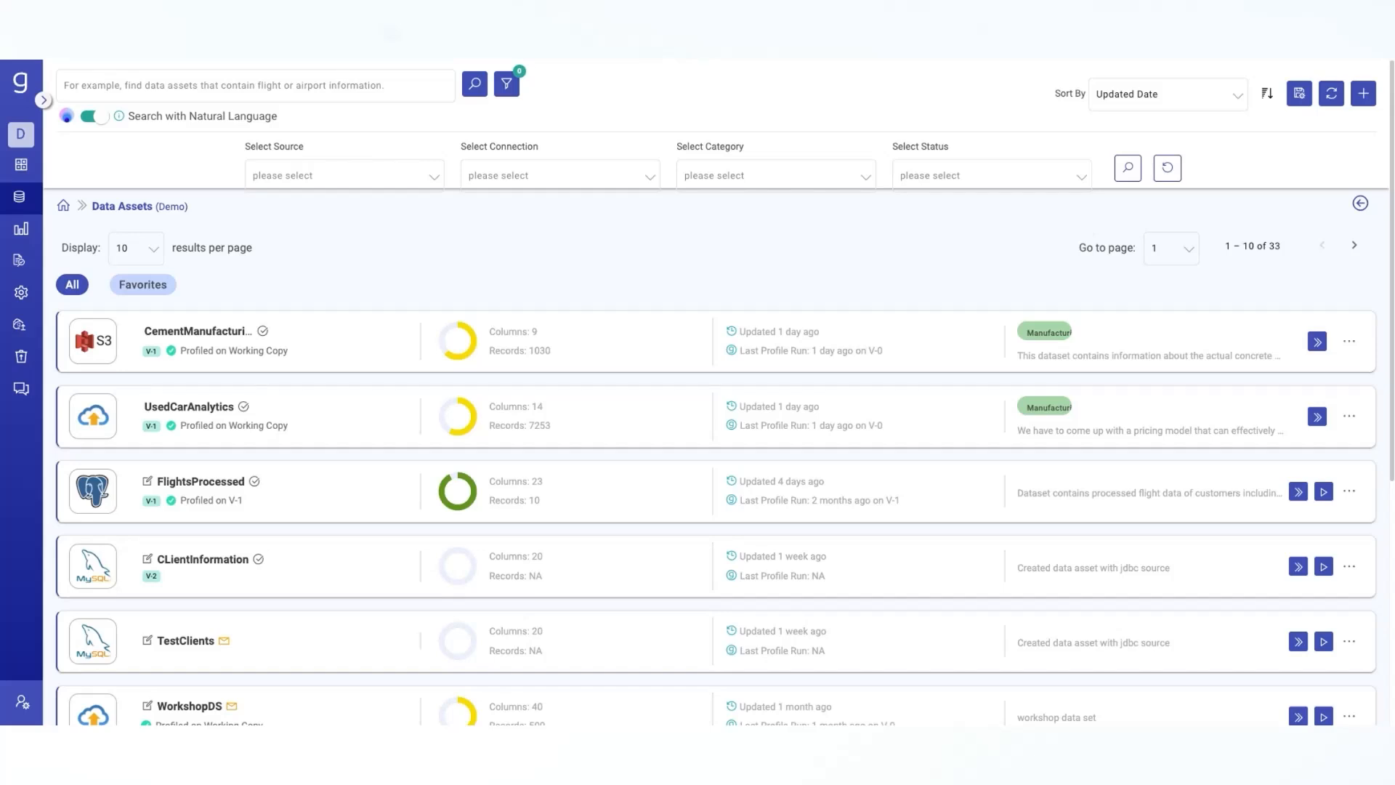
mouse_move(766, 302)
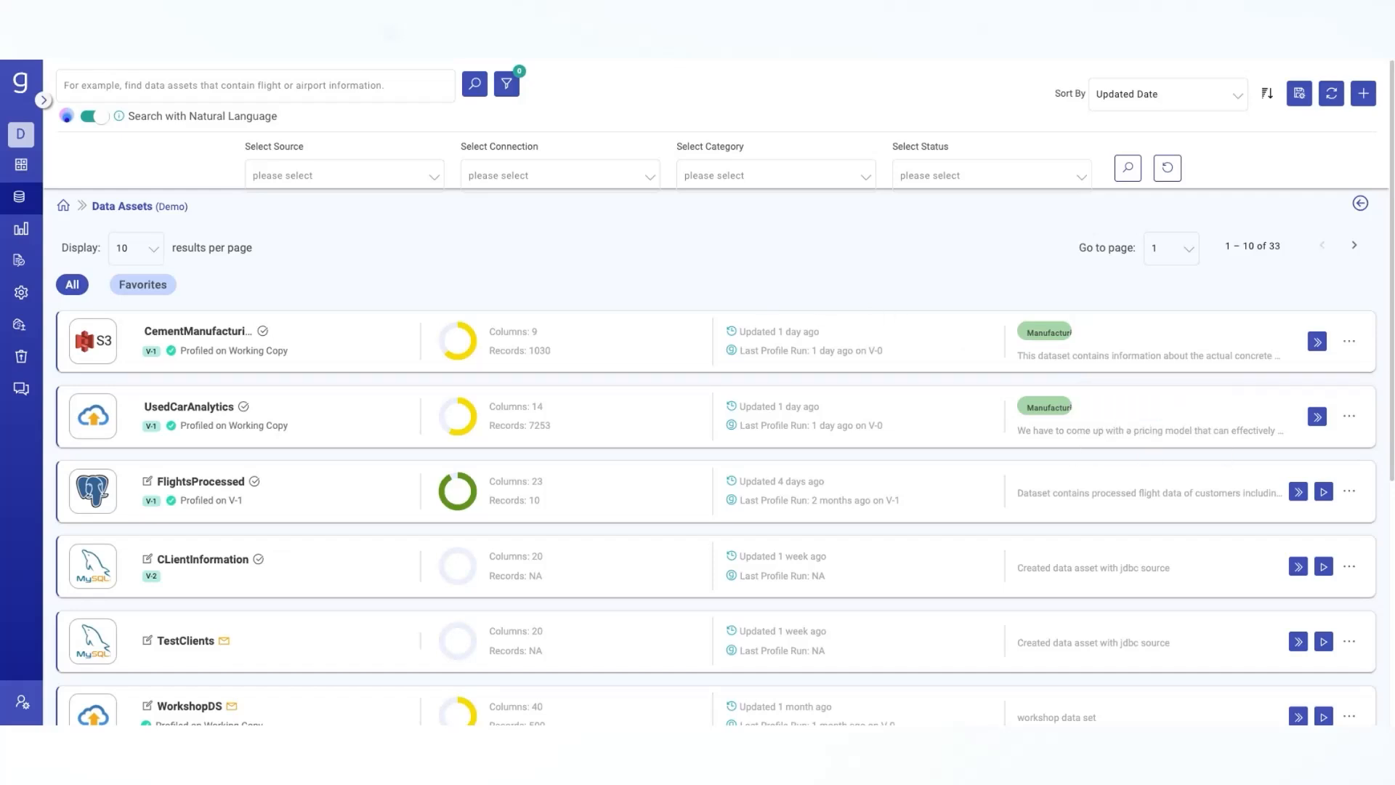
left_click(254, 84)
type("data asset that contains Alaska airport flight records")
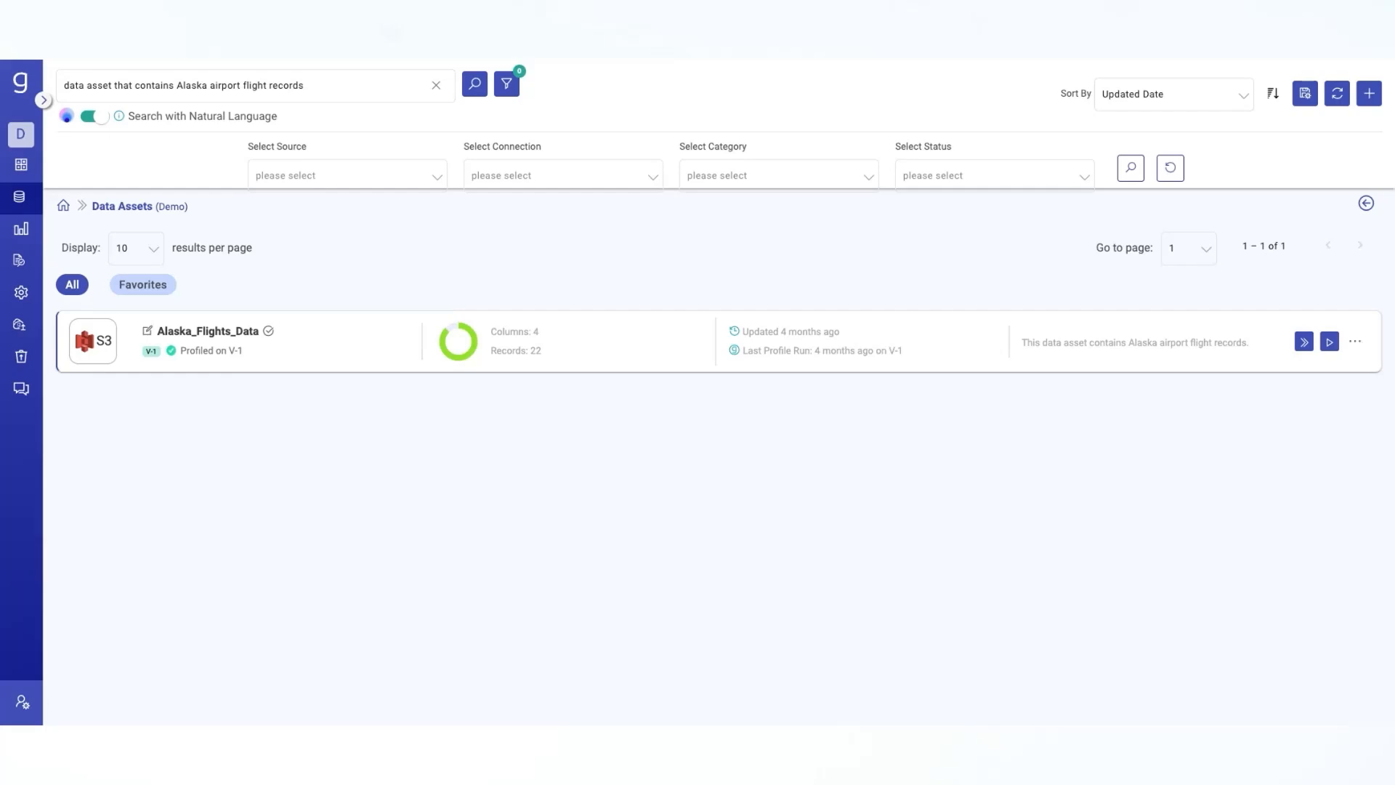
mouse_move(997, 402)
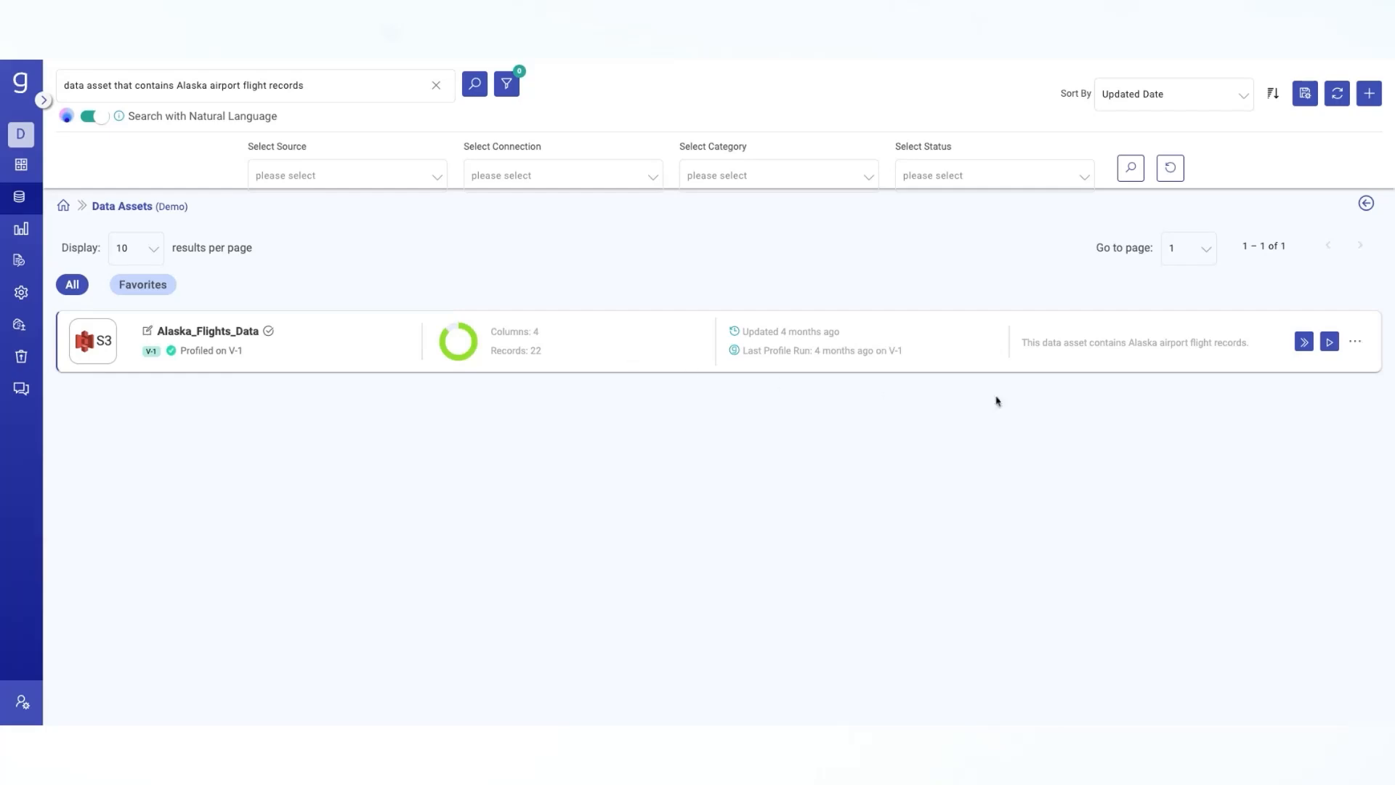
mouse_move(1304, 341)
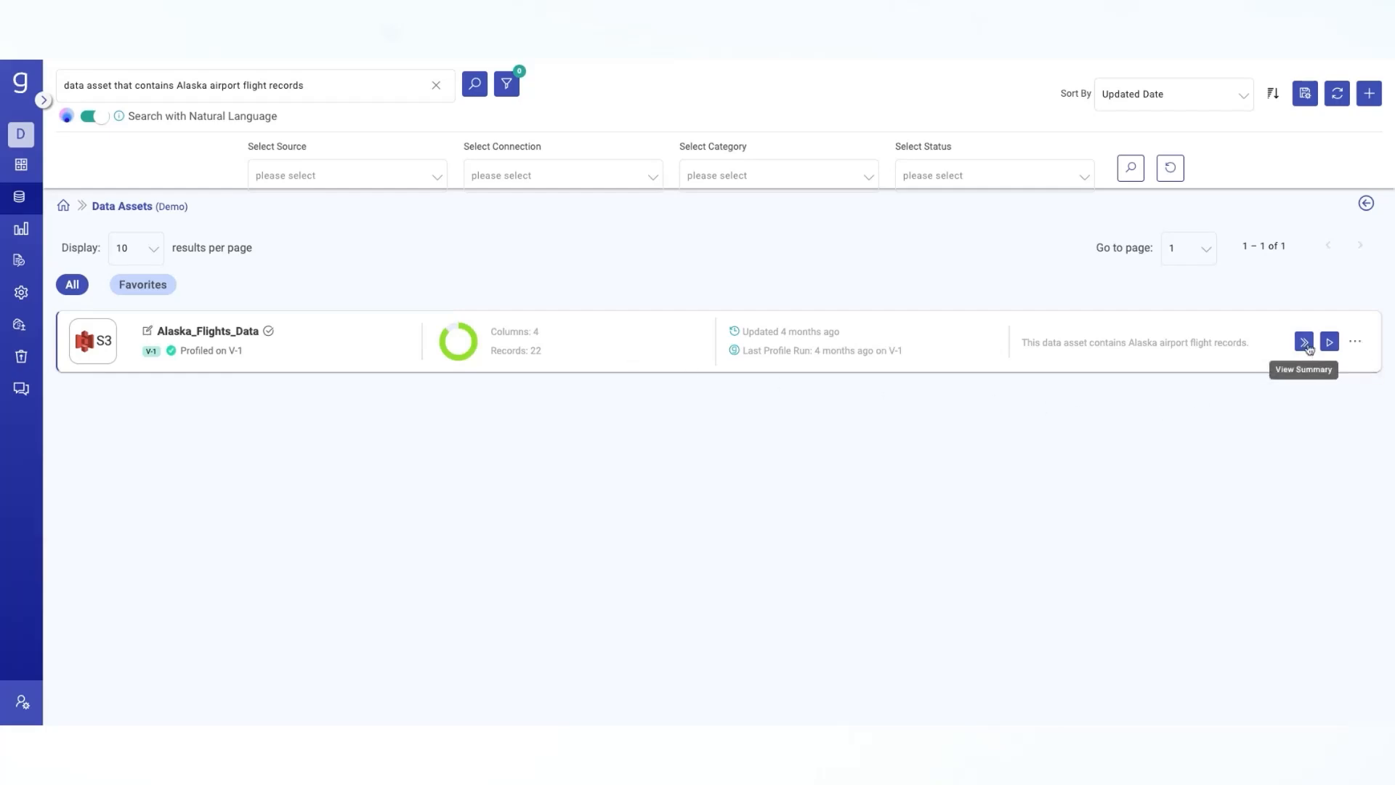
mouse_move(101, 347)
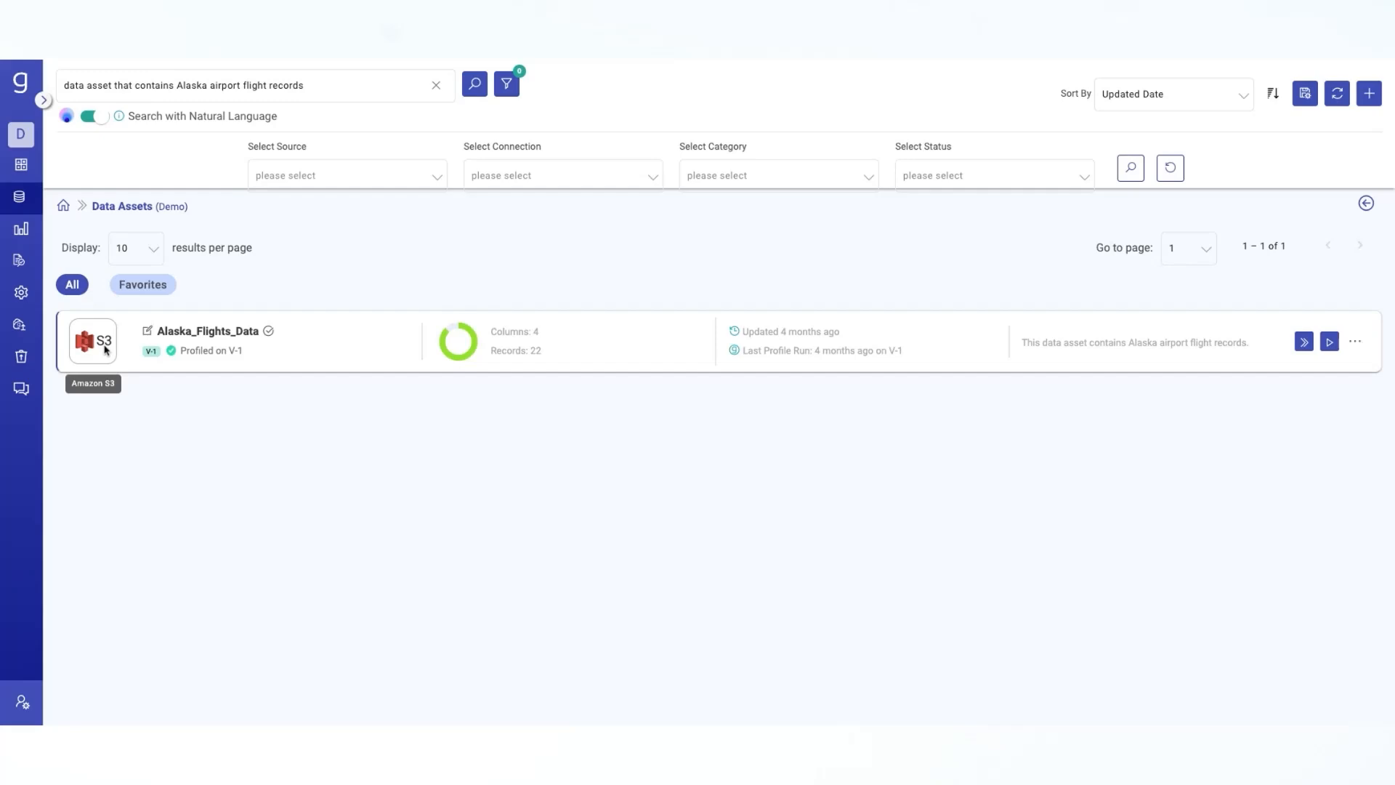
mouse_move(307, 364)
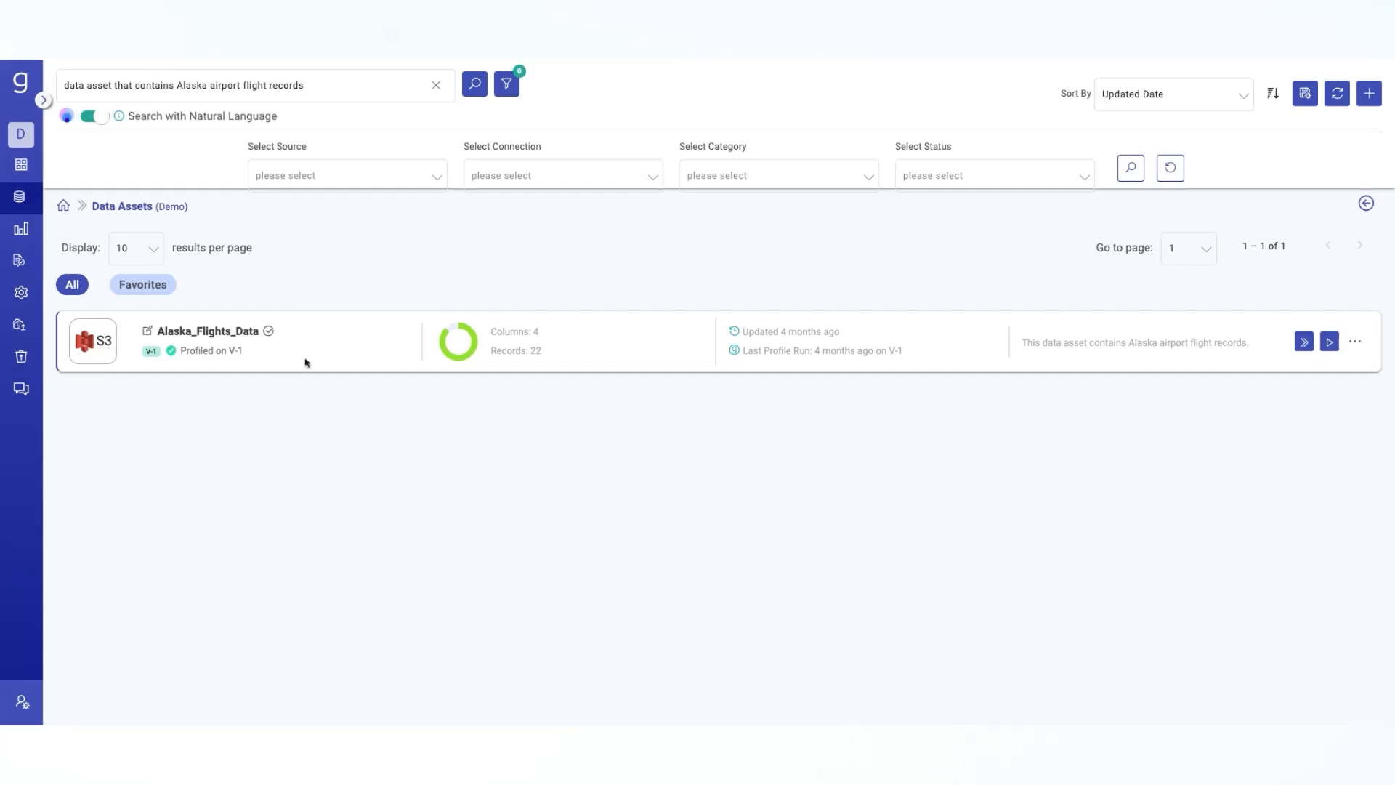
mouse_move(632, 357)
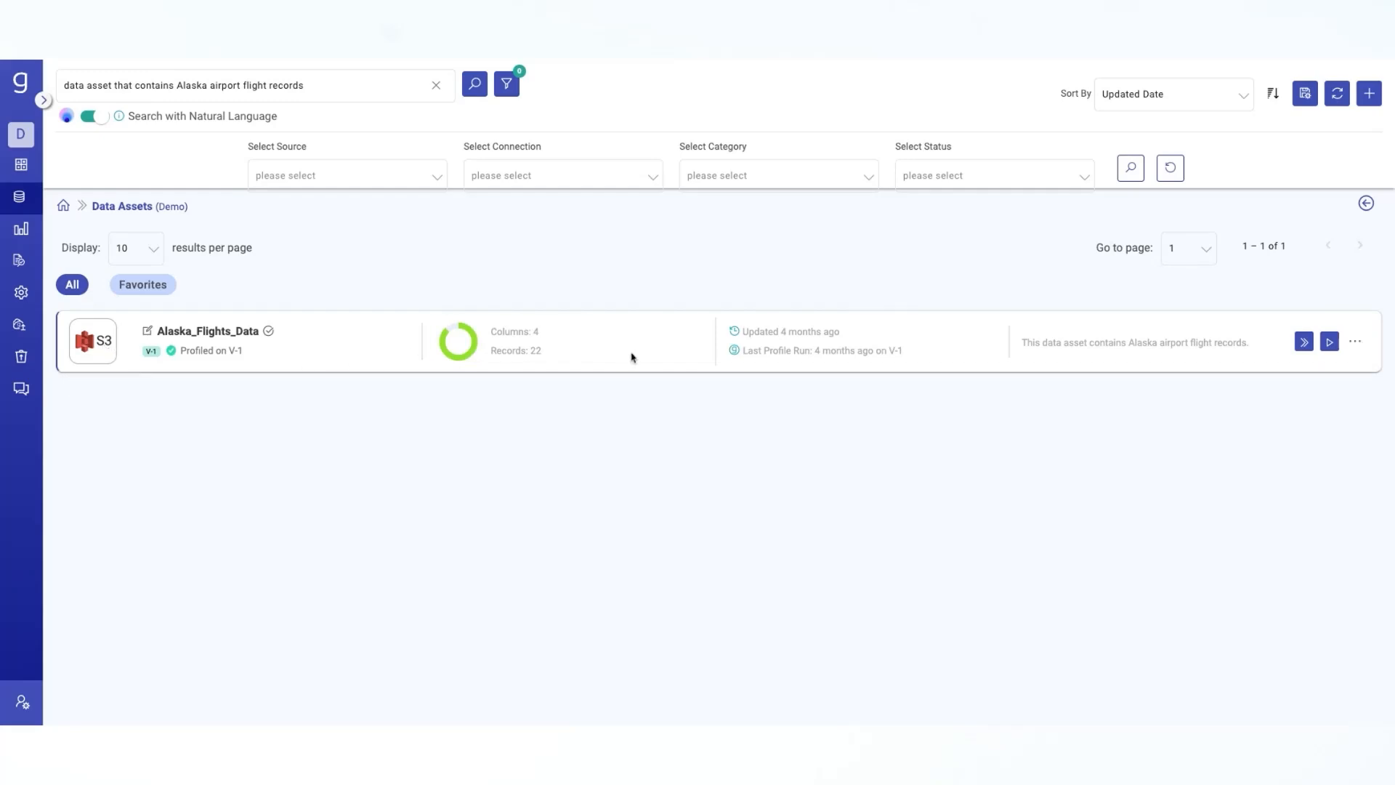
mouse_move(211, 330)
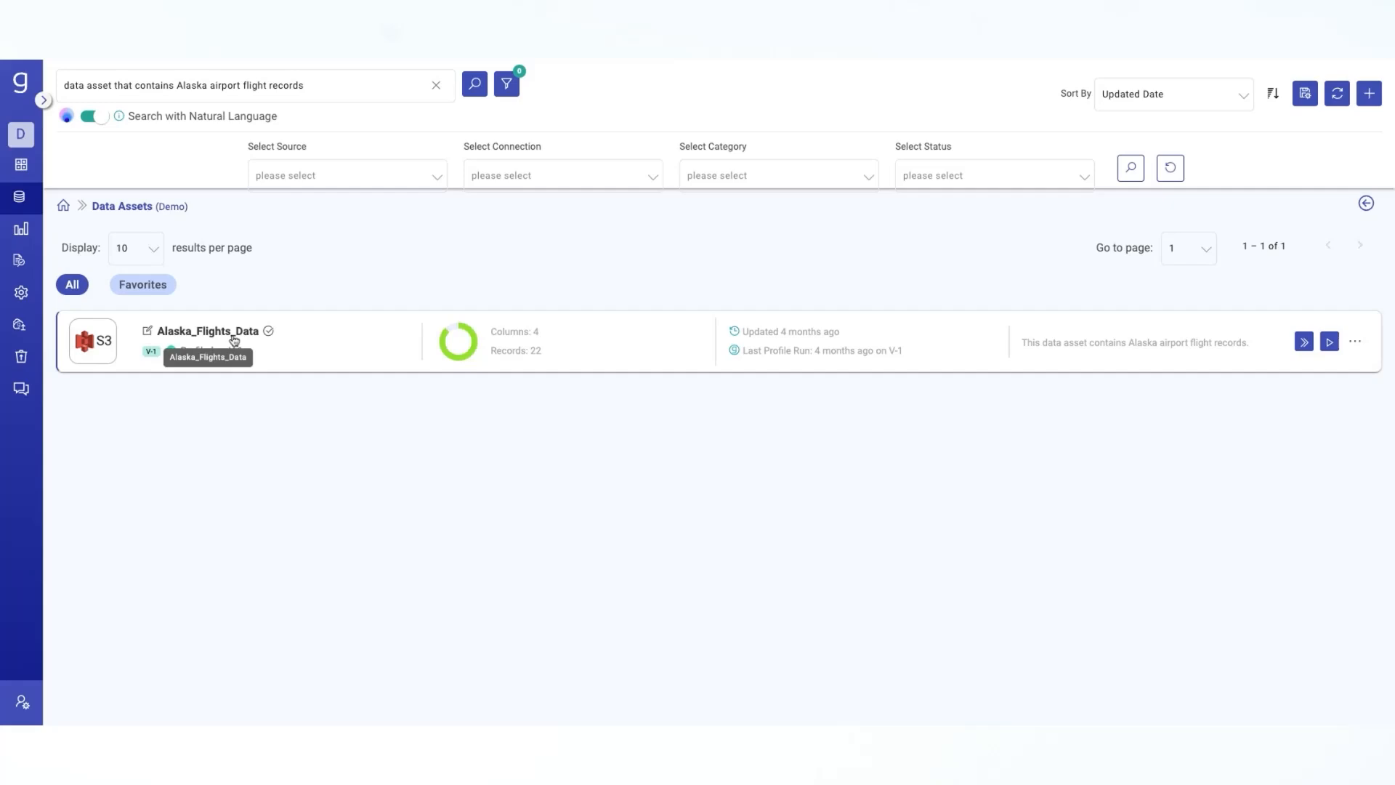
mouse_move(391, 349)
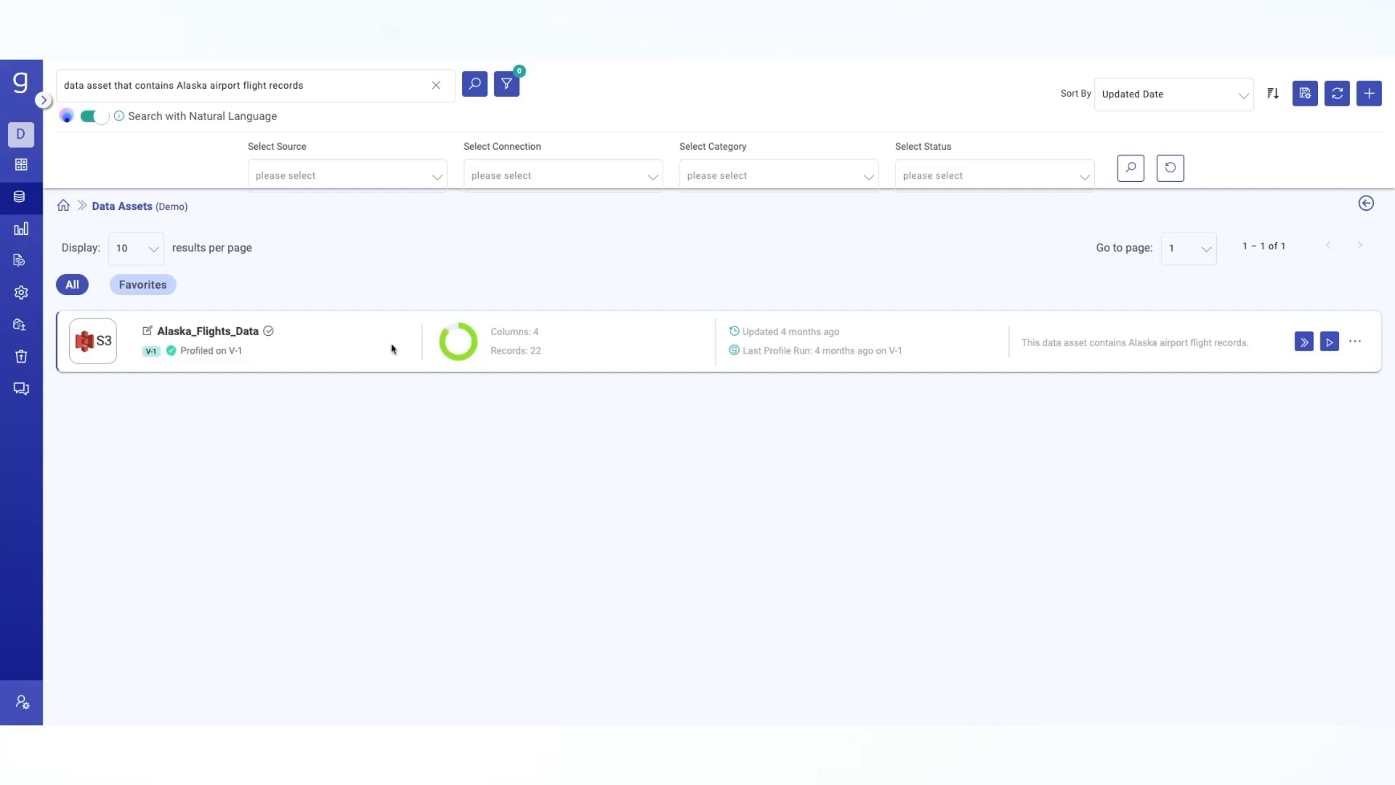
mouse_move(625, 387)
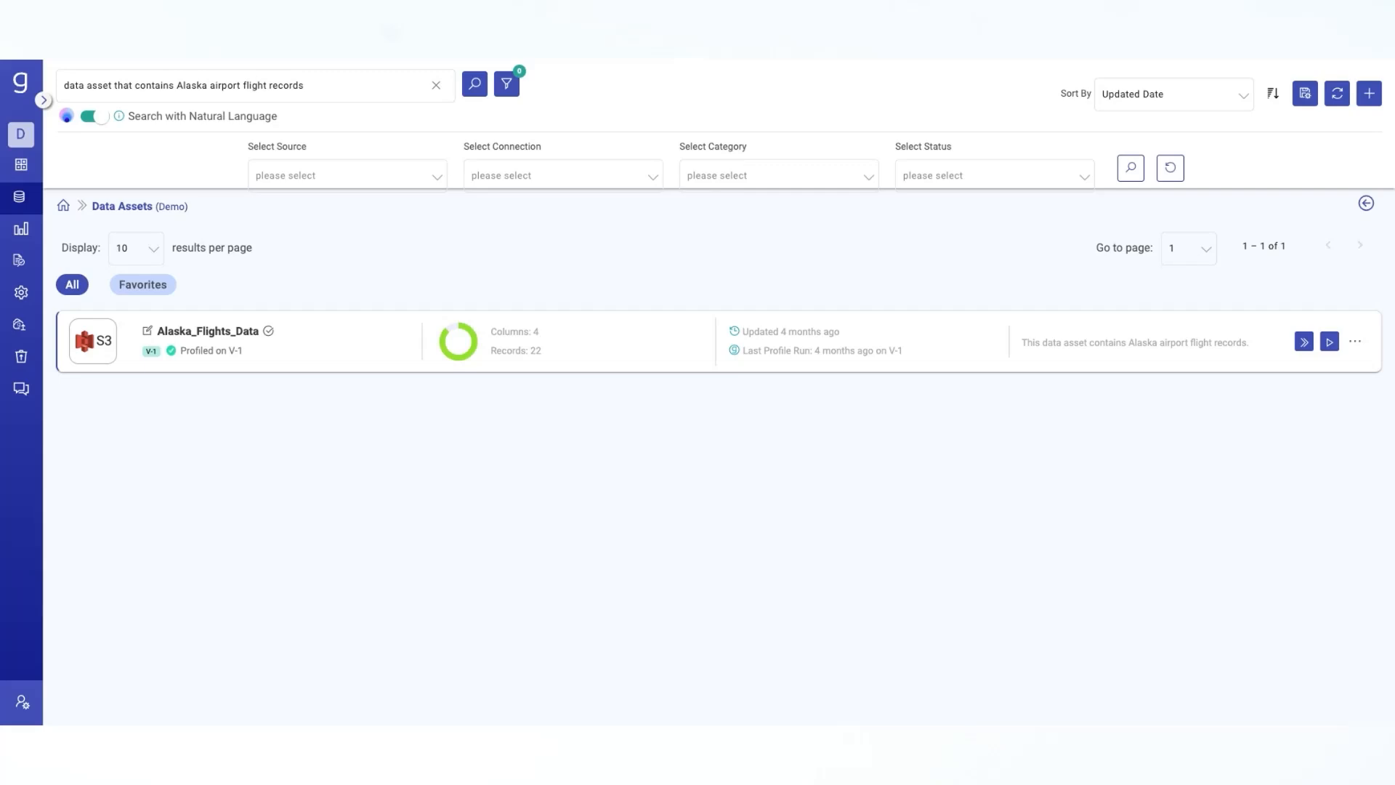
mouse_move(614, 379)
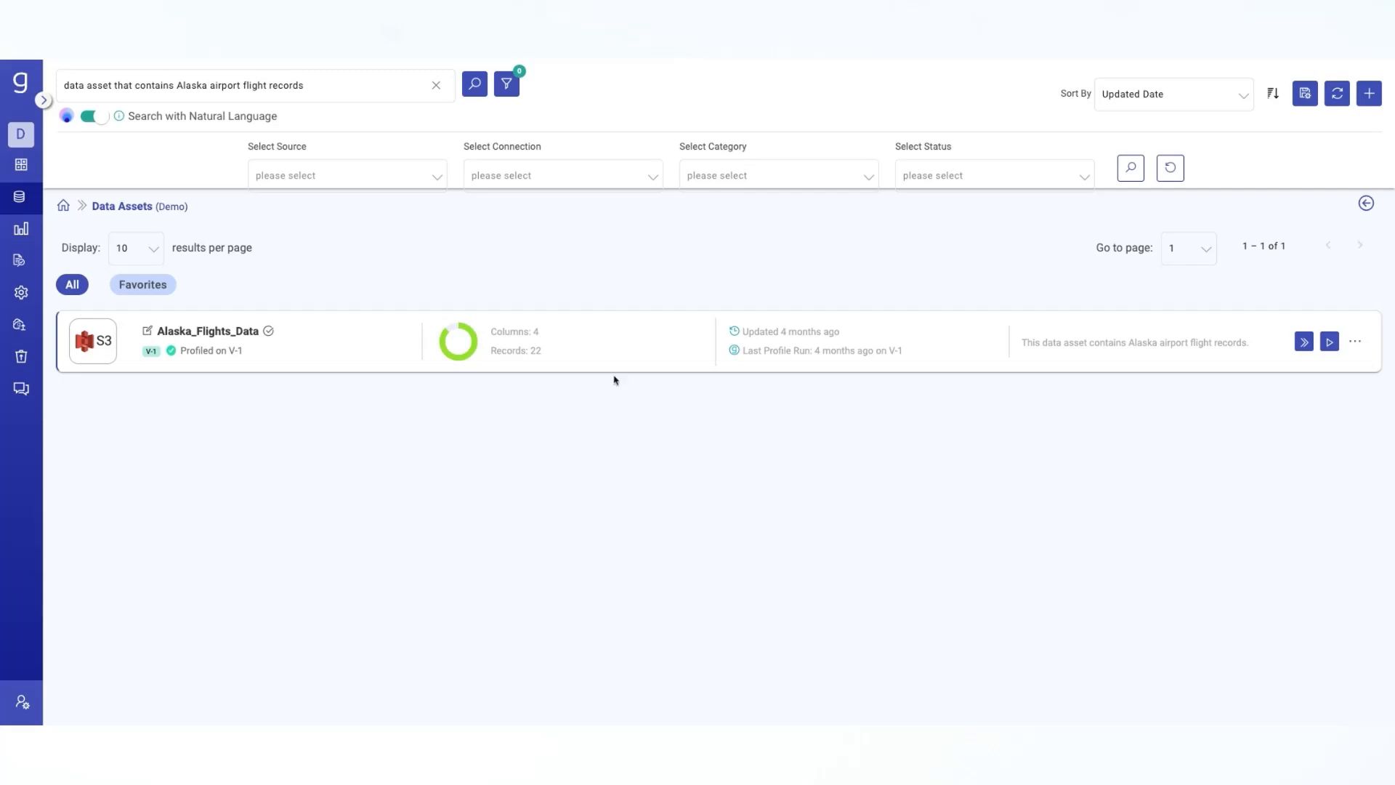
mouse_move(613, 381)
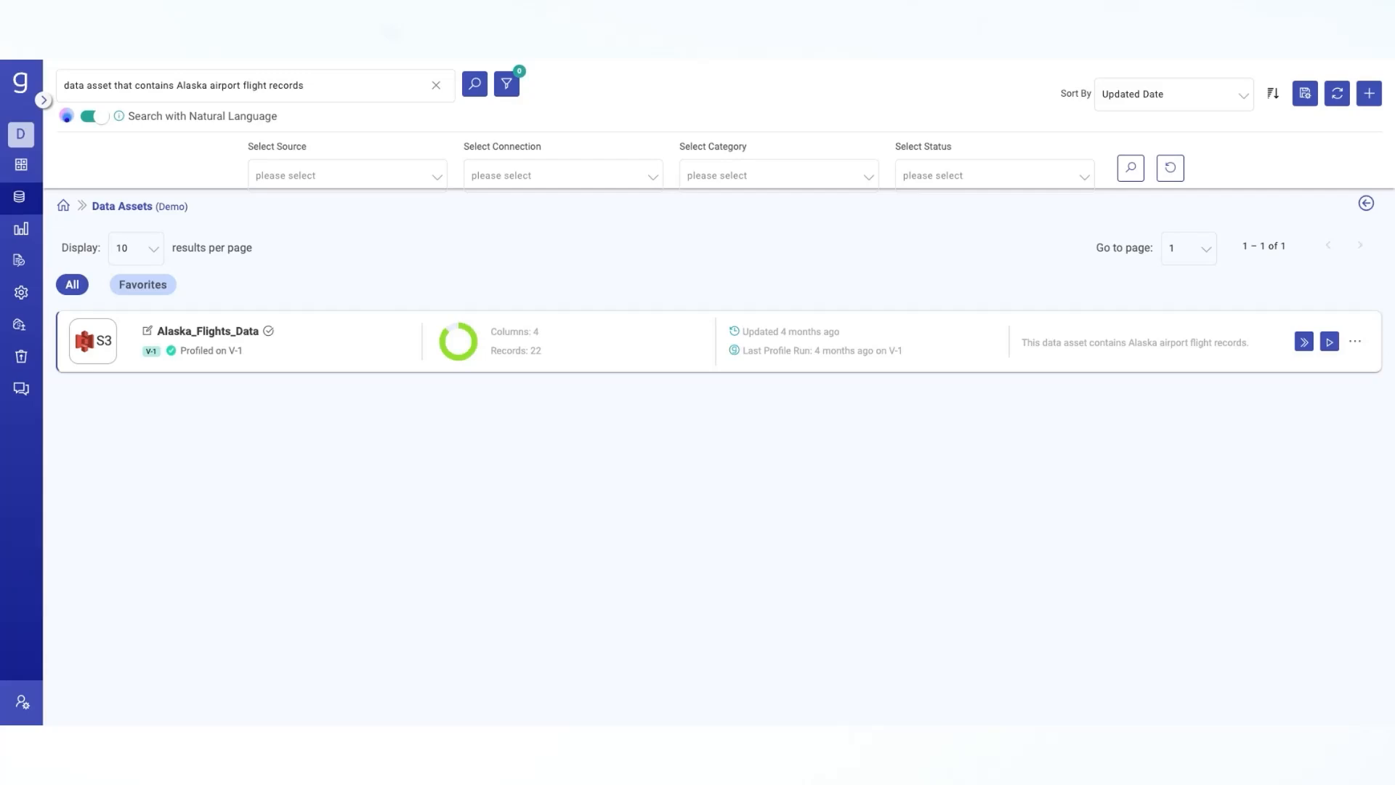
mouse_move(562, 347)
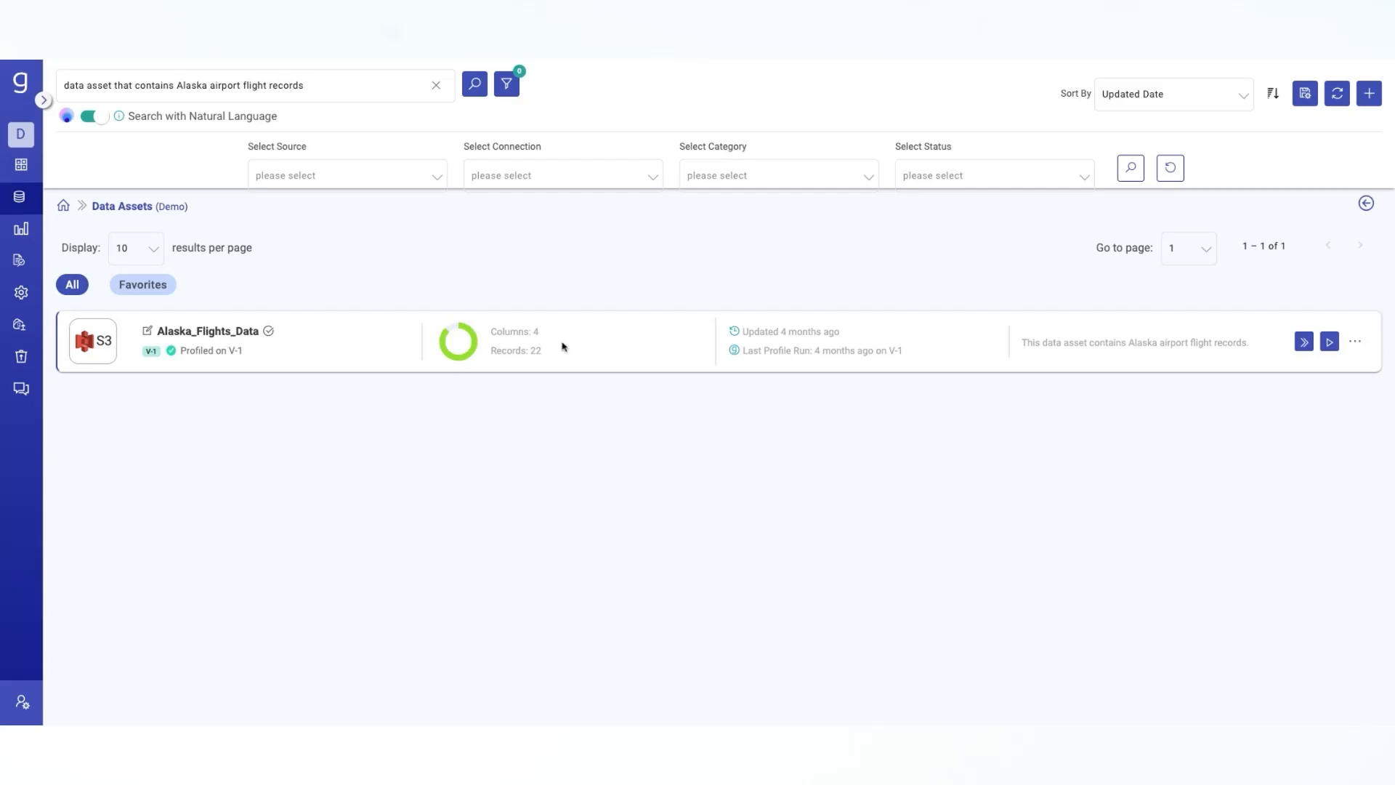
mouse_move(1019, 490)
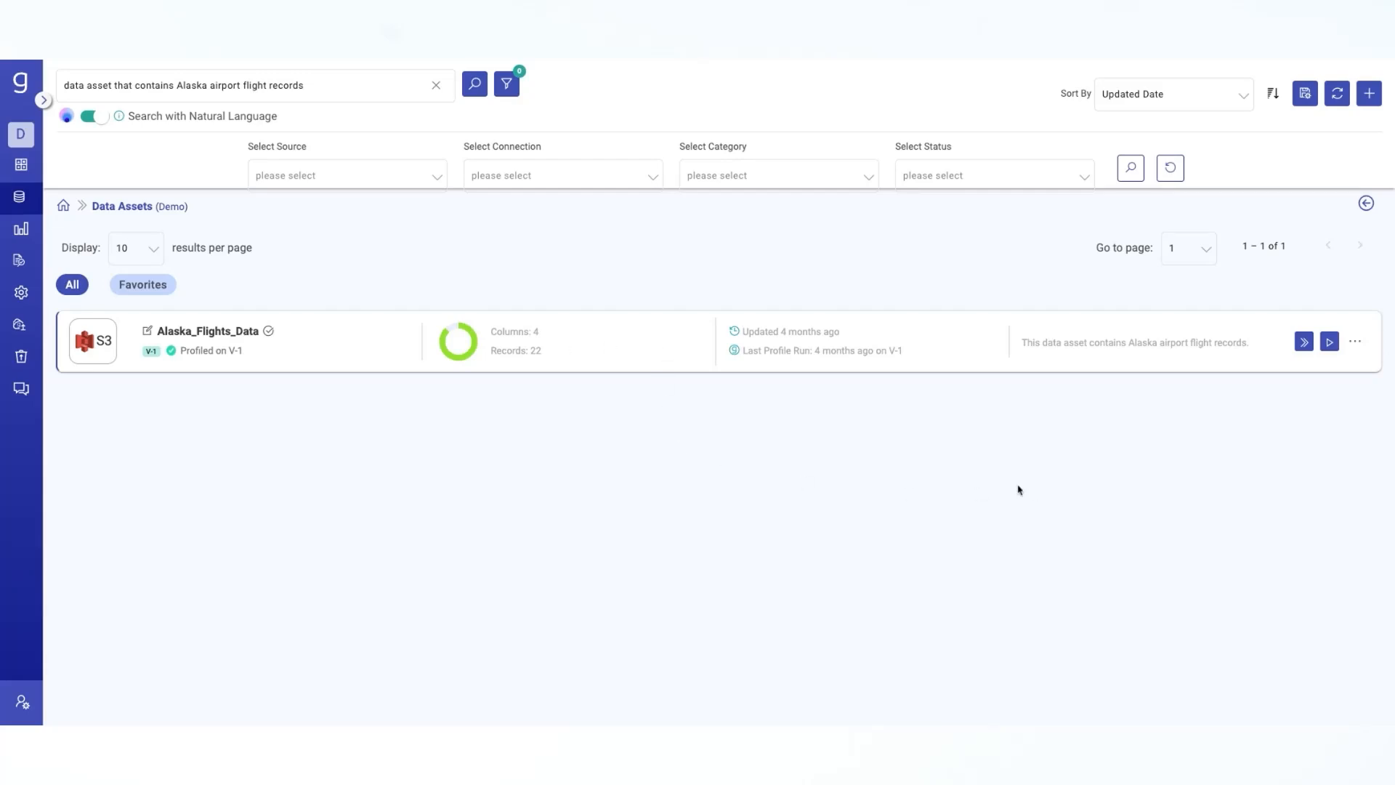
mouse_move(1270, 485)
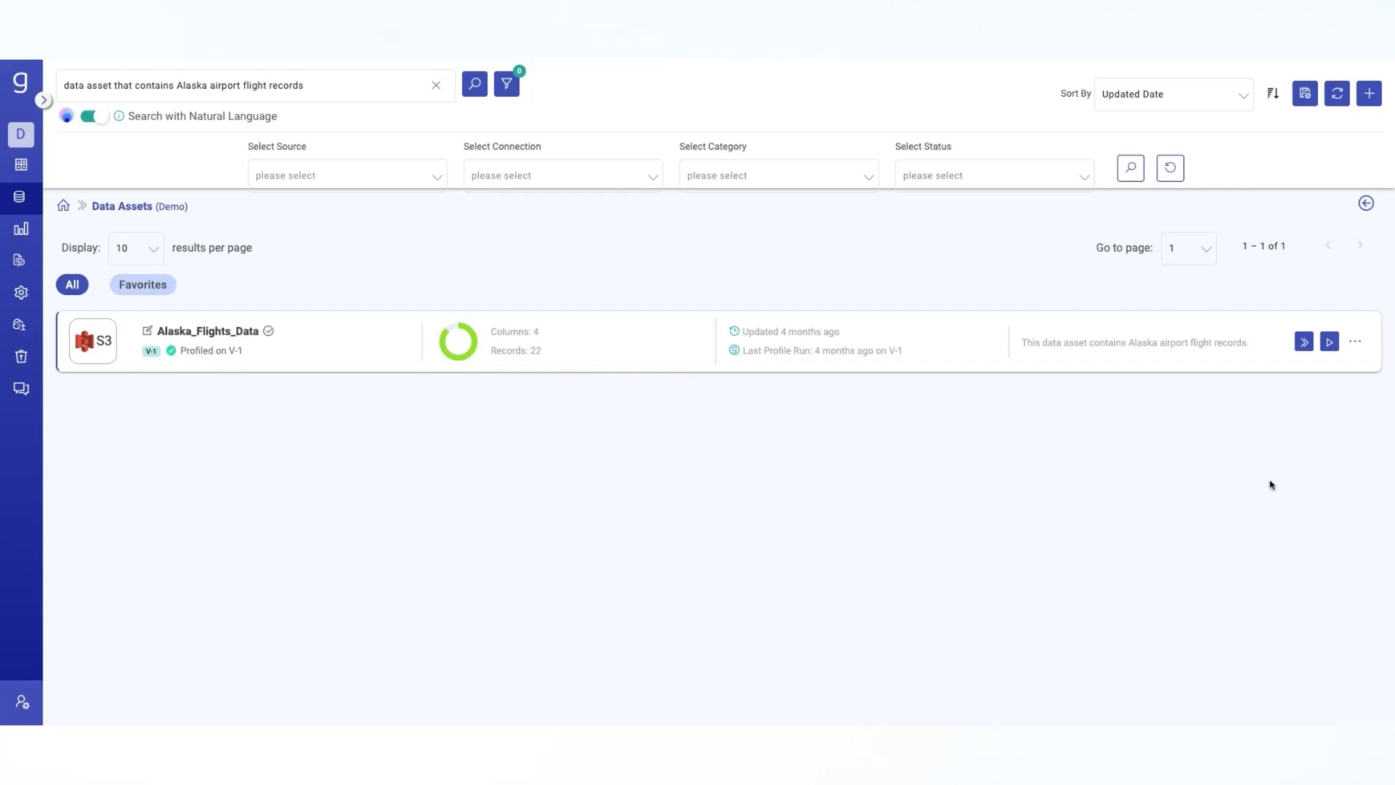
Show Alaska_Flights_Data's summary panel with its Good quality score, 22 records, 4 columns and S3 source.
left_click(1303, 343)
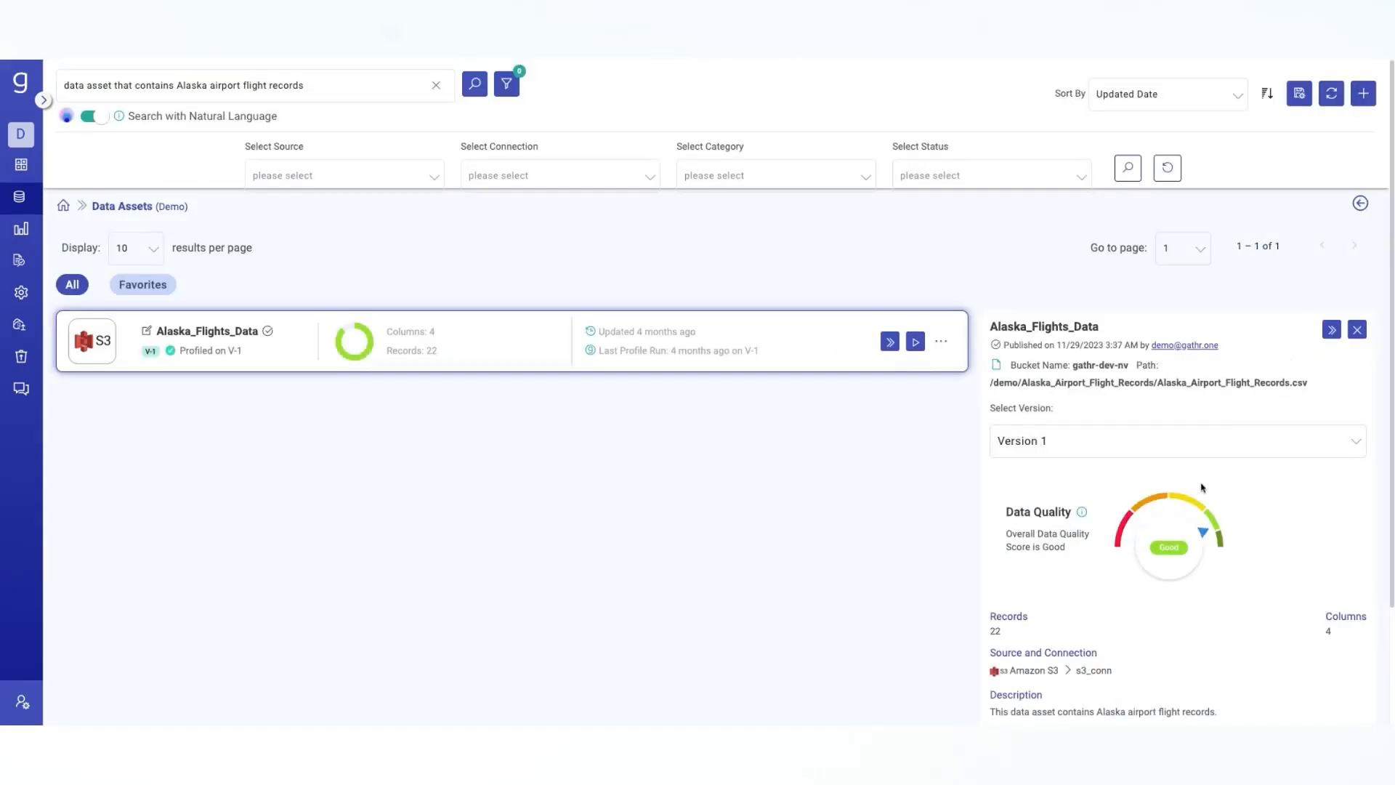
scroll("down", 3)
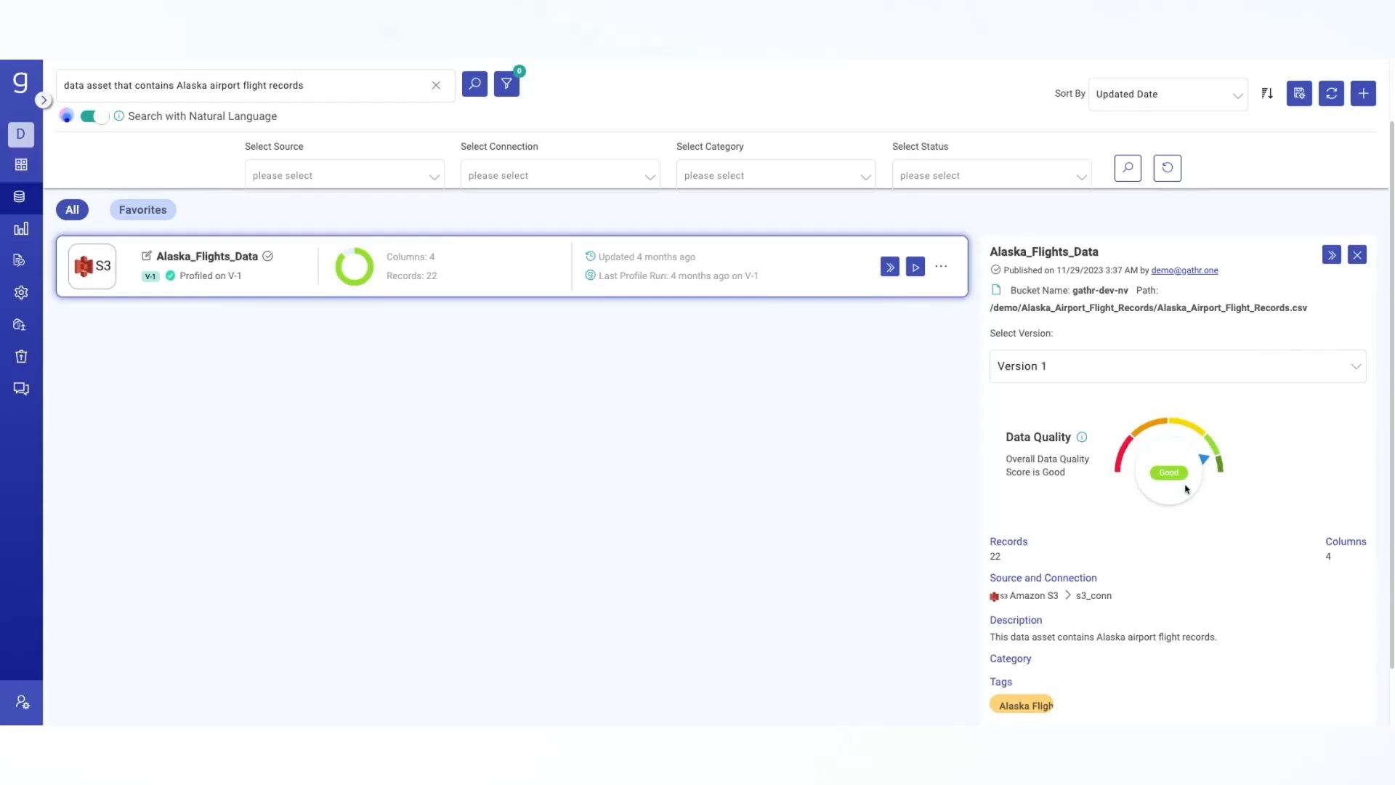
mouse_move(1221, 535)
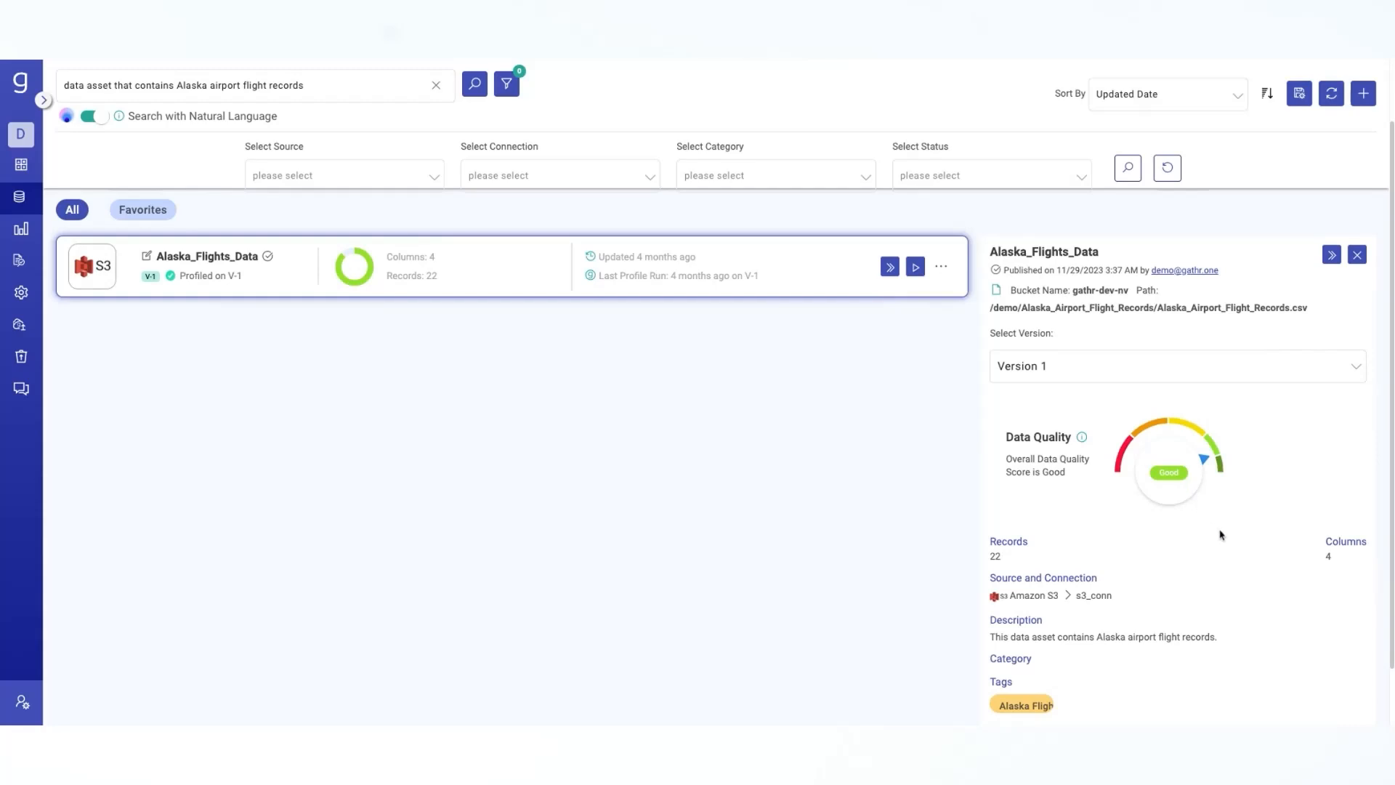
mouse_move(1235, 529)
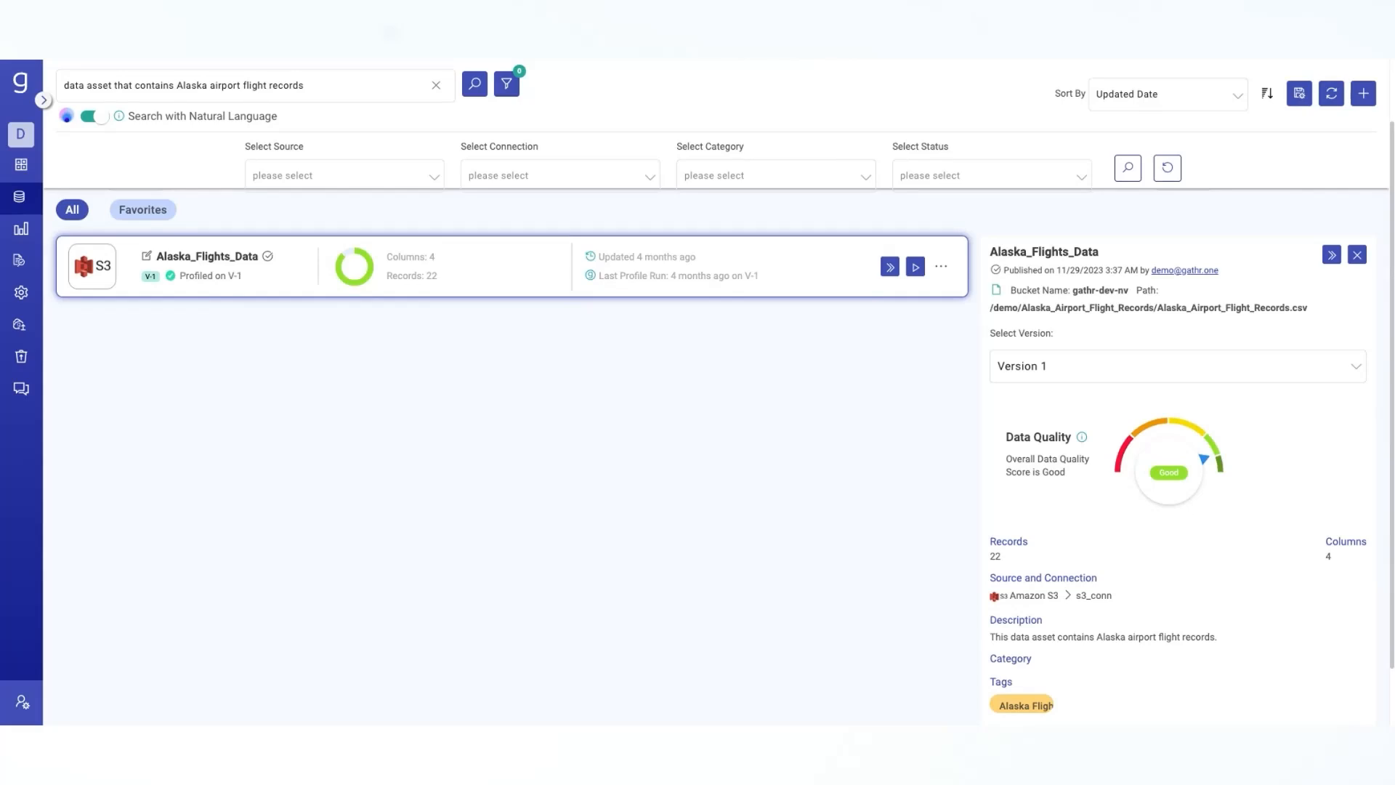
mouse_move(1179, 433)
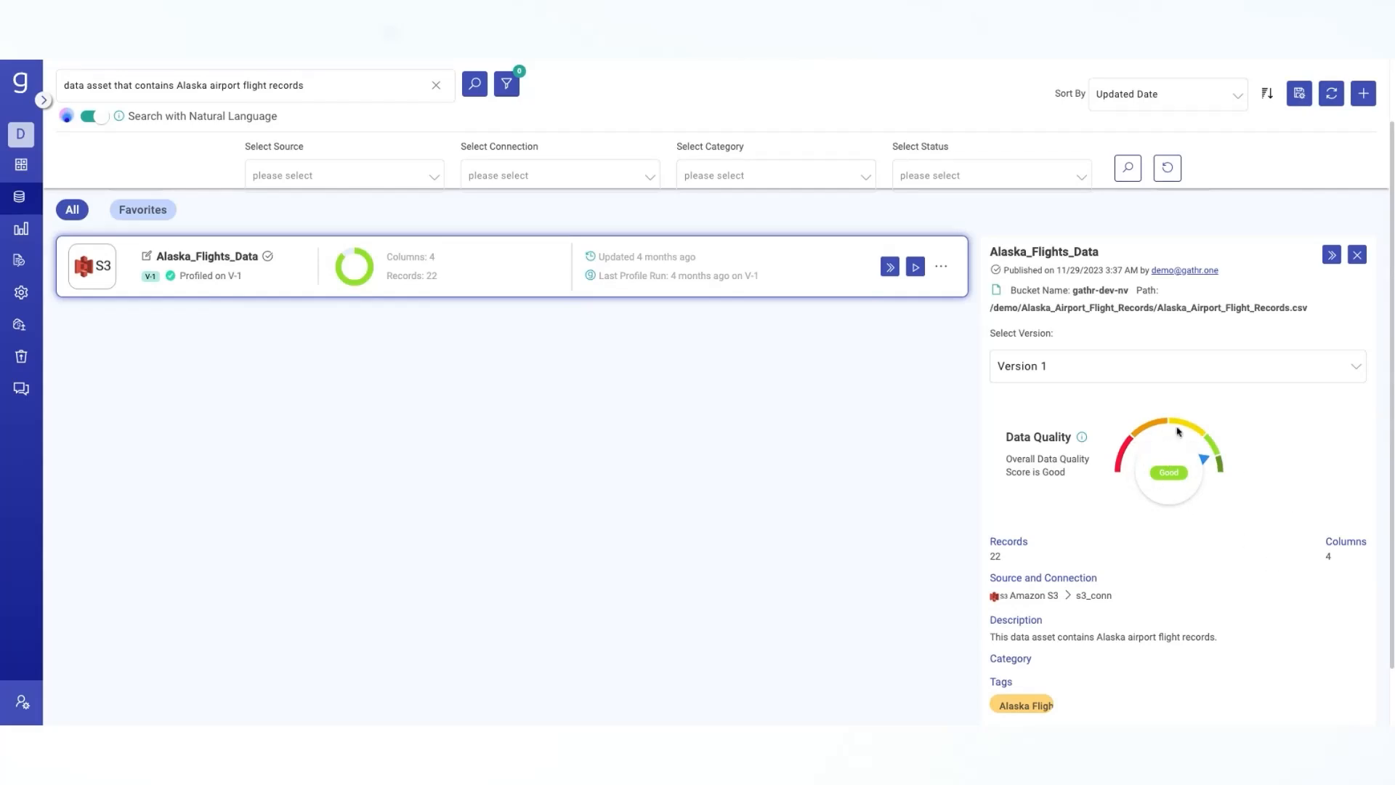
mouse_move(1175, 445)
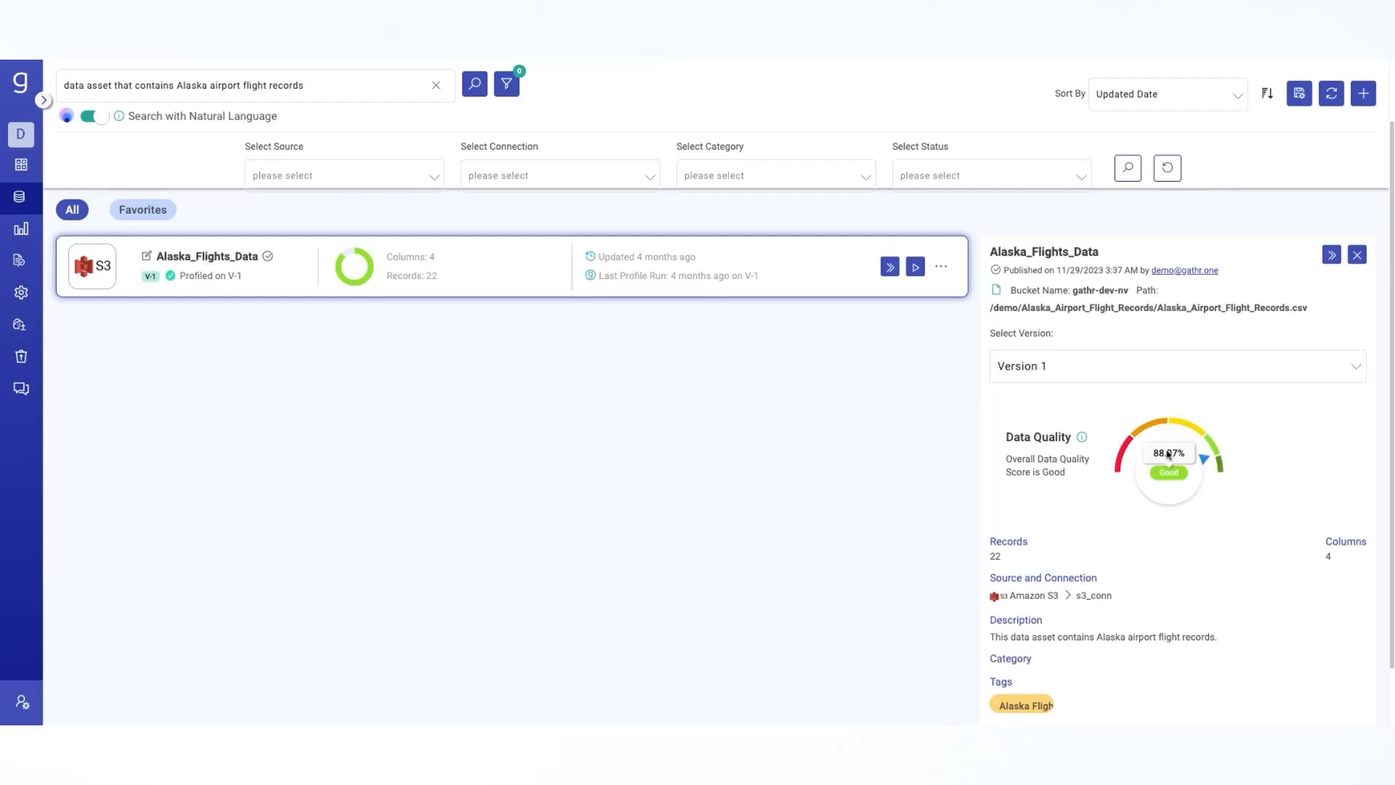
mouse_move(1168, 462)
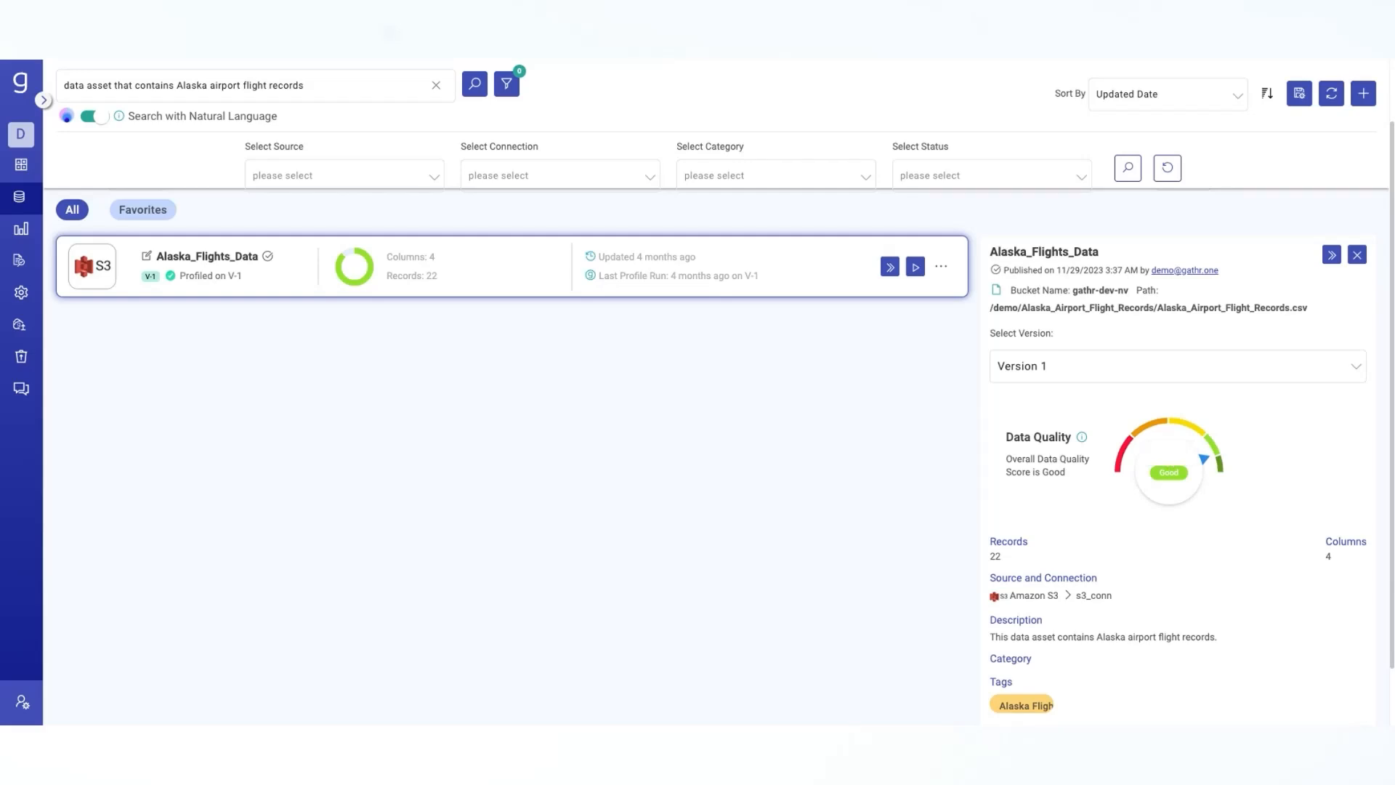
mouse_move(1274, 494)
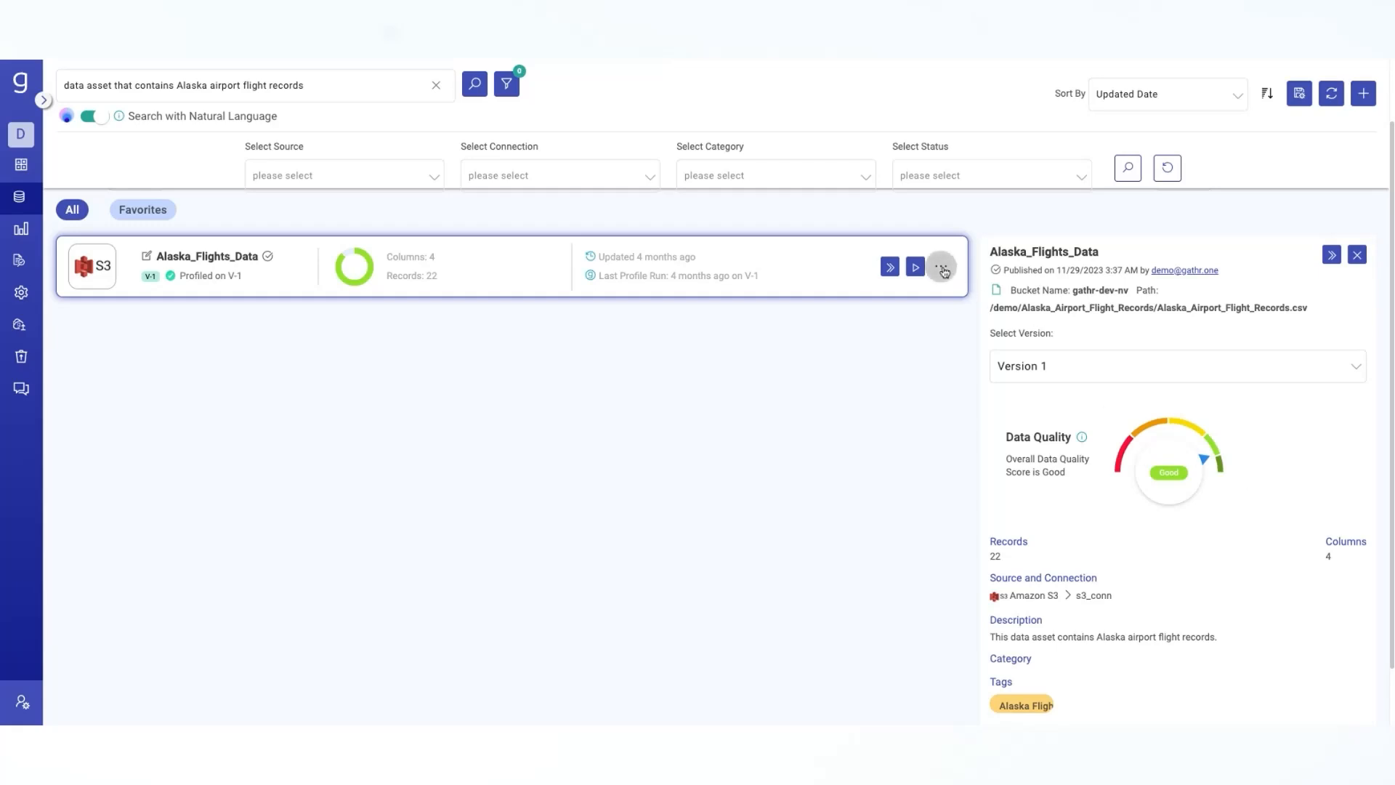
Show the actions menu for the Alaska_Flights_Data asset card.
left_click(942, 268)
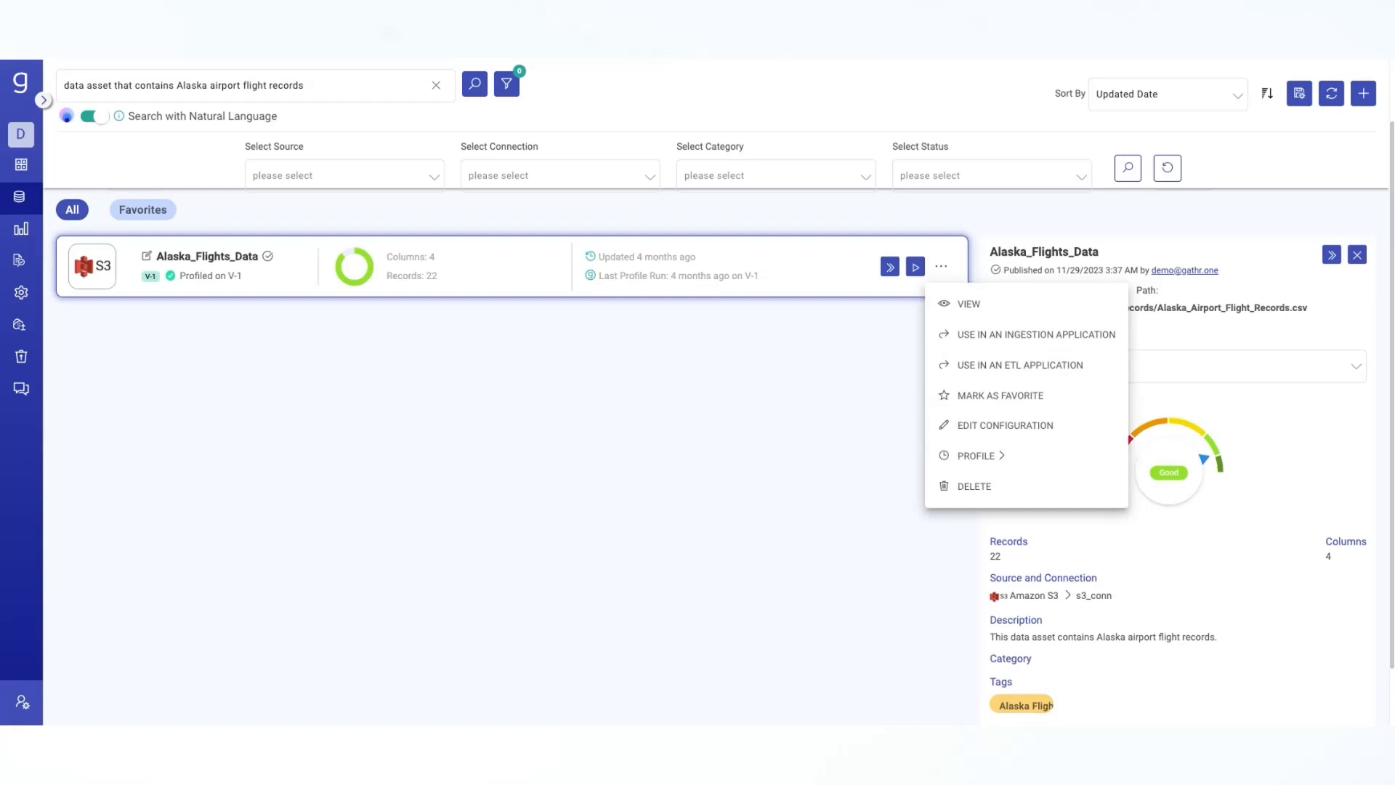
mouse_move(972, 340)
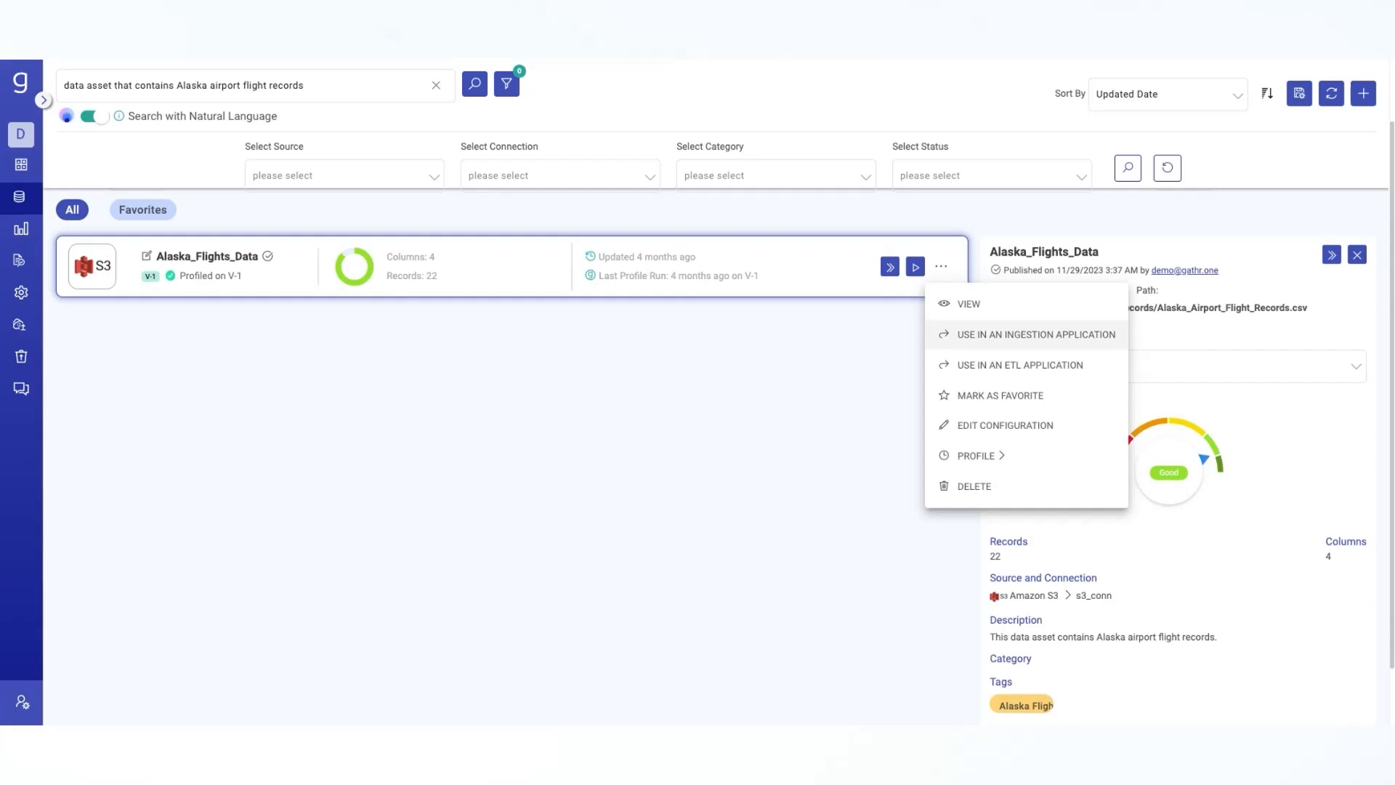
mouse_move(968, 303)
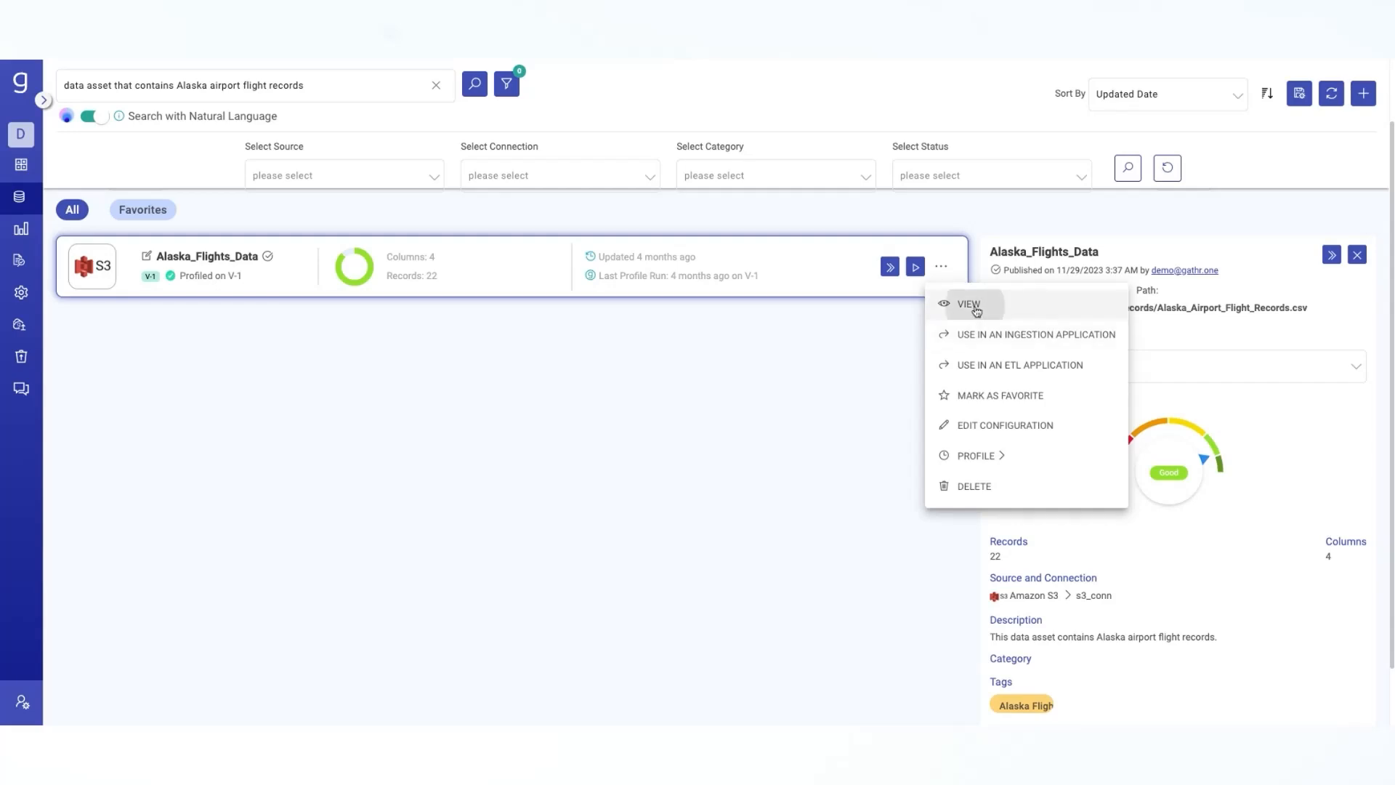
left_click(970, 304)
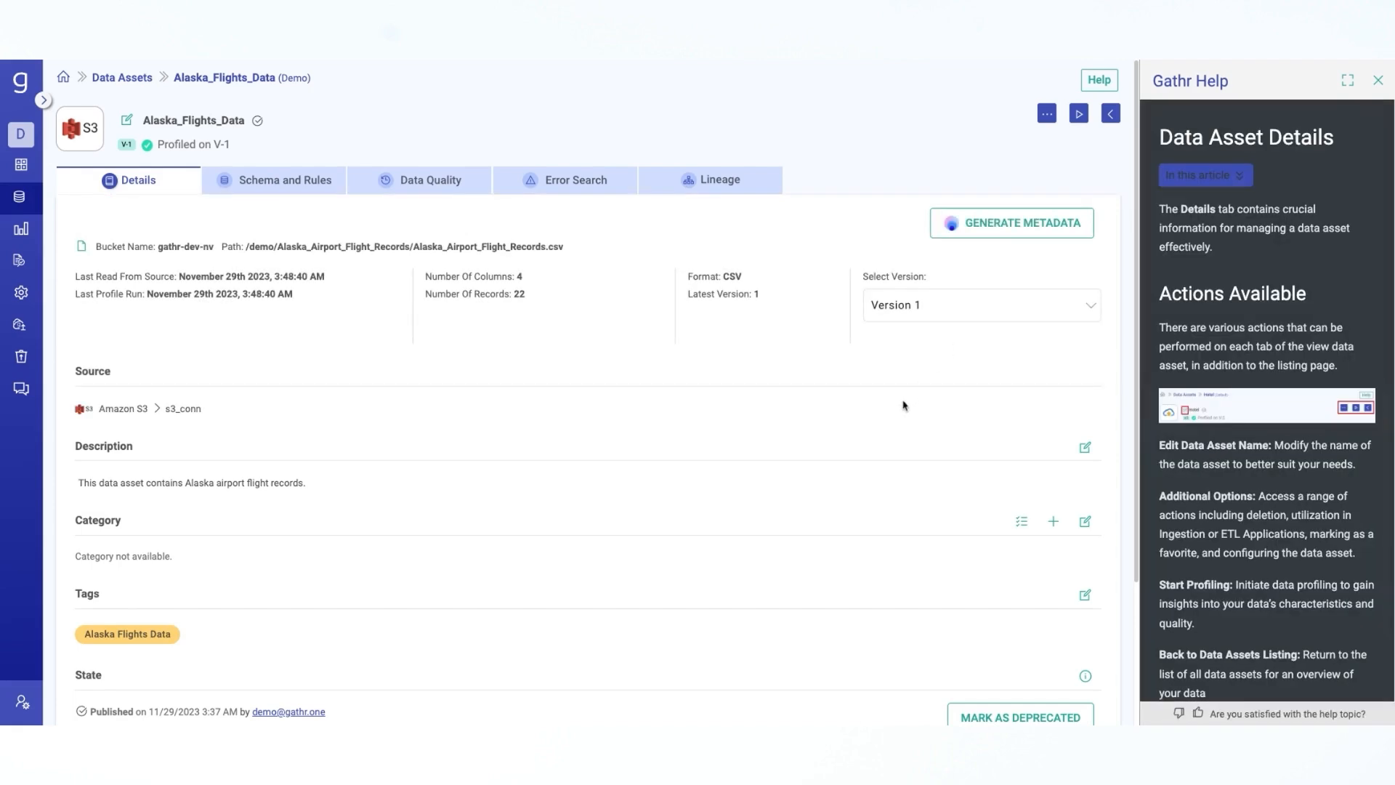
mouse_move(846, 420)
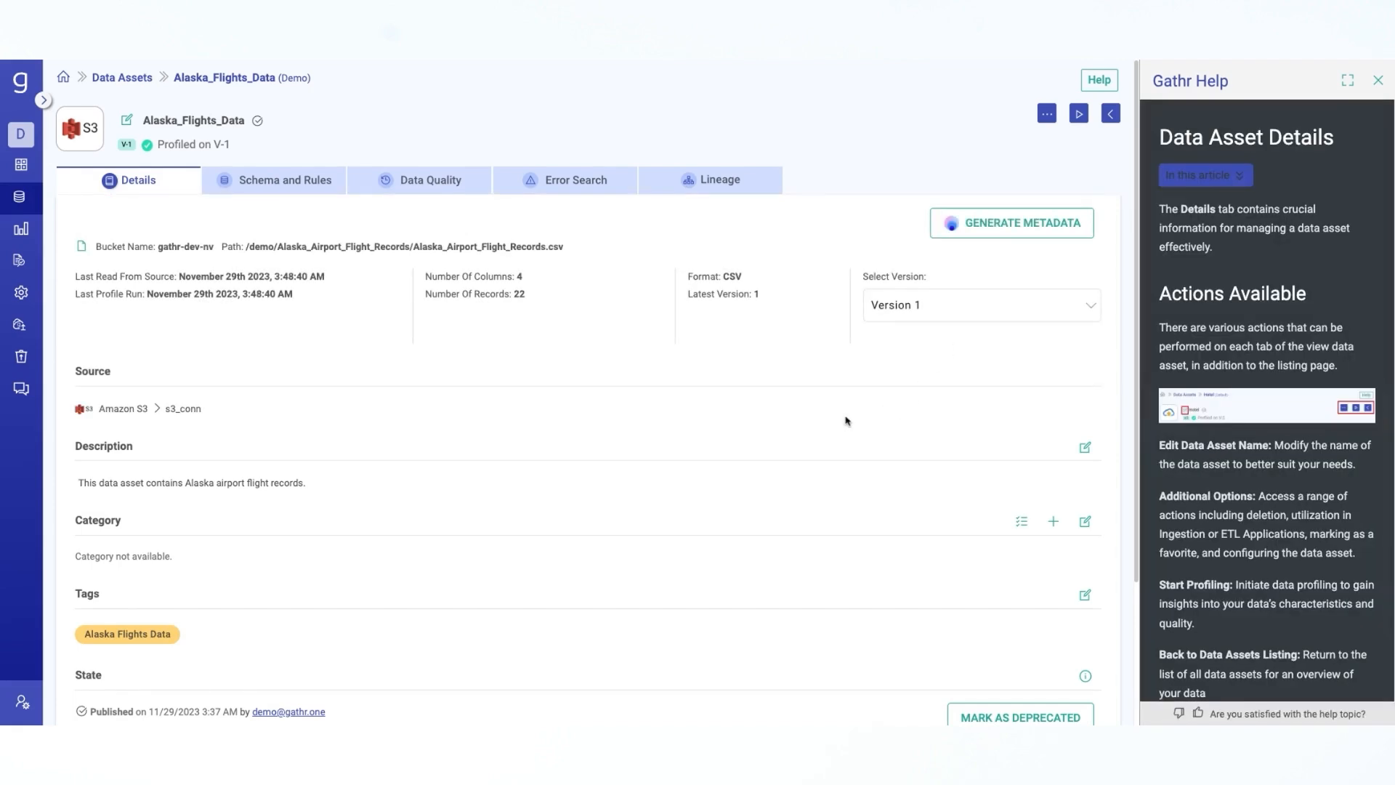
mouse_move(846, 422)
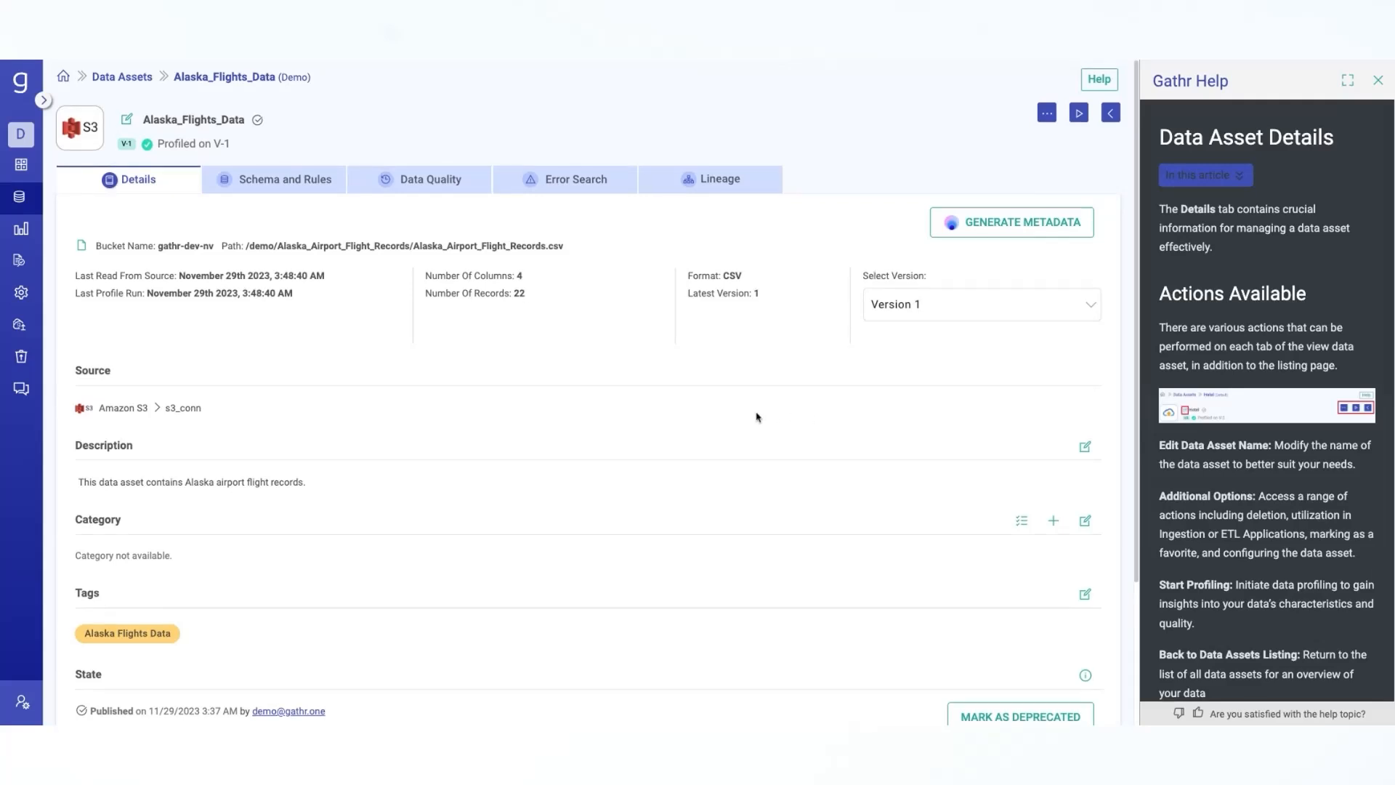
mouse_move(639, 396)
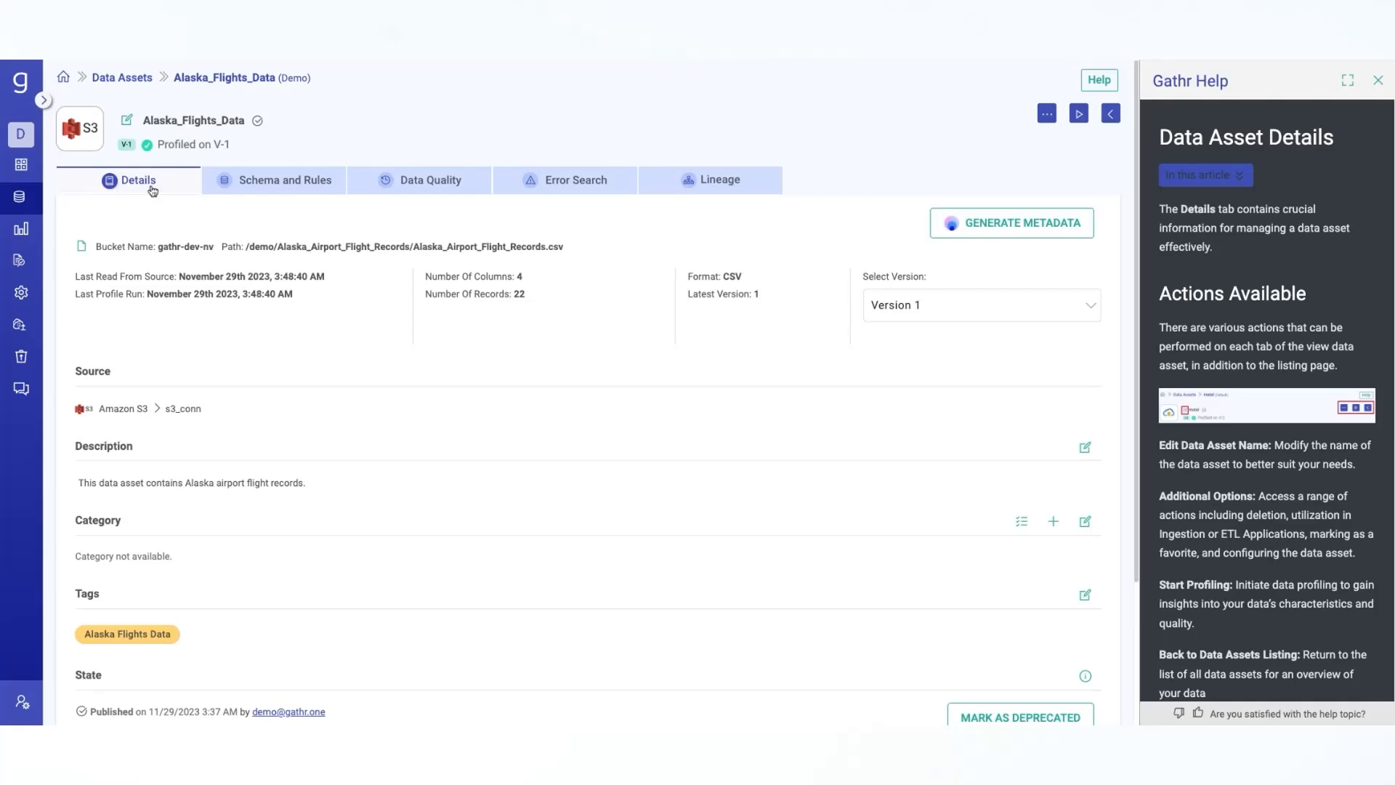
scroll("down", 3)
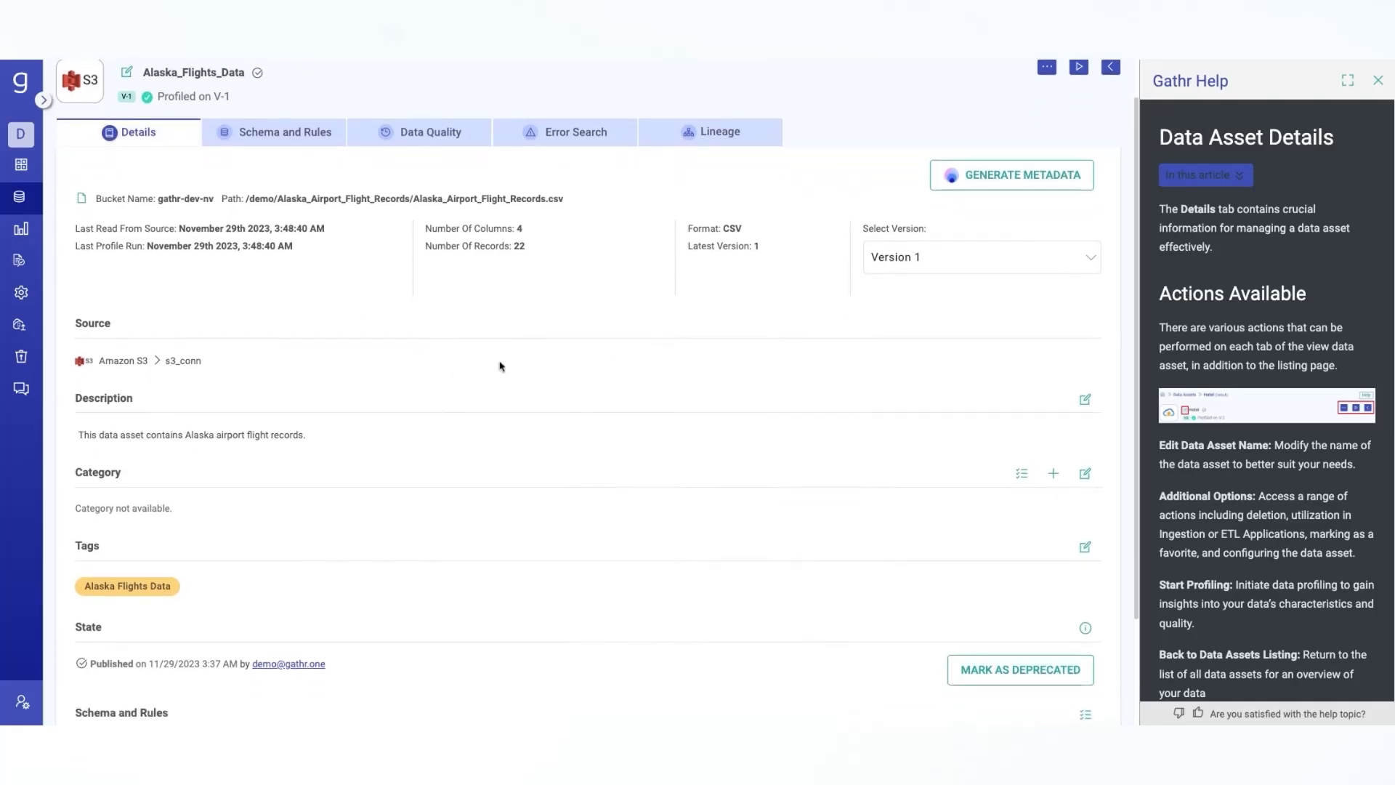
mouse_move(520, 374)
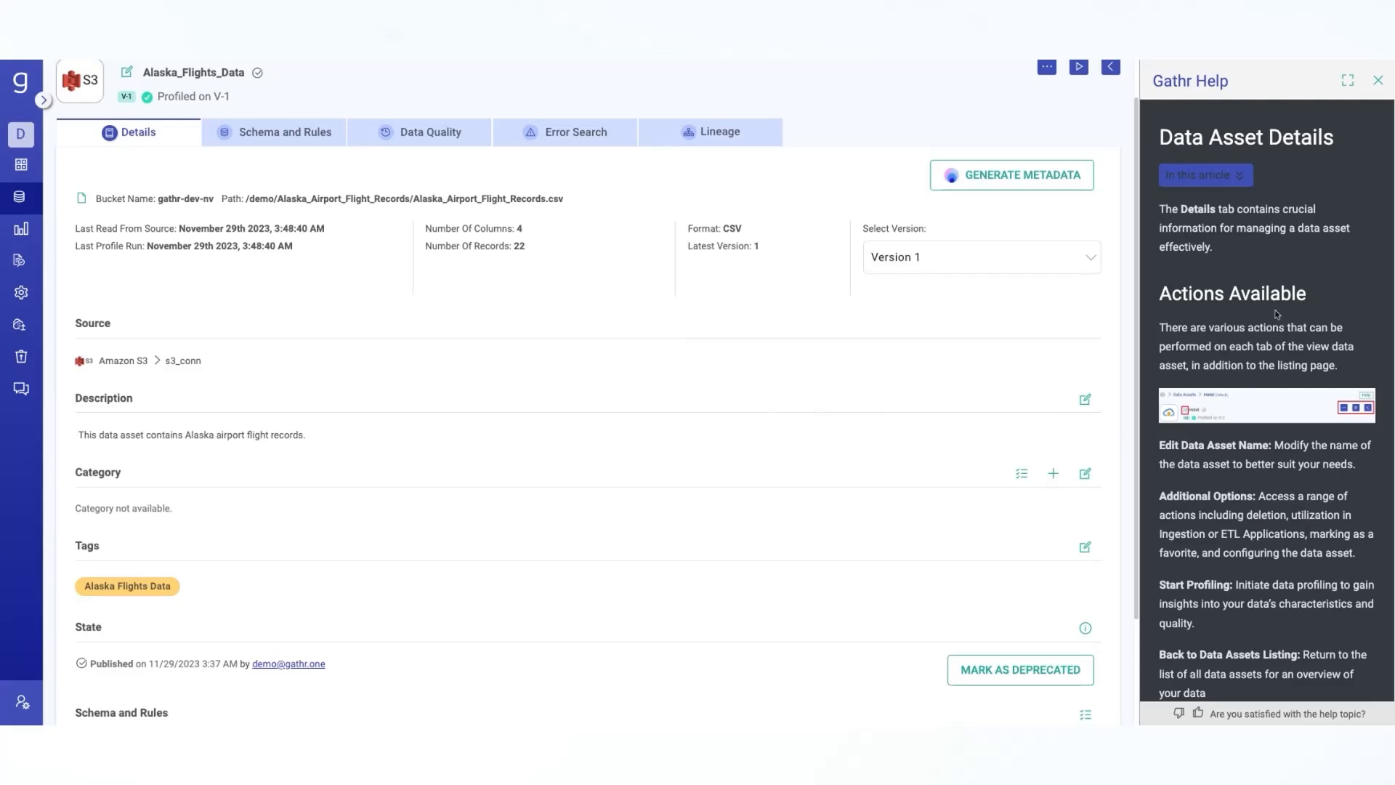
scroll("down", 3)
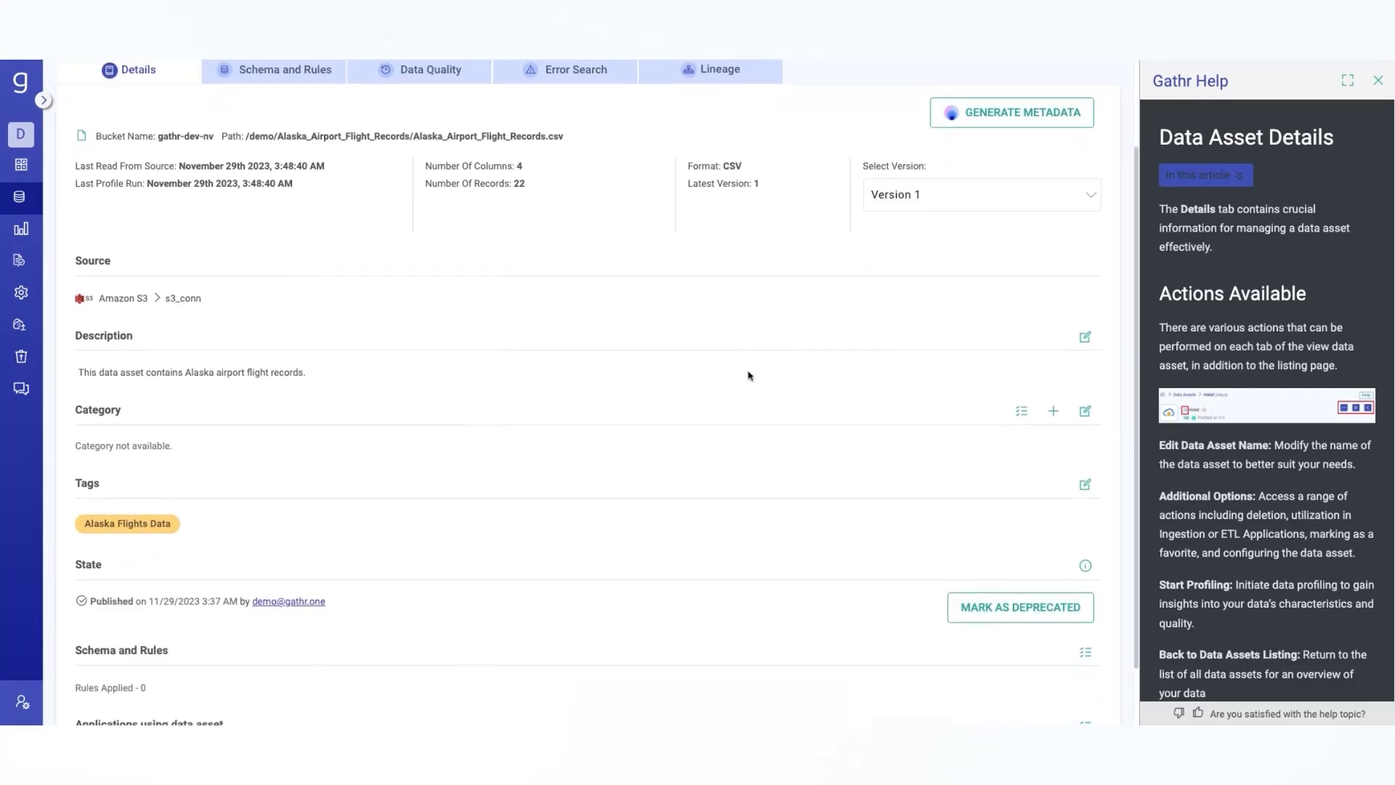
scroll("down", 3)
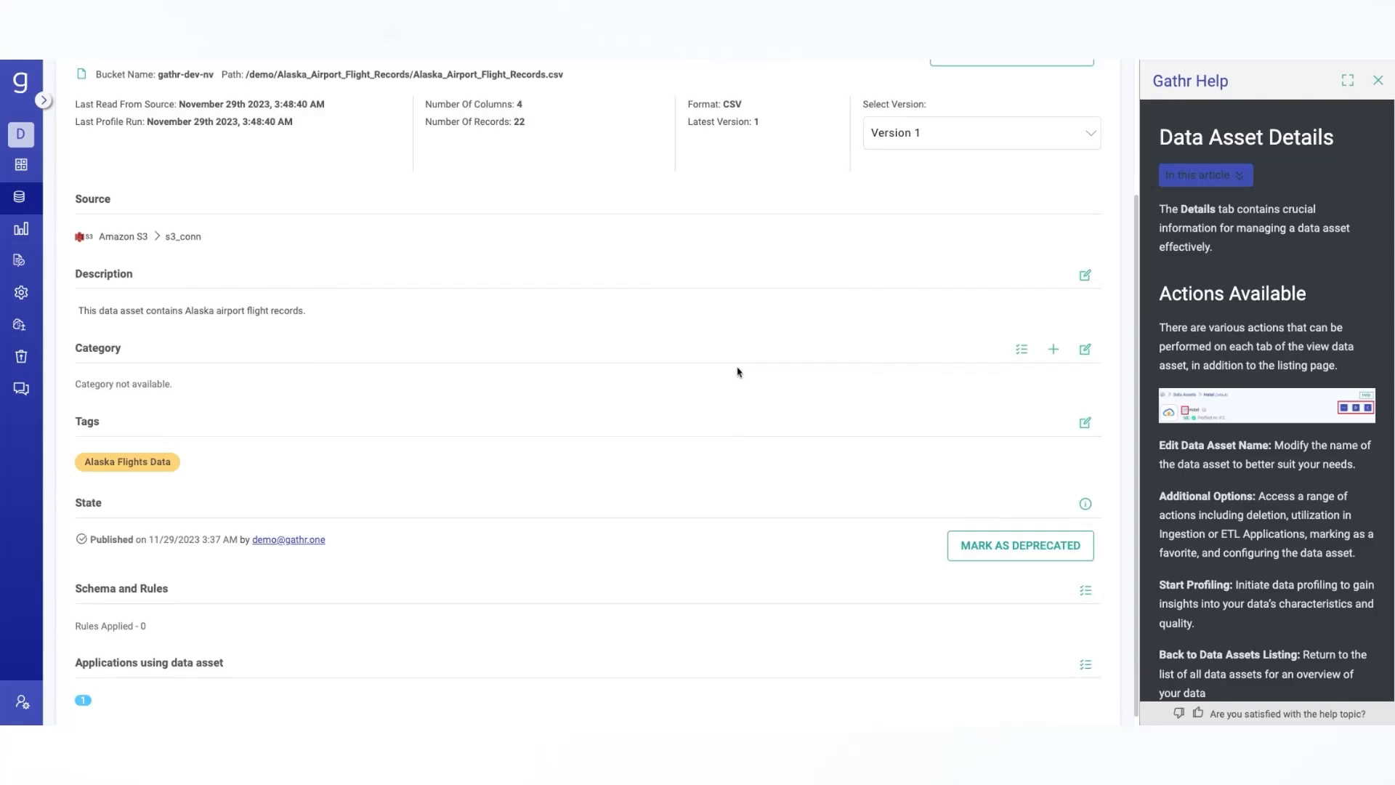
scroll("up", 3)
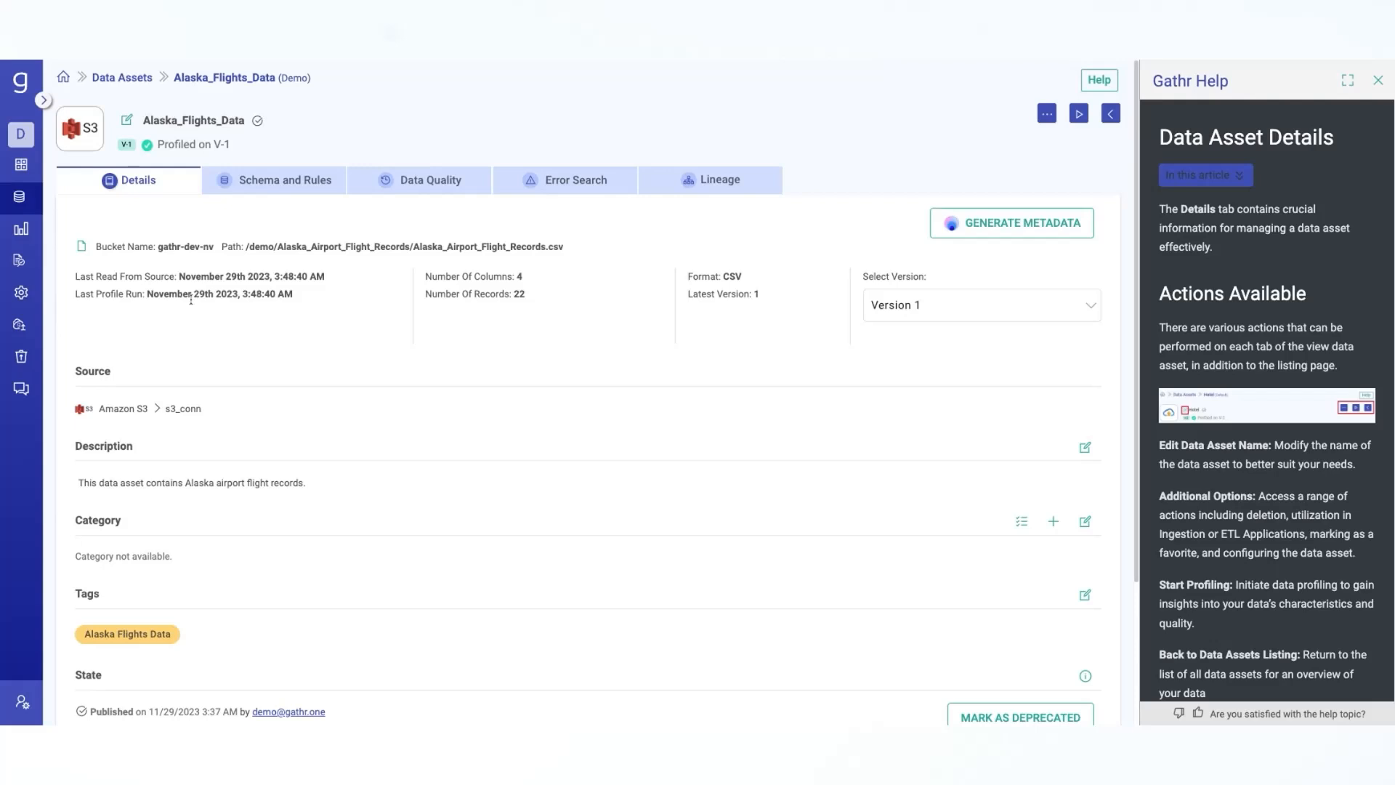
scroll("down", 3)
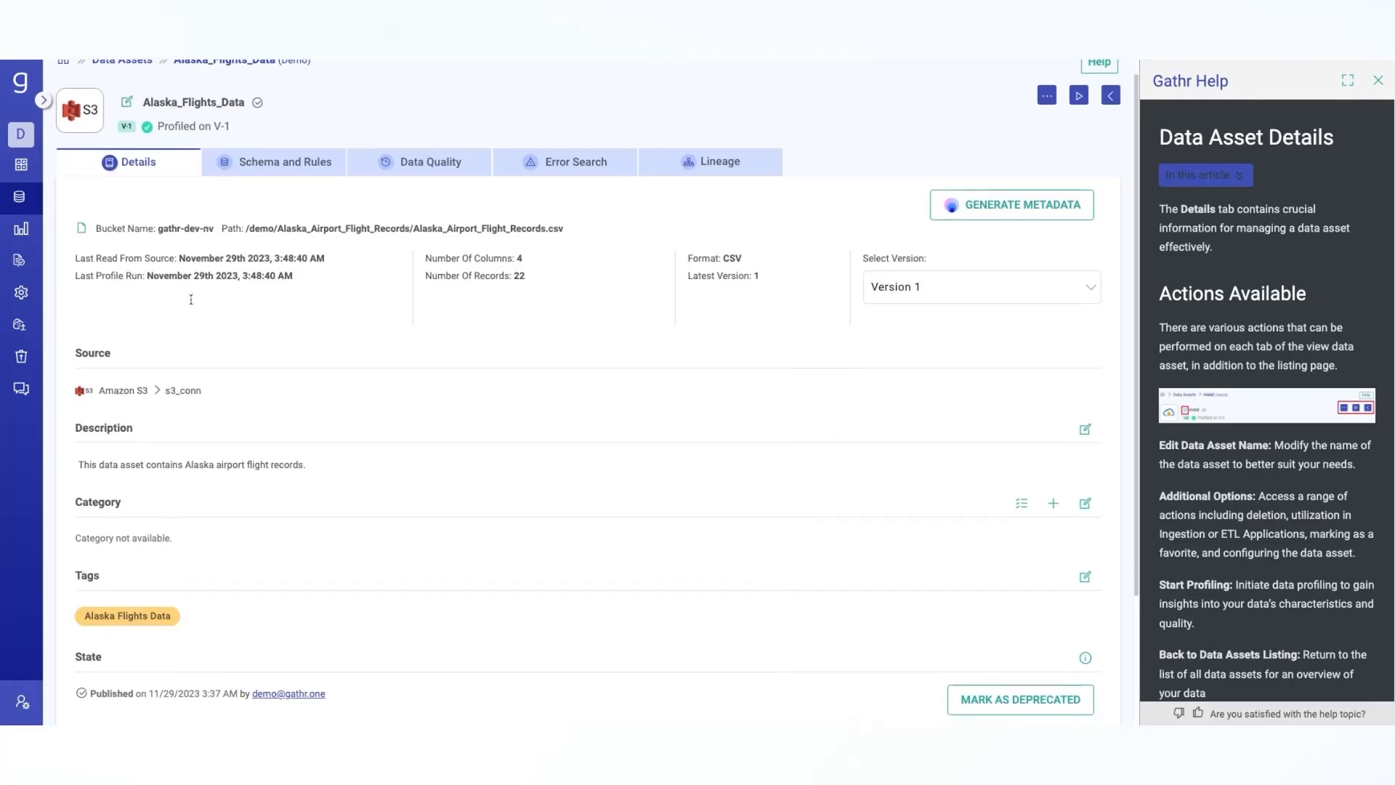
mouse_move(327, 307)
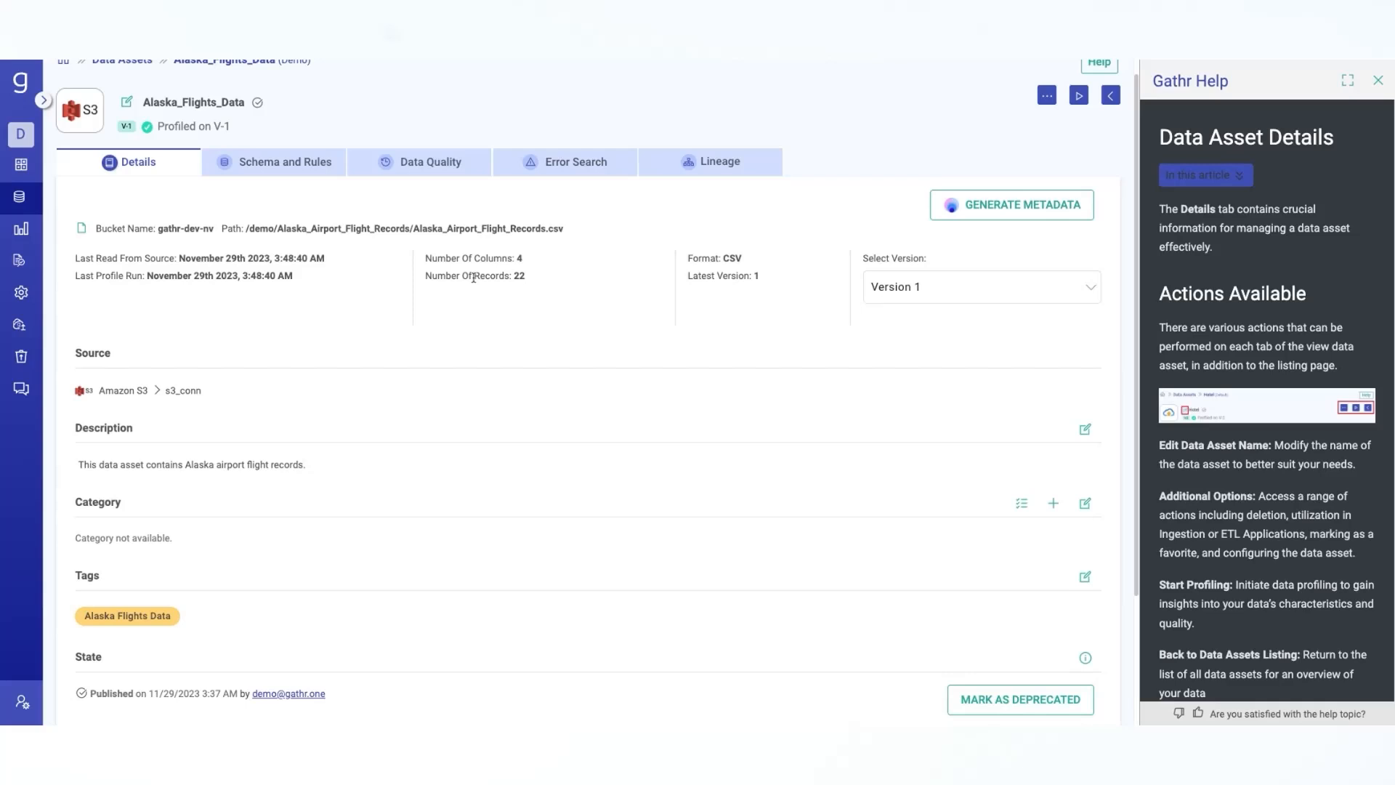
double_click(489, 277)
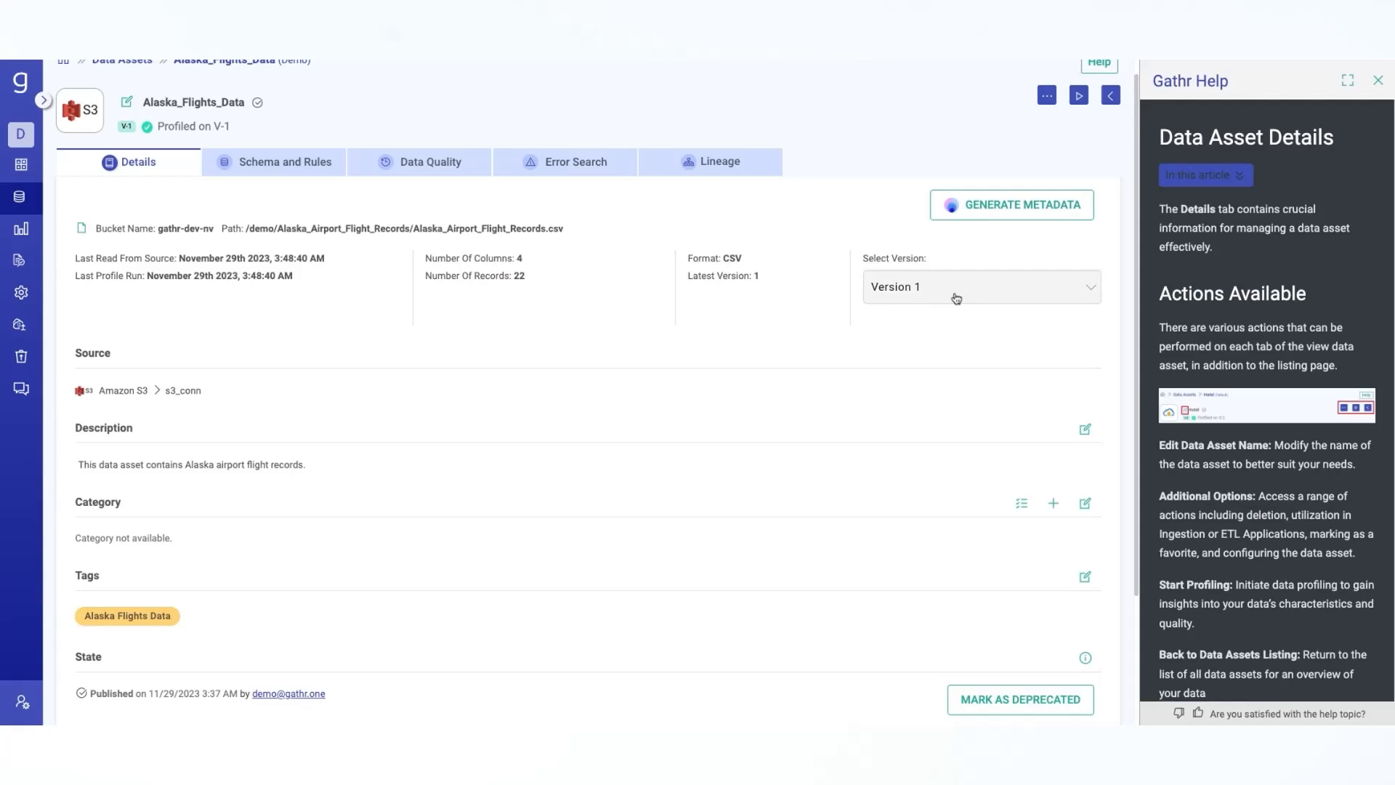
mouse_move(942, 305)
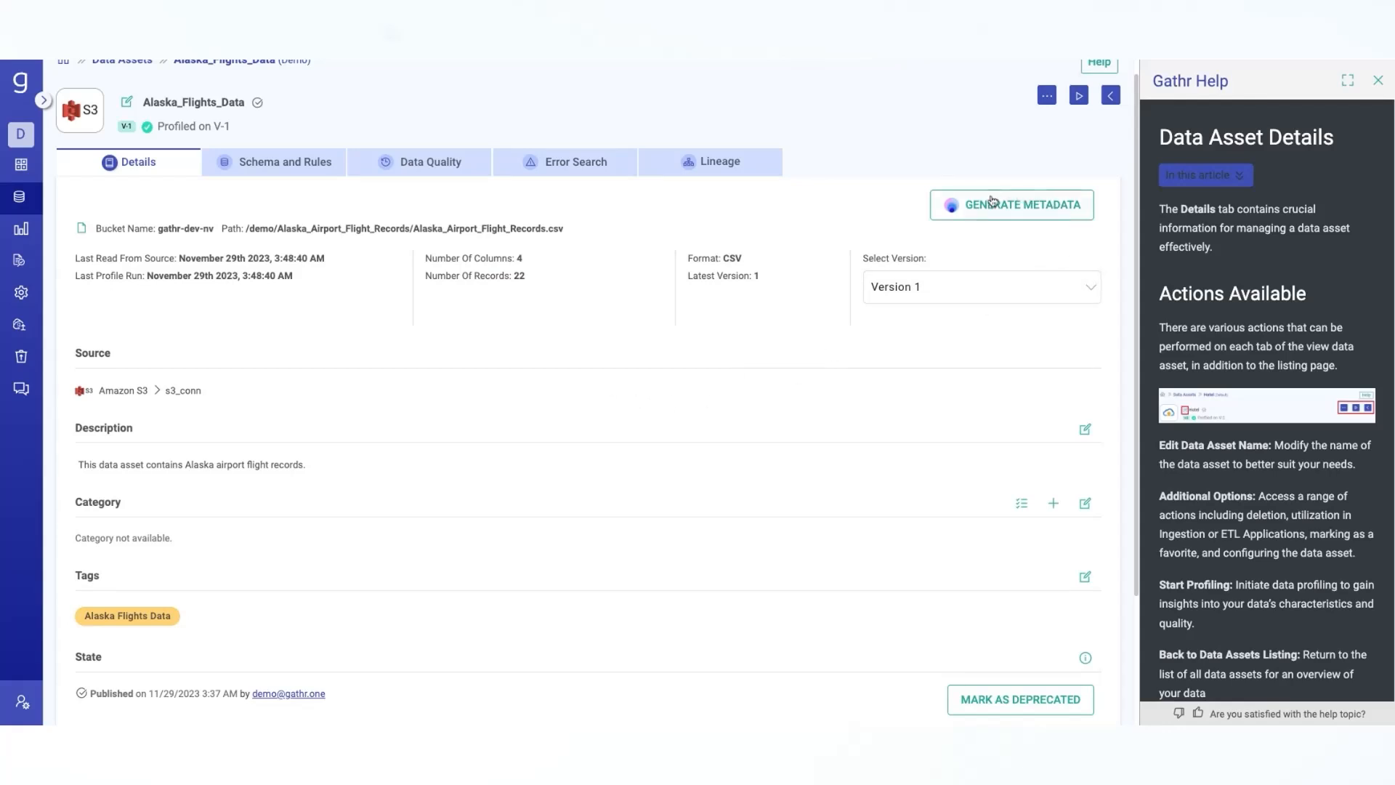
mouse_move(1052, 249)
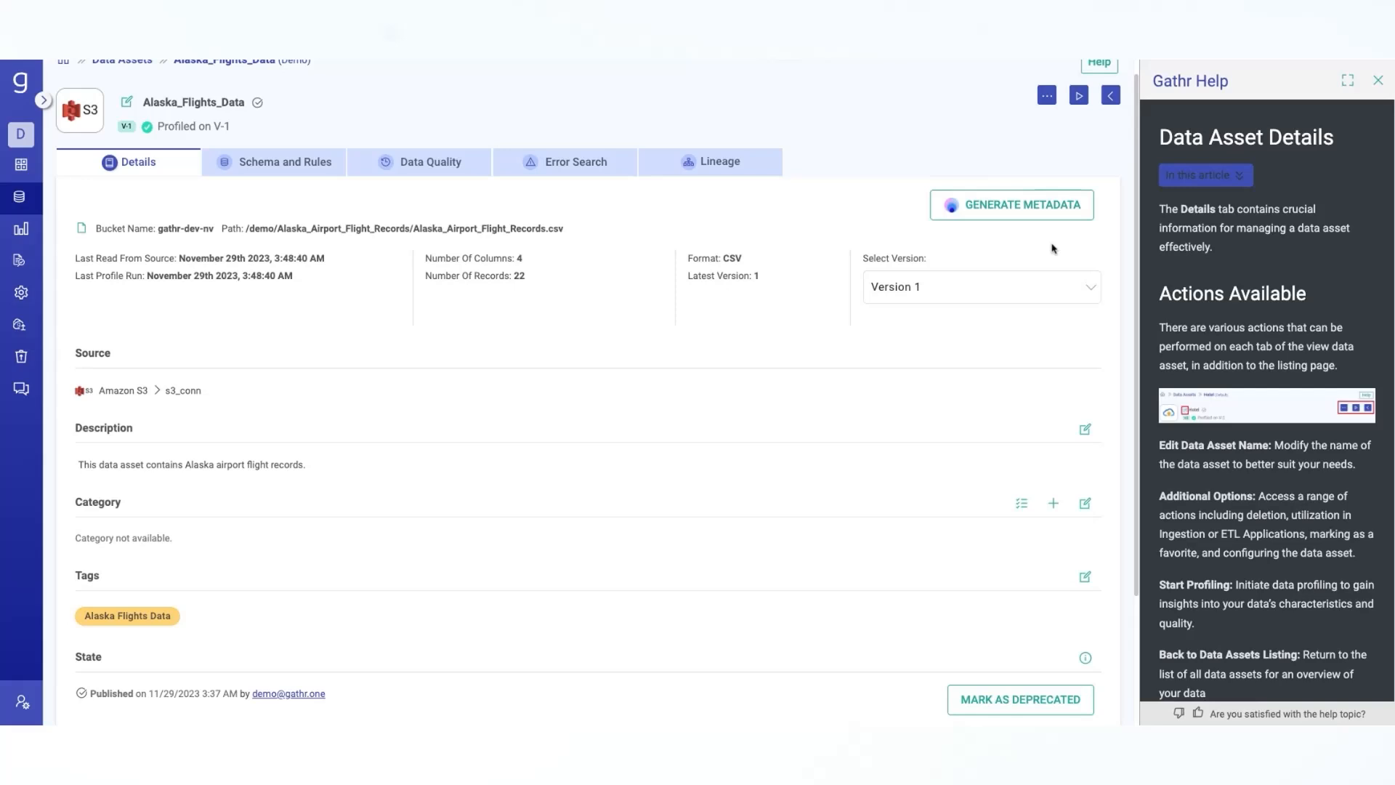
mouse_move(987, 215)
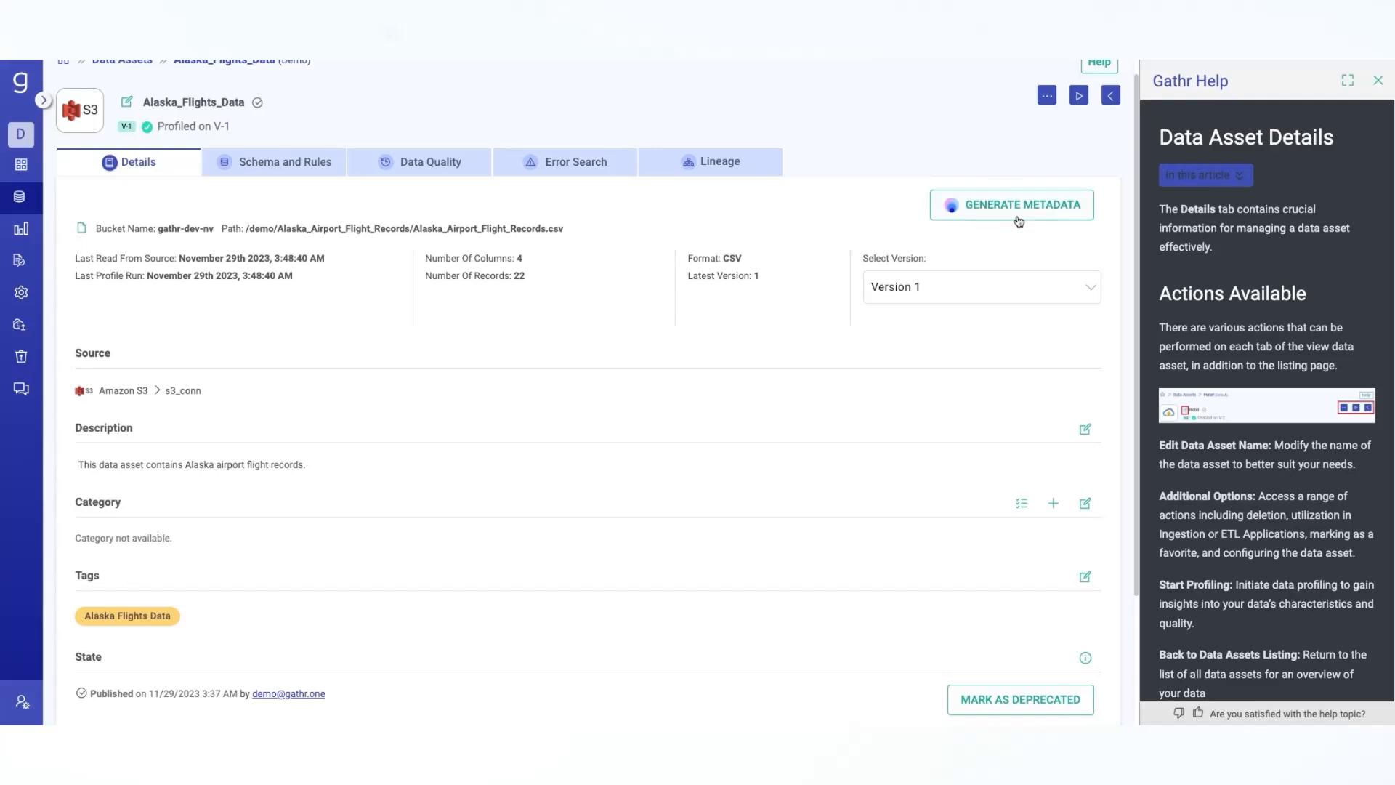
Bring up the Data Assets Metadata dialog listing the city, name, airport_id and state columns.
left_click(1011, 205)
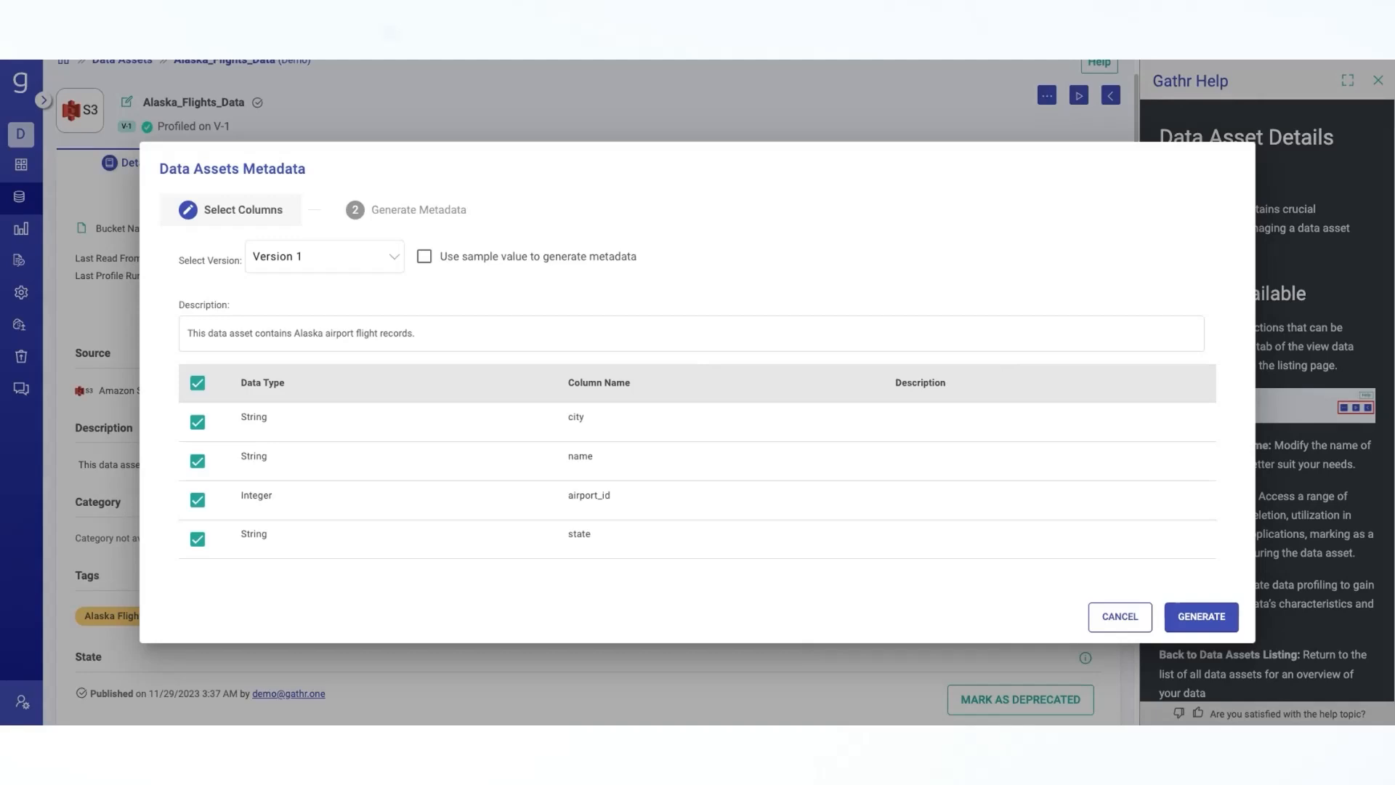
mouse_move(882, 452)
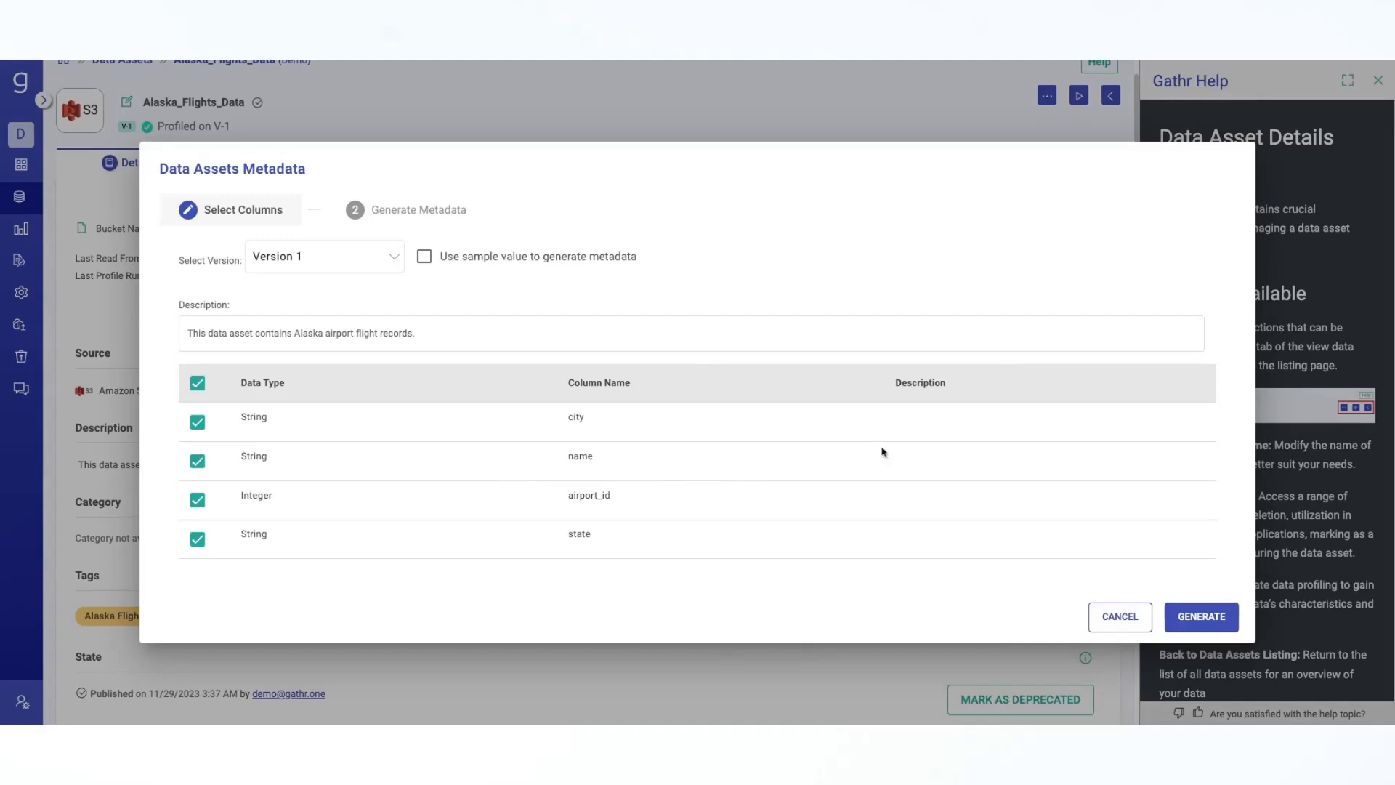
mouse_move(882, 452)
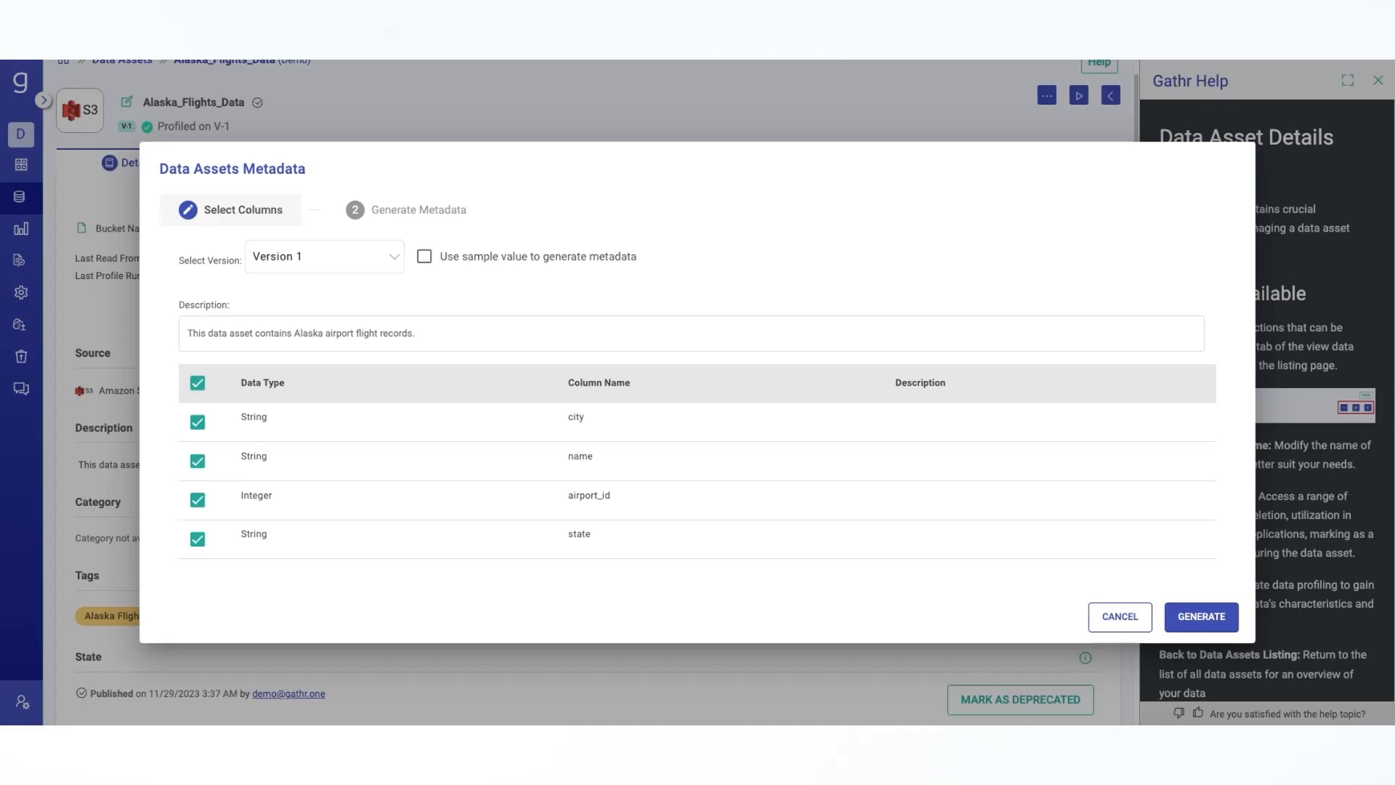
mouse_move(1147, 518)
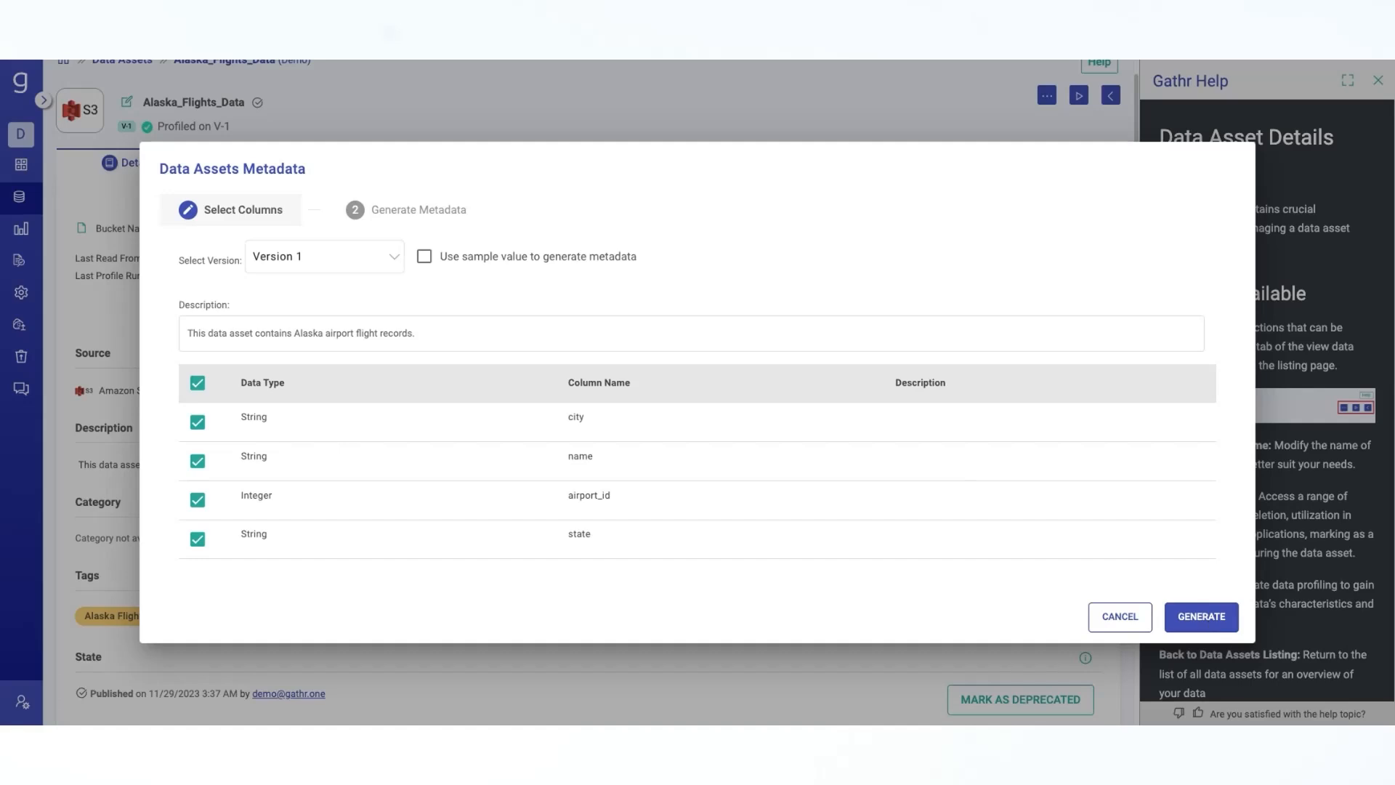
Generate AI meta descriptions for the asset and its four columns, then edit the name column's description.
left_click(1201, 617)
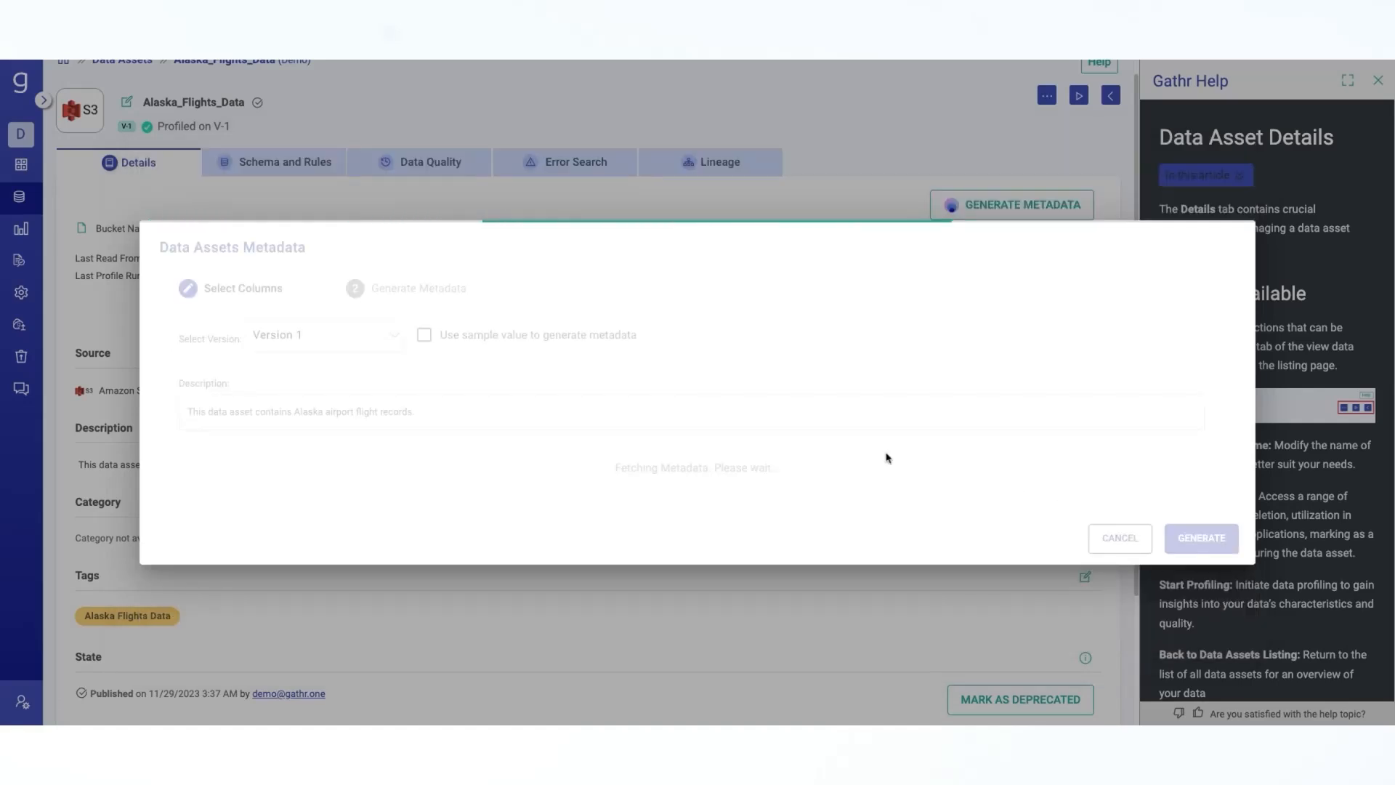
left_click(1200, 538)
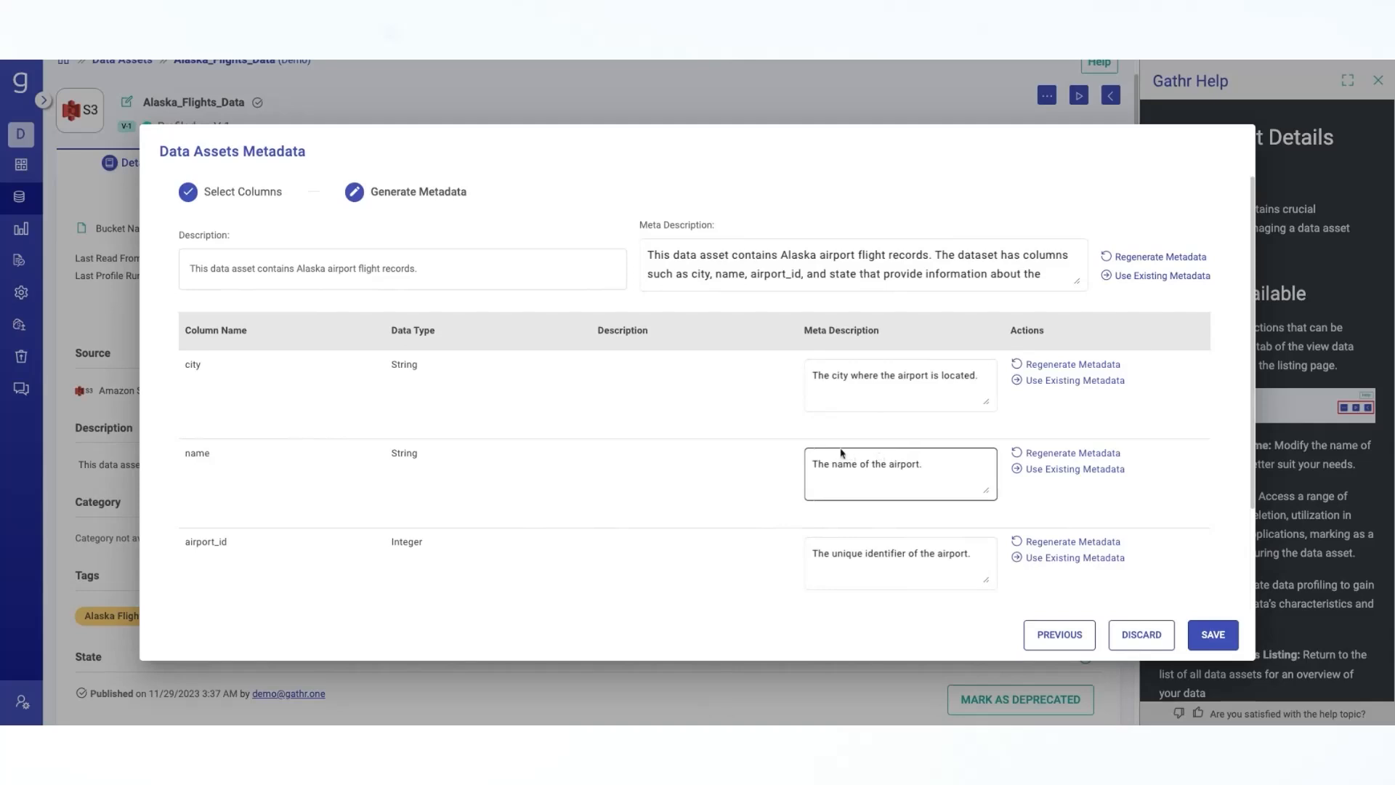
mouse_move(678, 450)
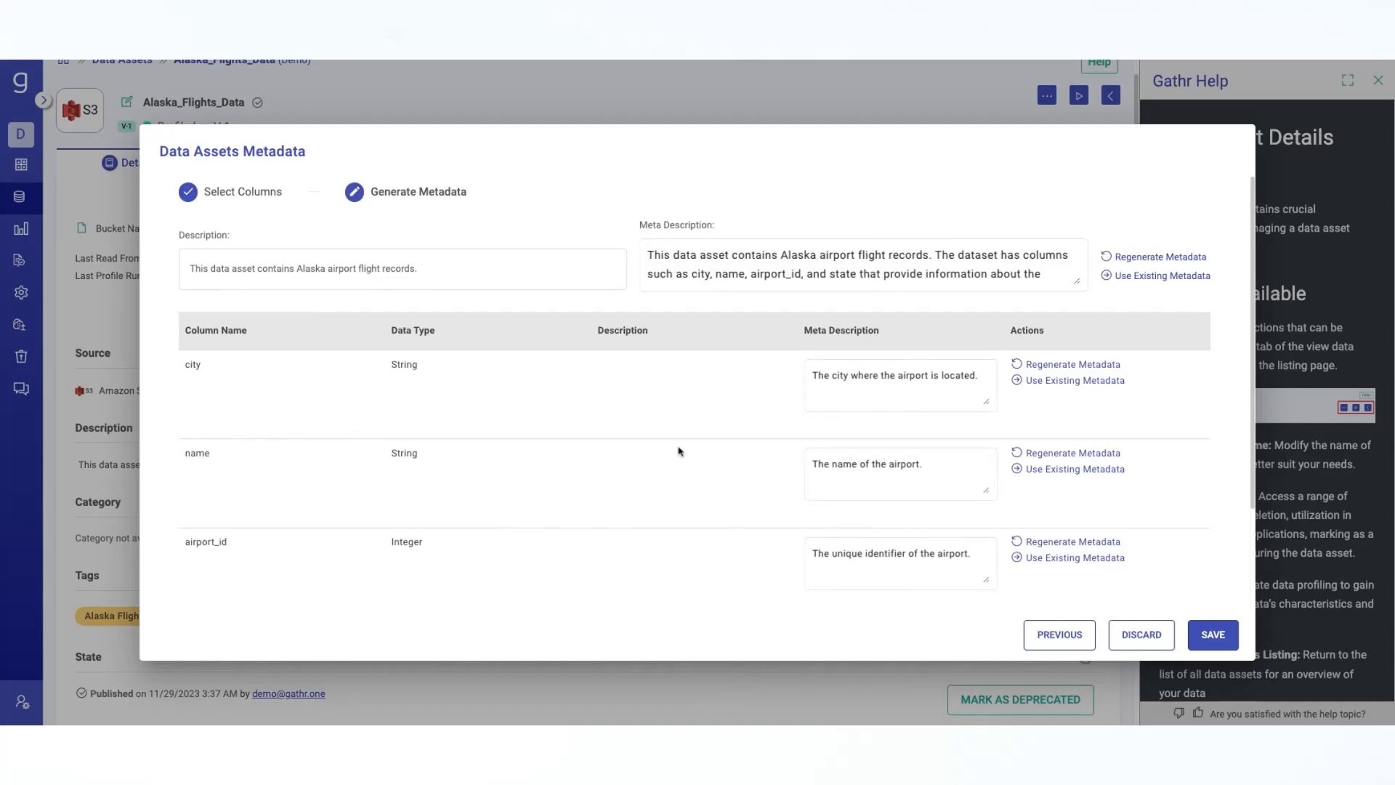
mouse_move(248, 205)
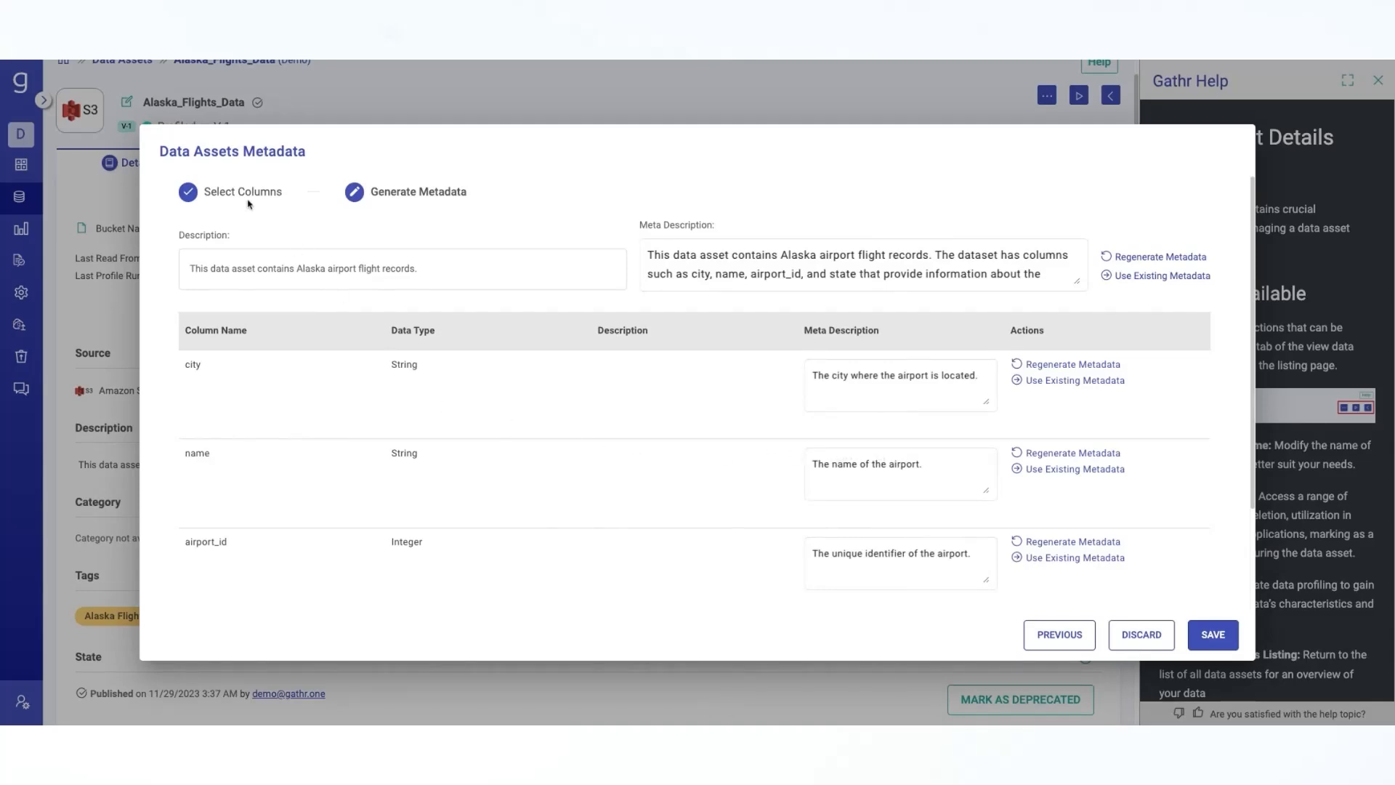
mouse_move(568, 402)
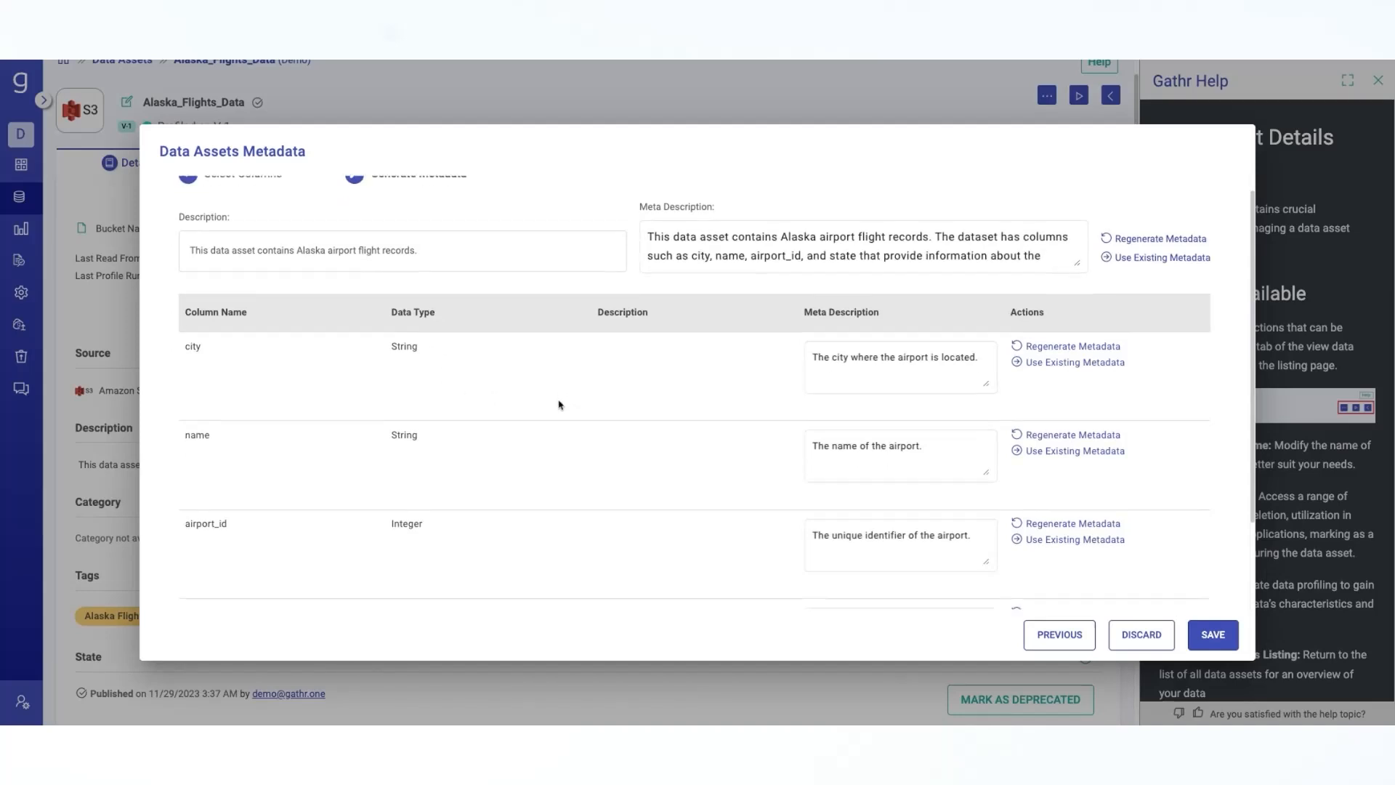
scroll("up", 3)
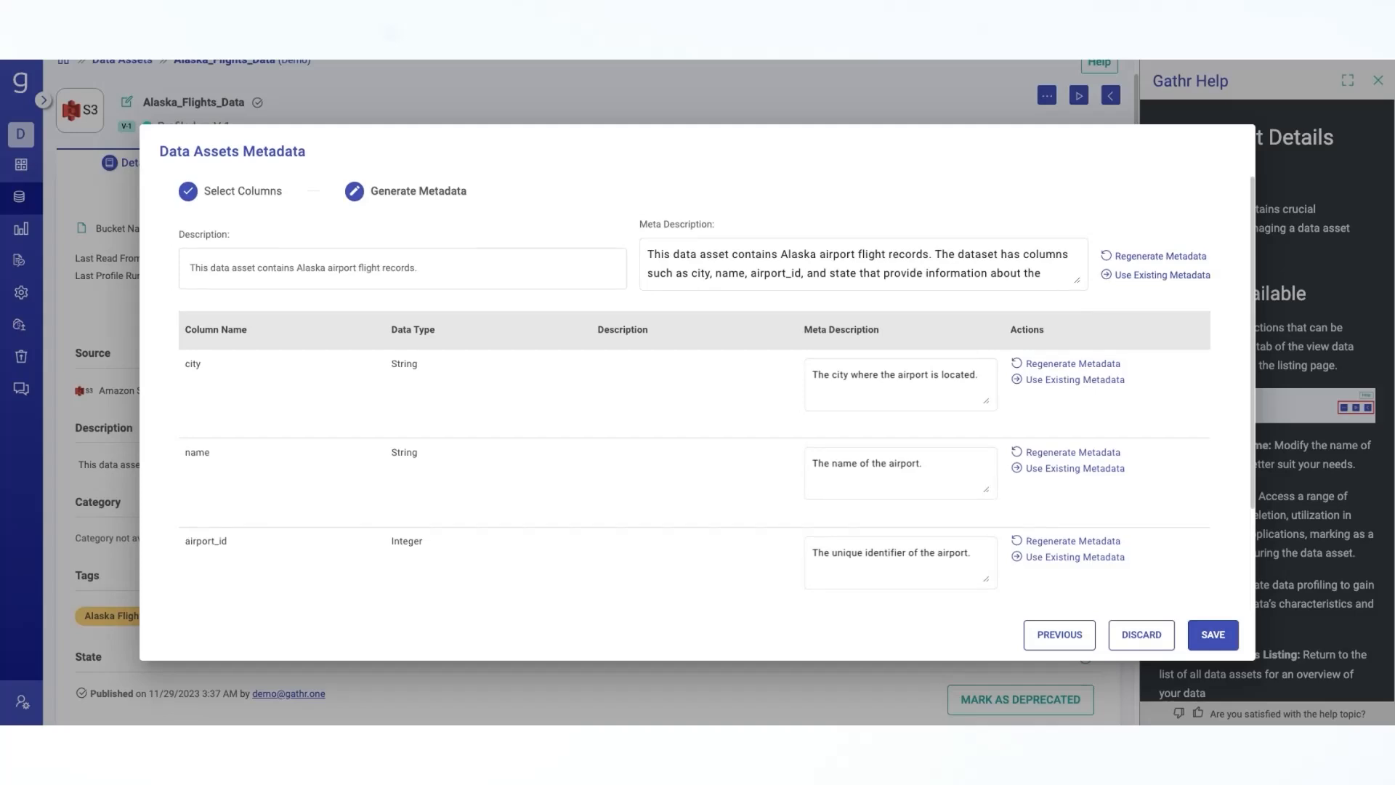
scroll("down", 3)
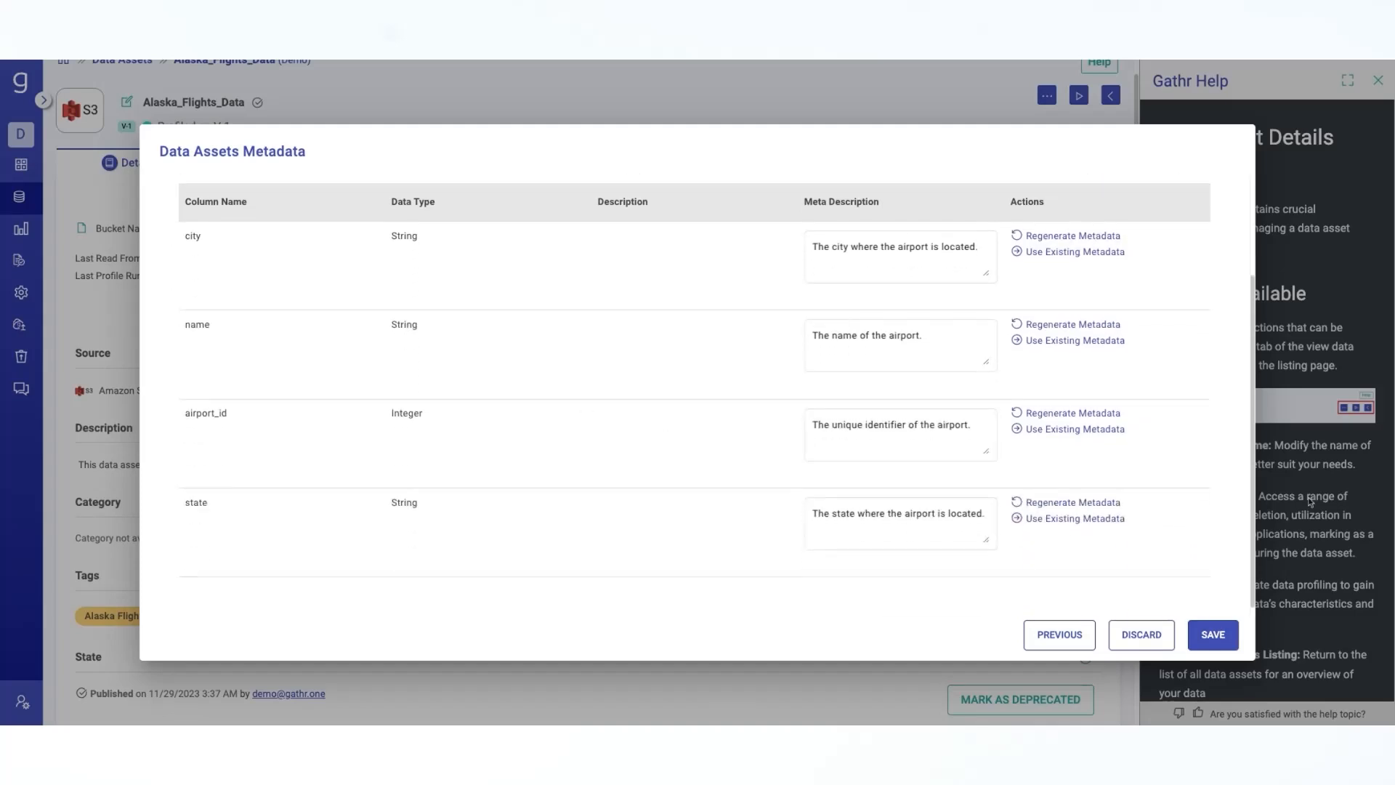
mouse_move(939, 472)
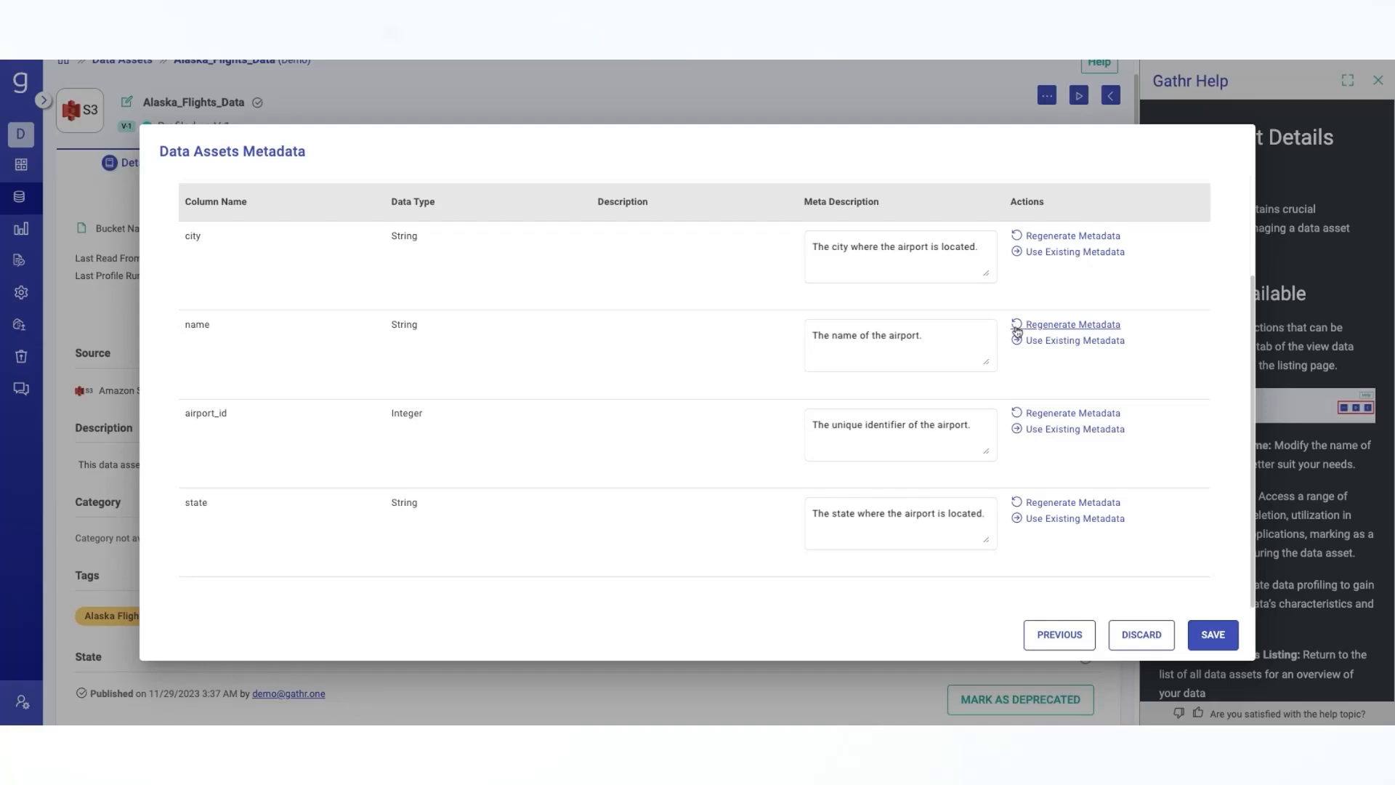
left_click(900, 346)
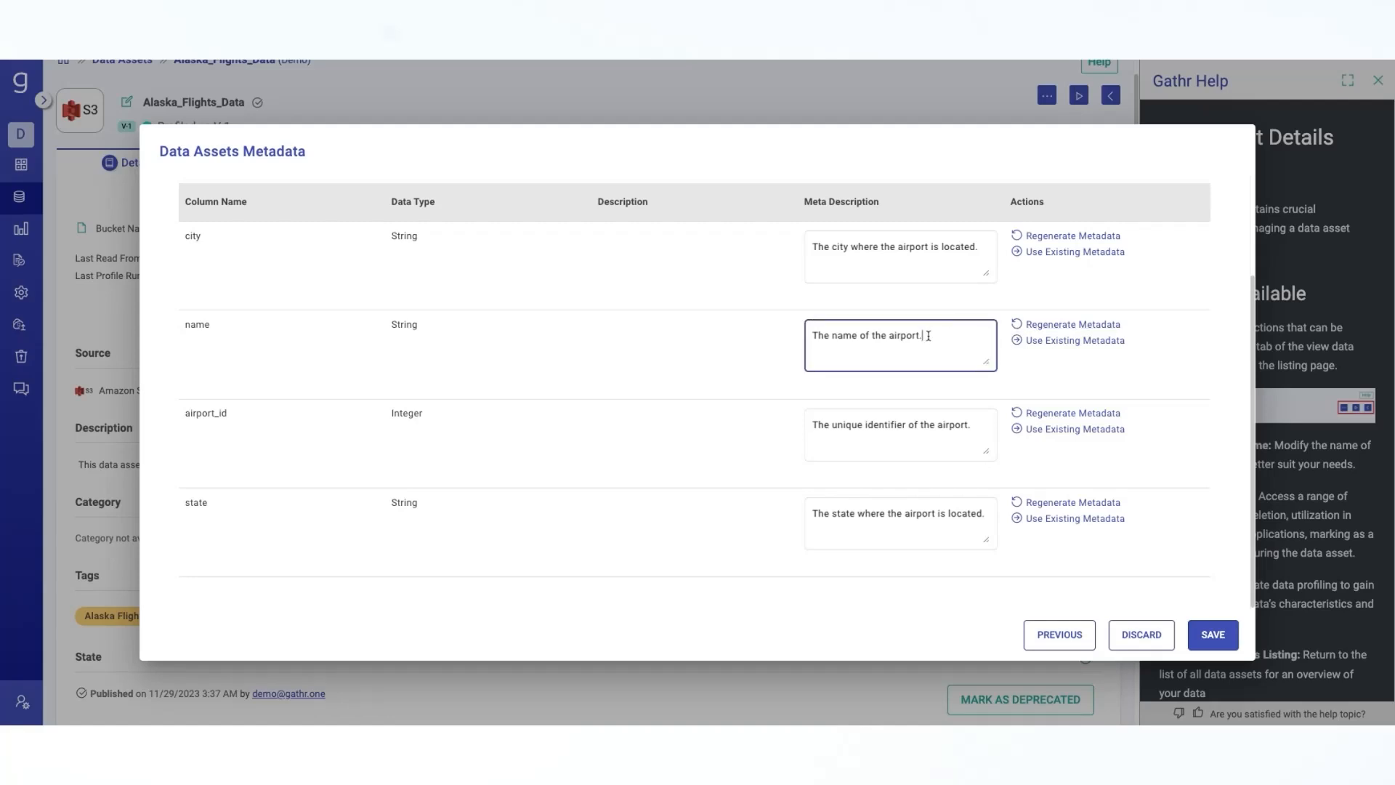
mouse_move(1105, 462)
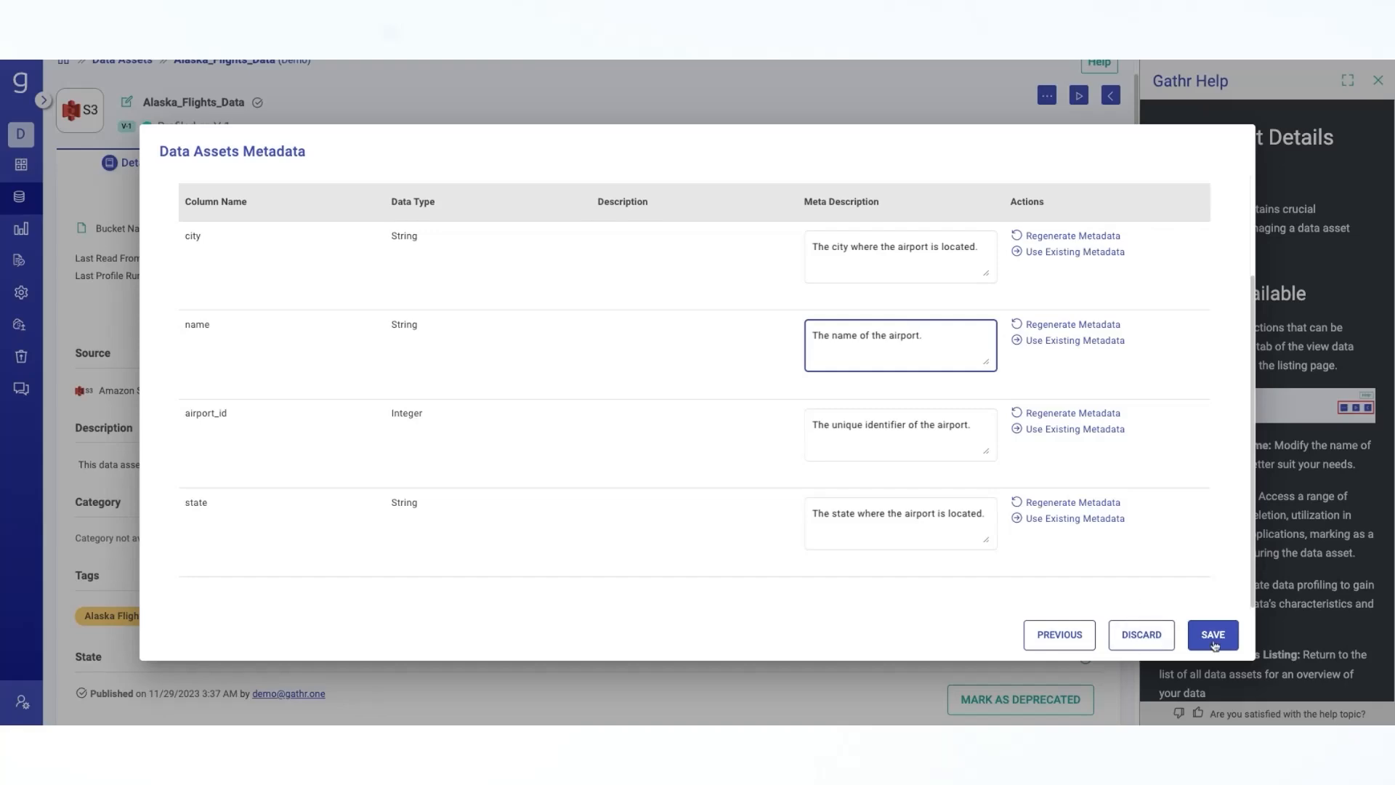
Save the generated metadata so the asset description covers the Alaska flight columns.
left_click(1212, 635)
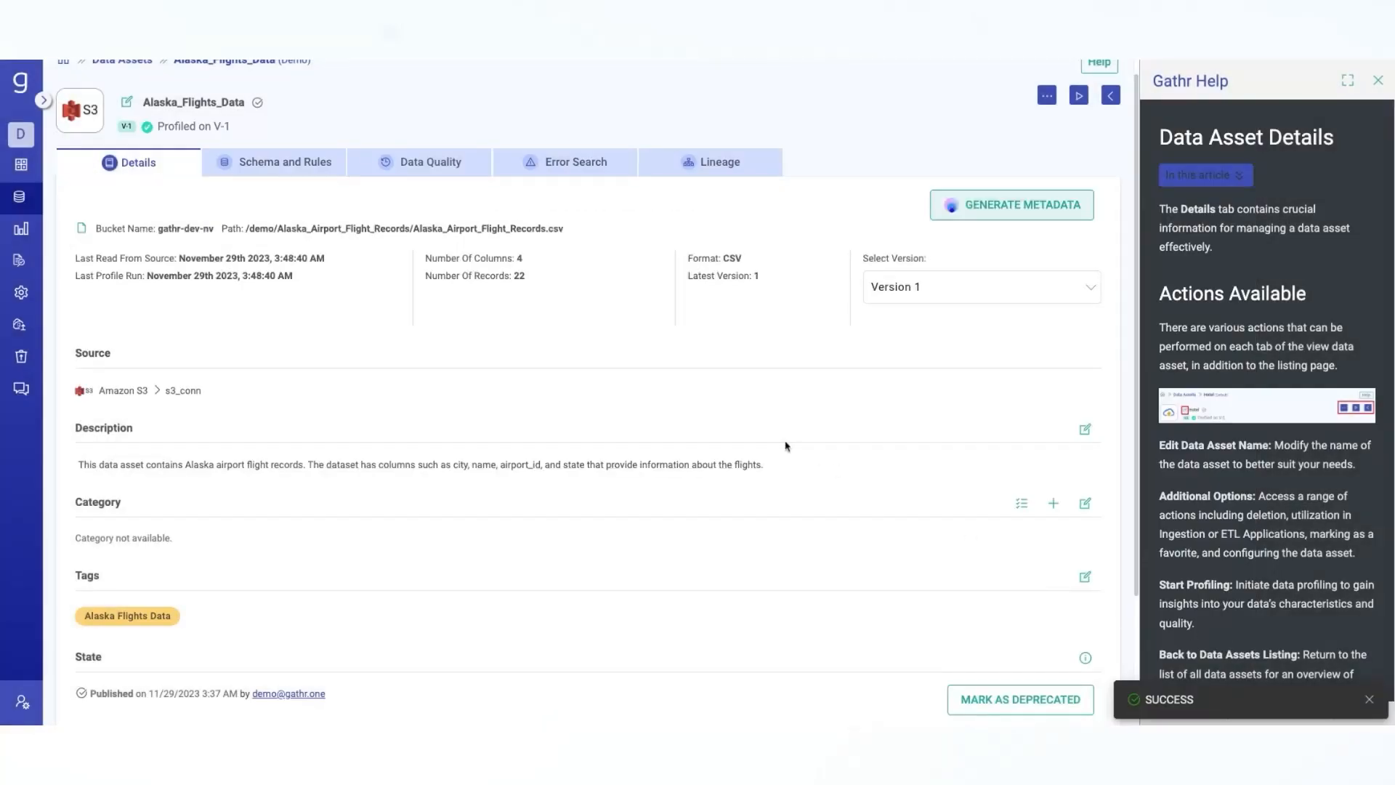
mouse_move(504, 379)
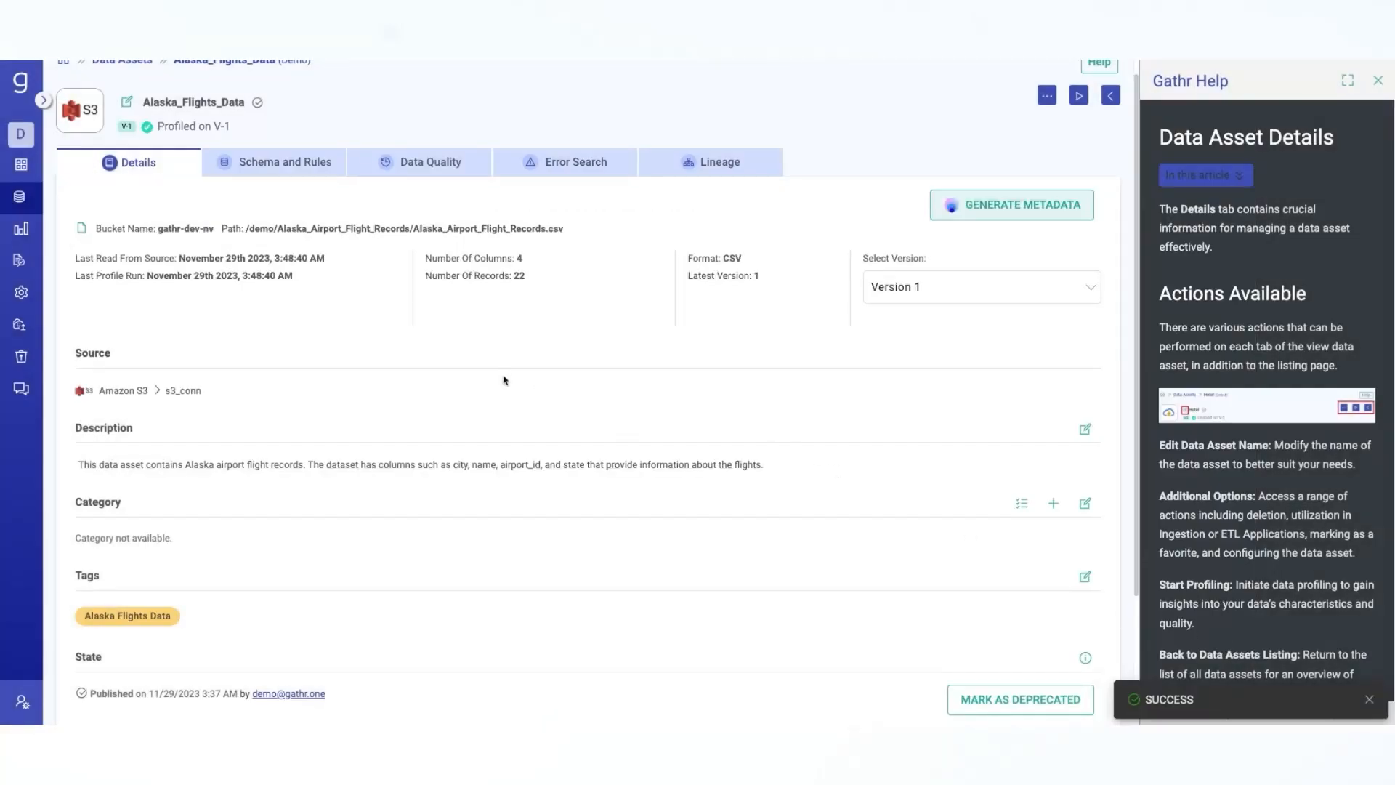
mouse_move(1070, 484)
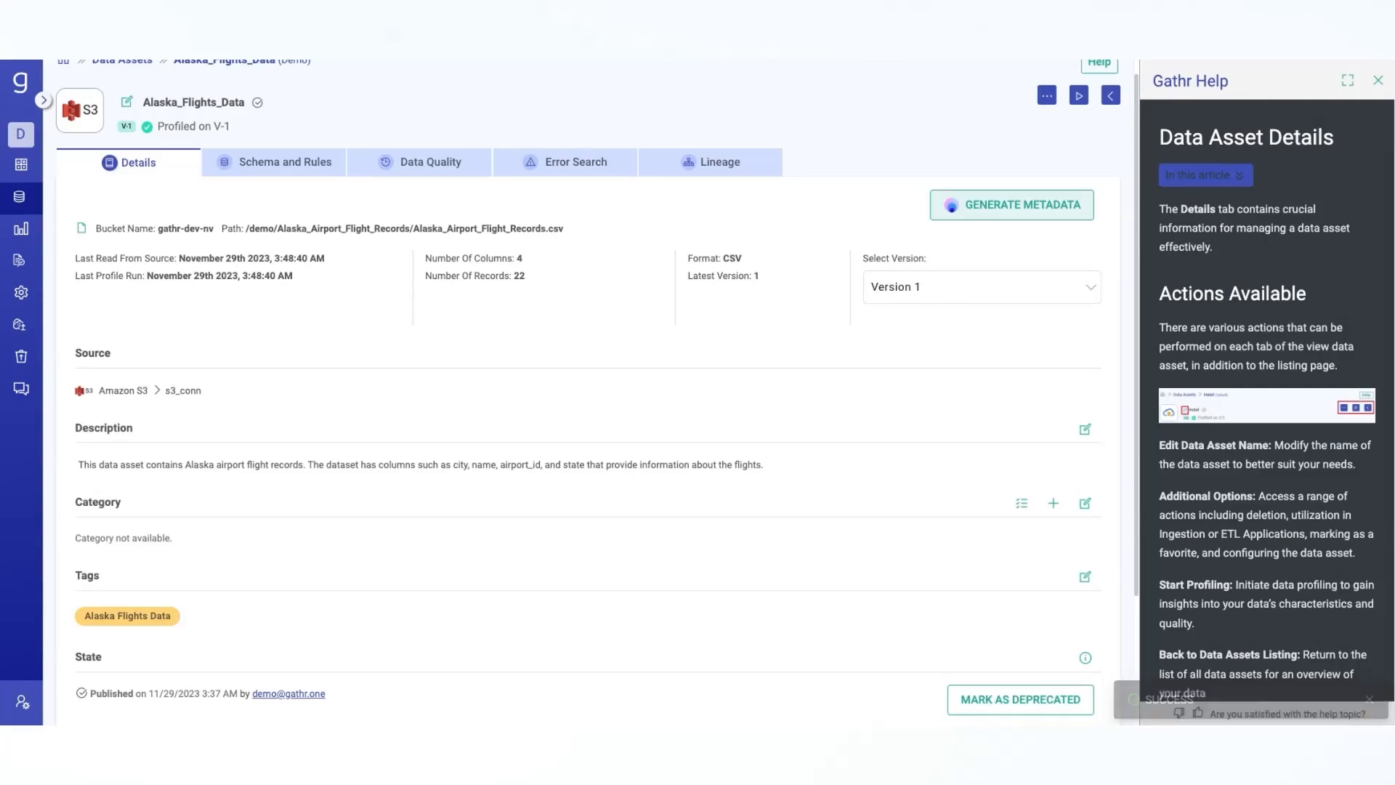
left_click(285, 161)
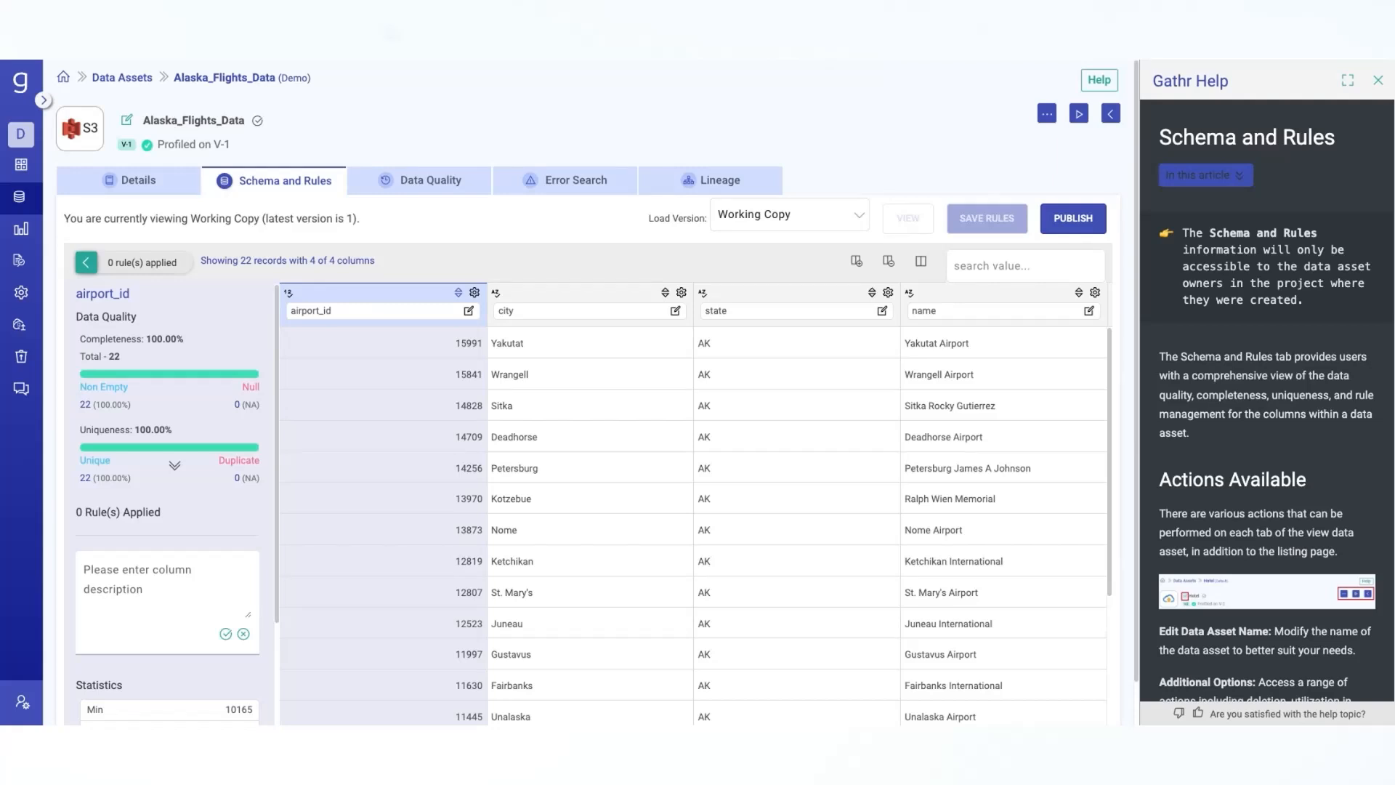
mouse_move(1273, 455)
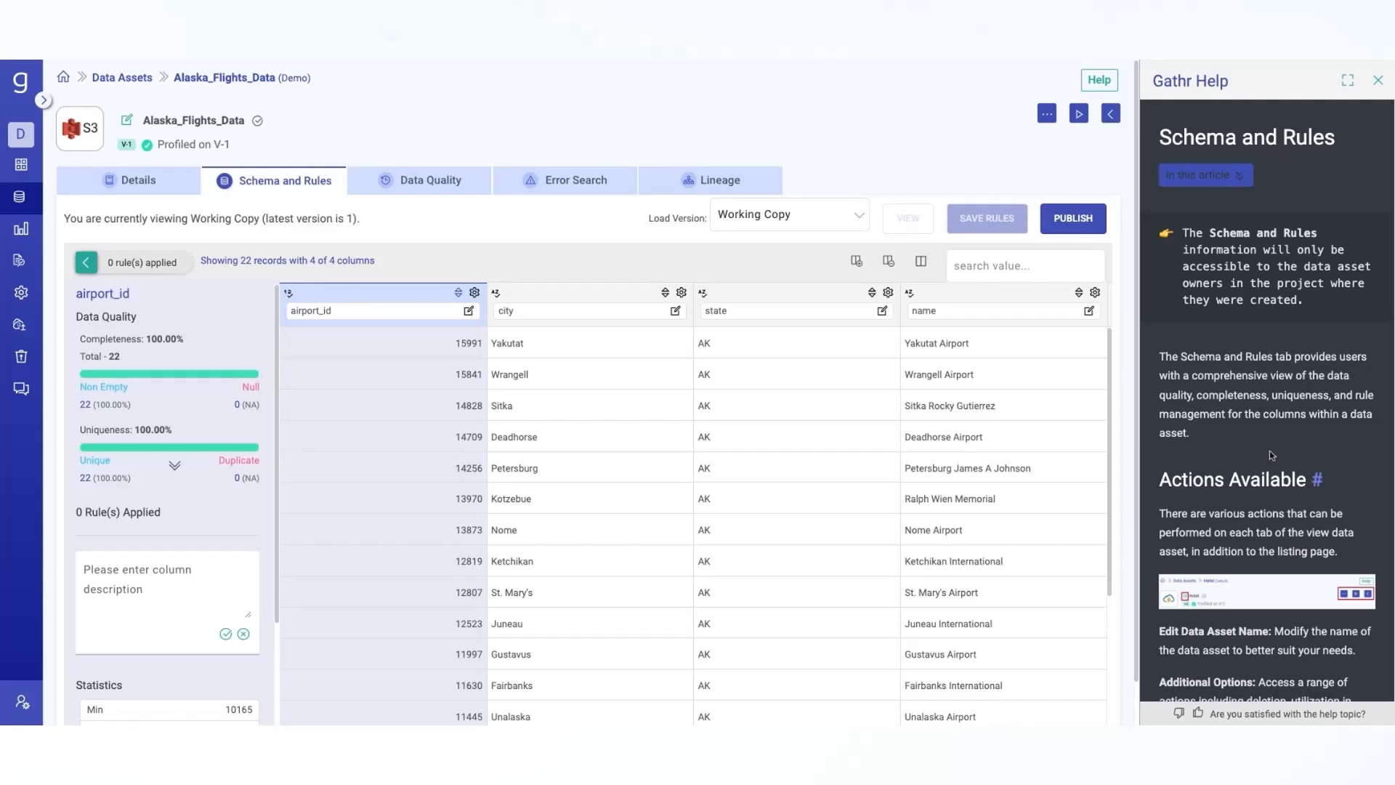
mouse_move(663, 463)
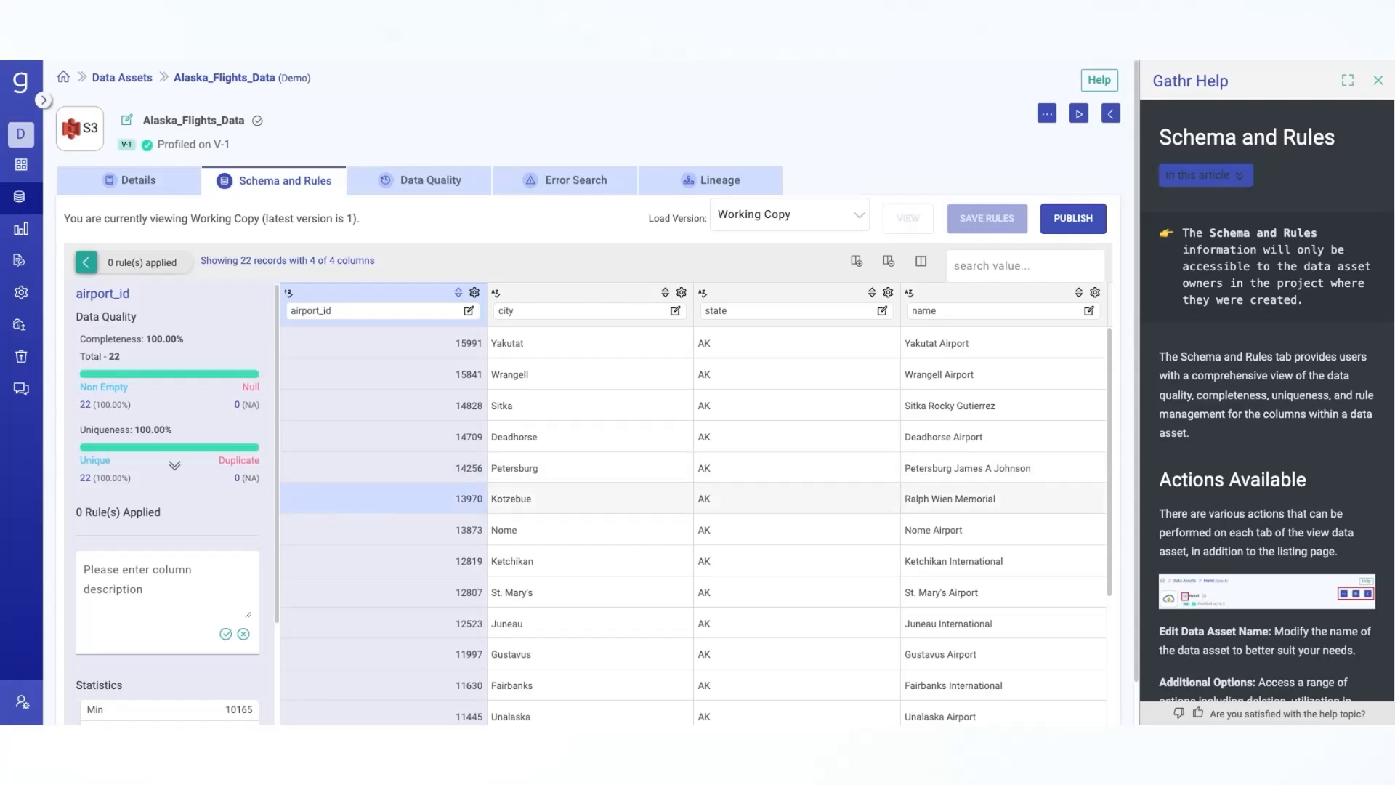
mouse_move(642, 497)
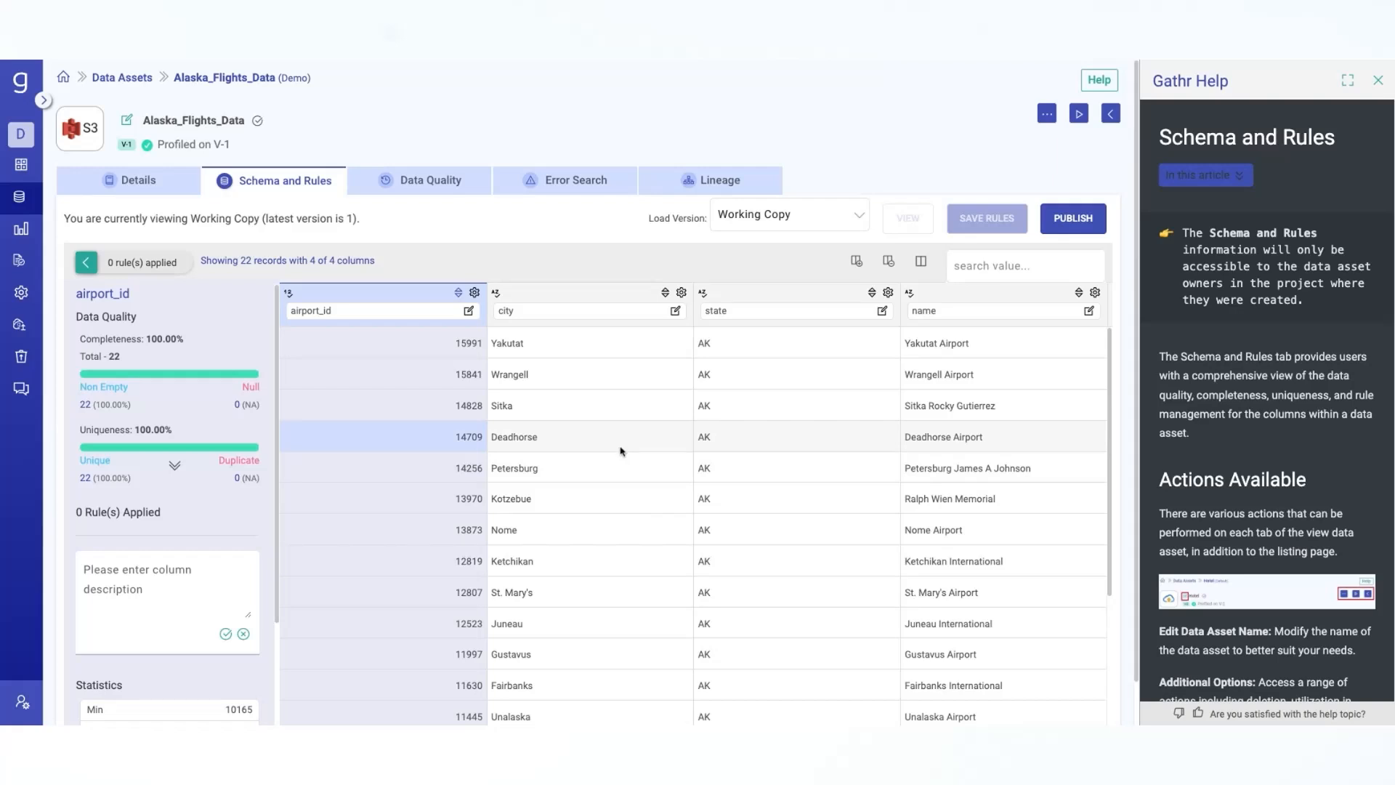
mouse_move(621, 451)
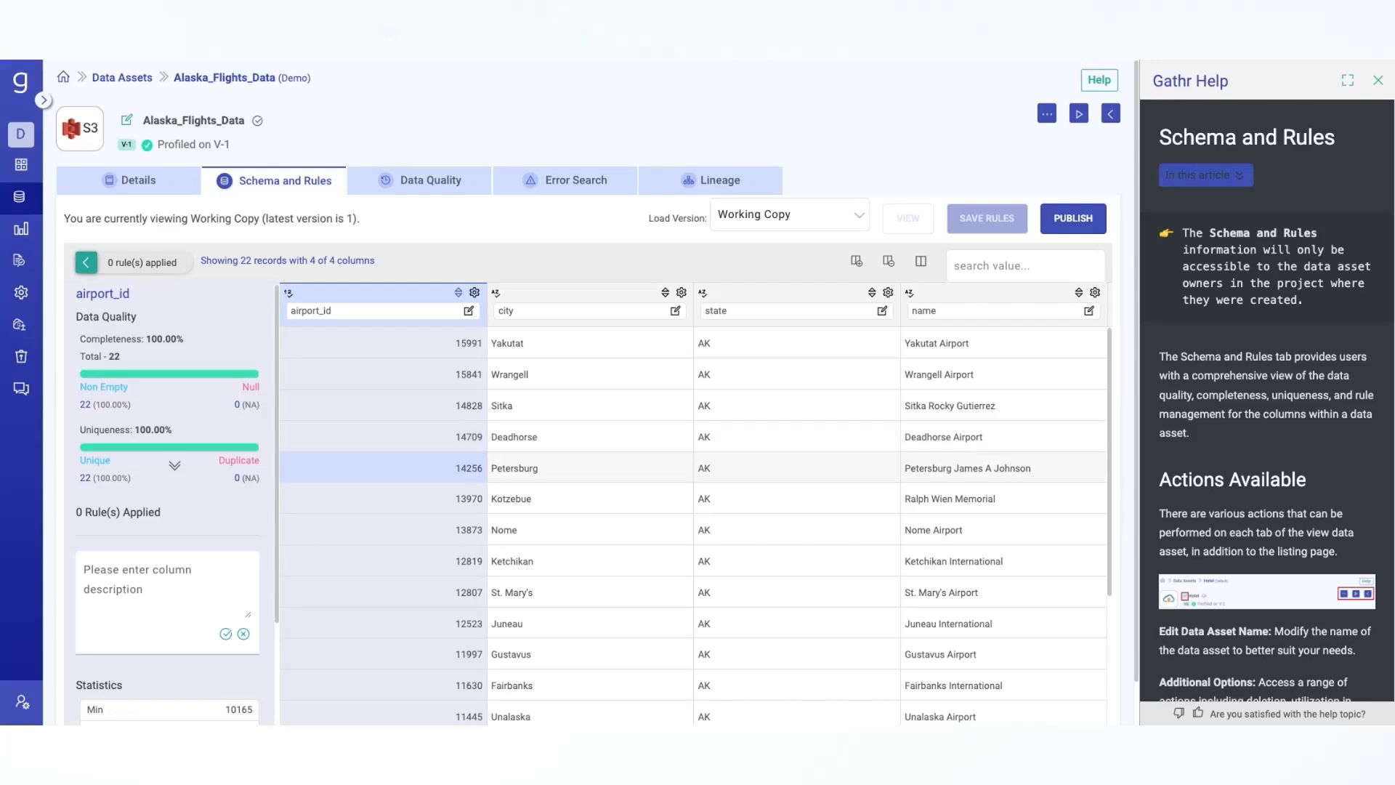
mouse_move(623, 457)
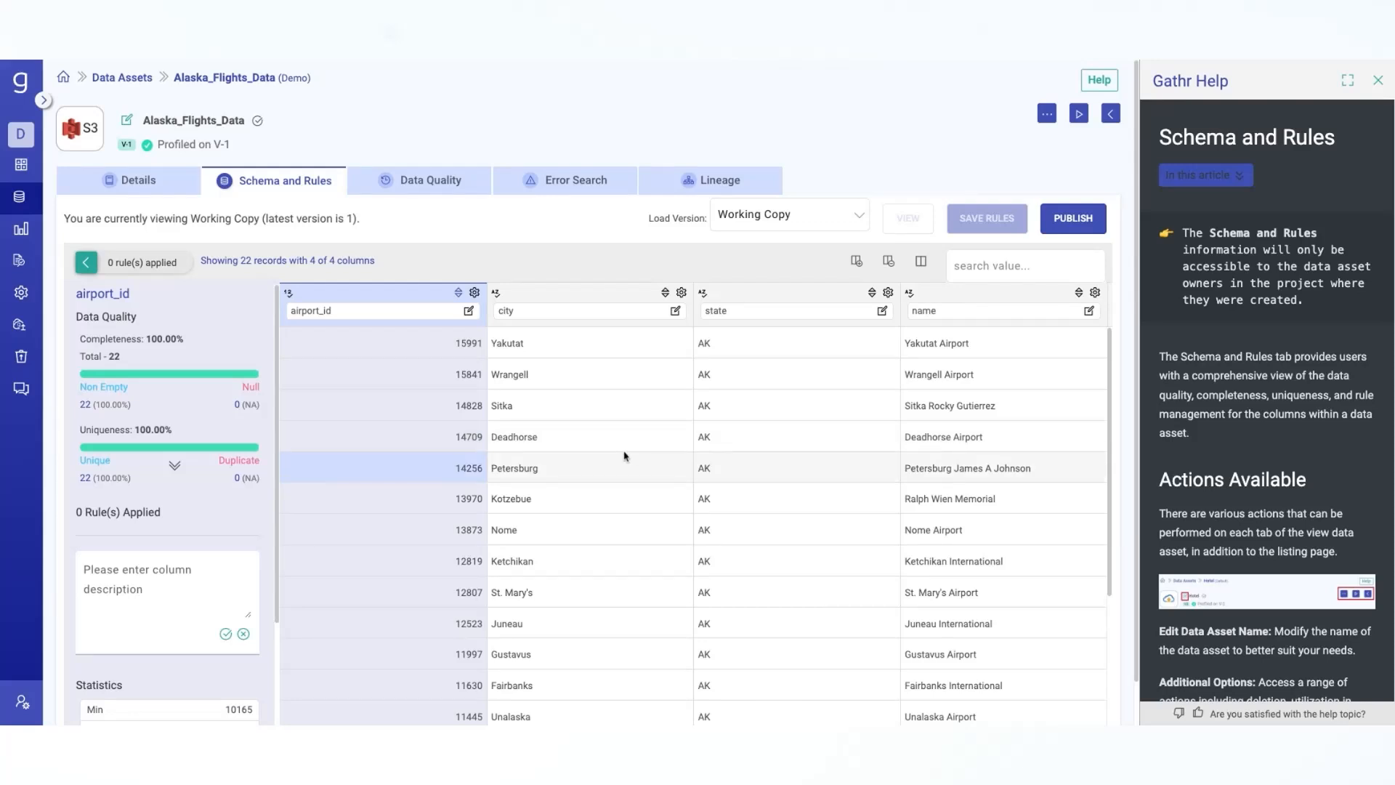
mouse_move(624, 456)
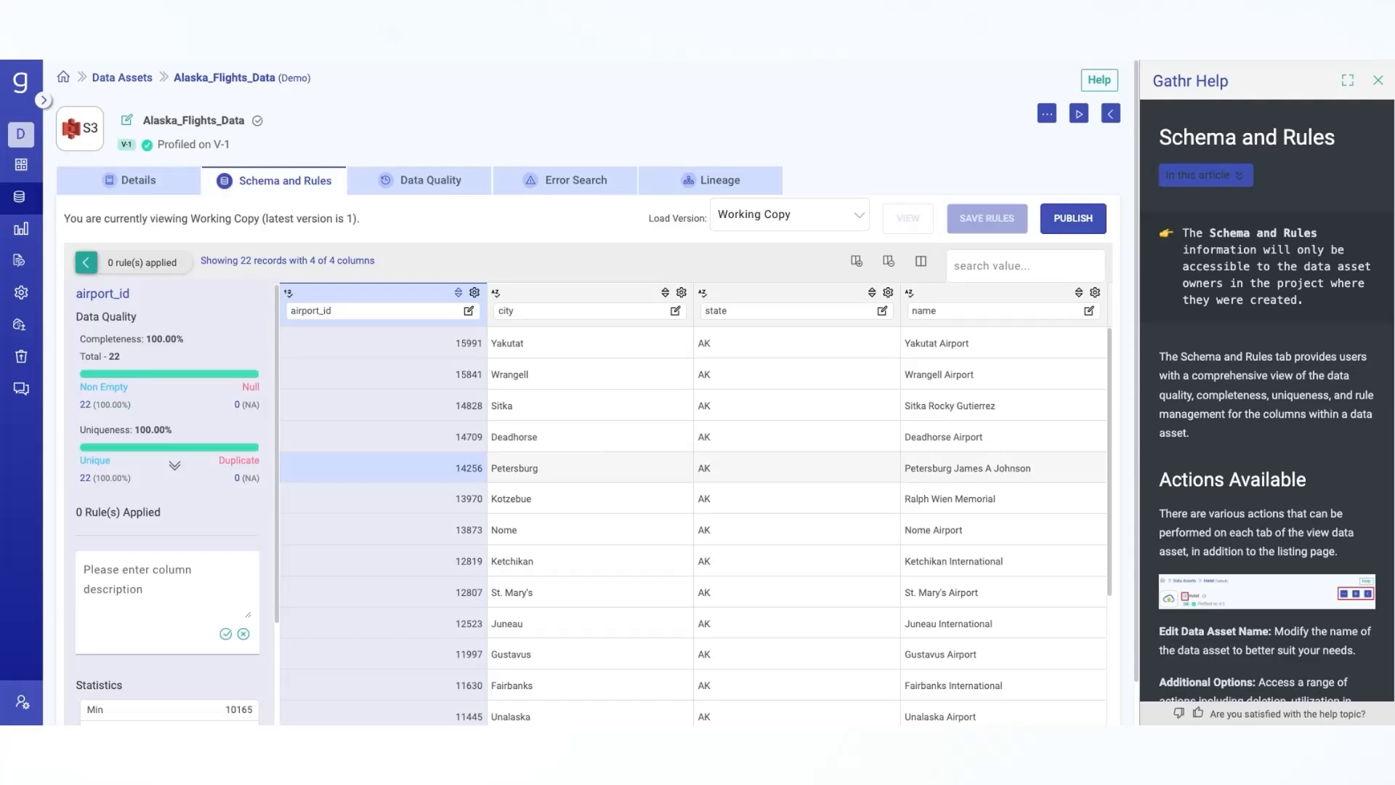
mouse_move(492, 263)
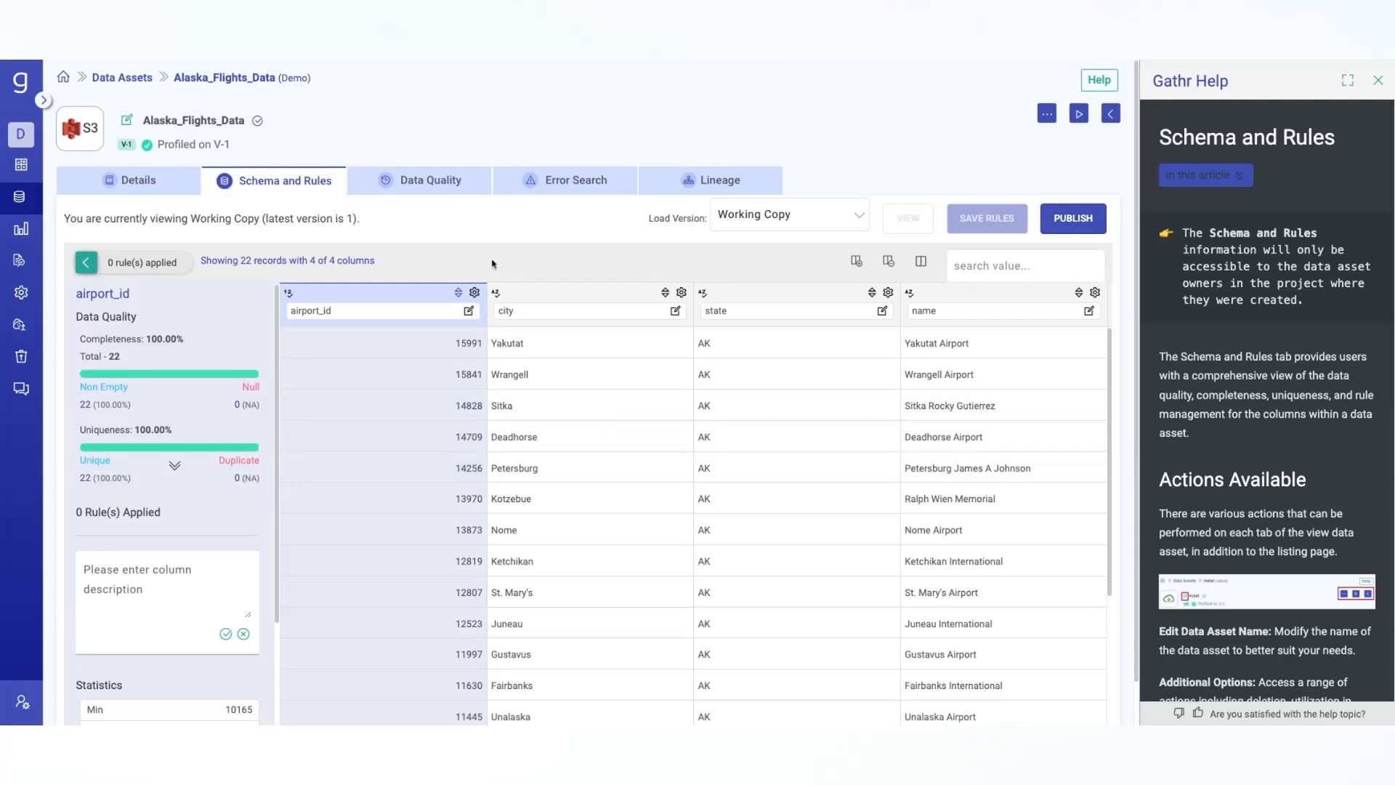
Show the Data Quality summary: Good rating, 76.14% accuracy, 100% completeness and profile history.
left_click(427, 180)
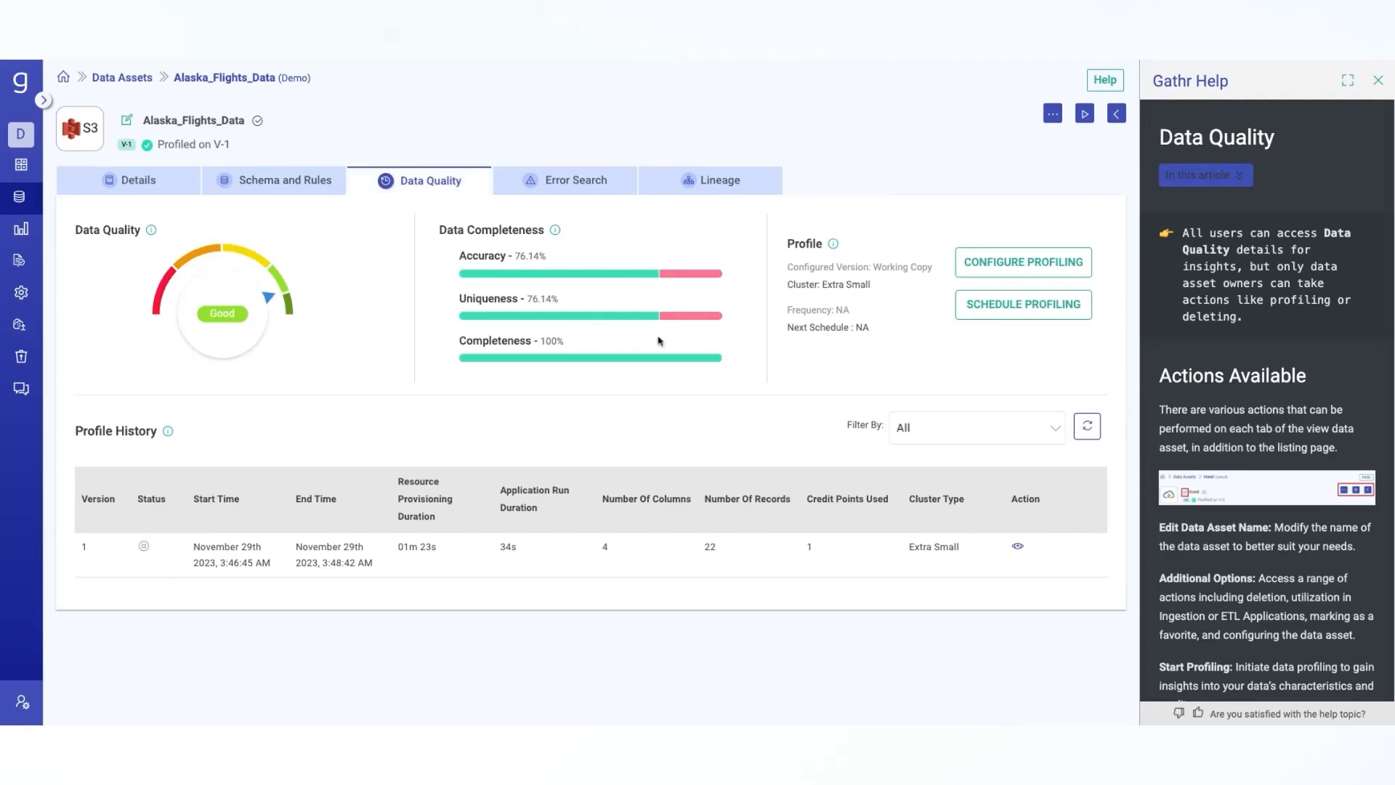
mouse_move(660, 342)
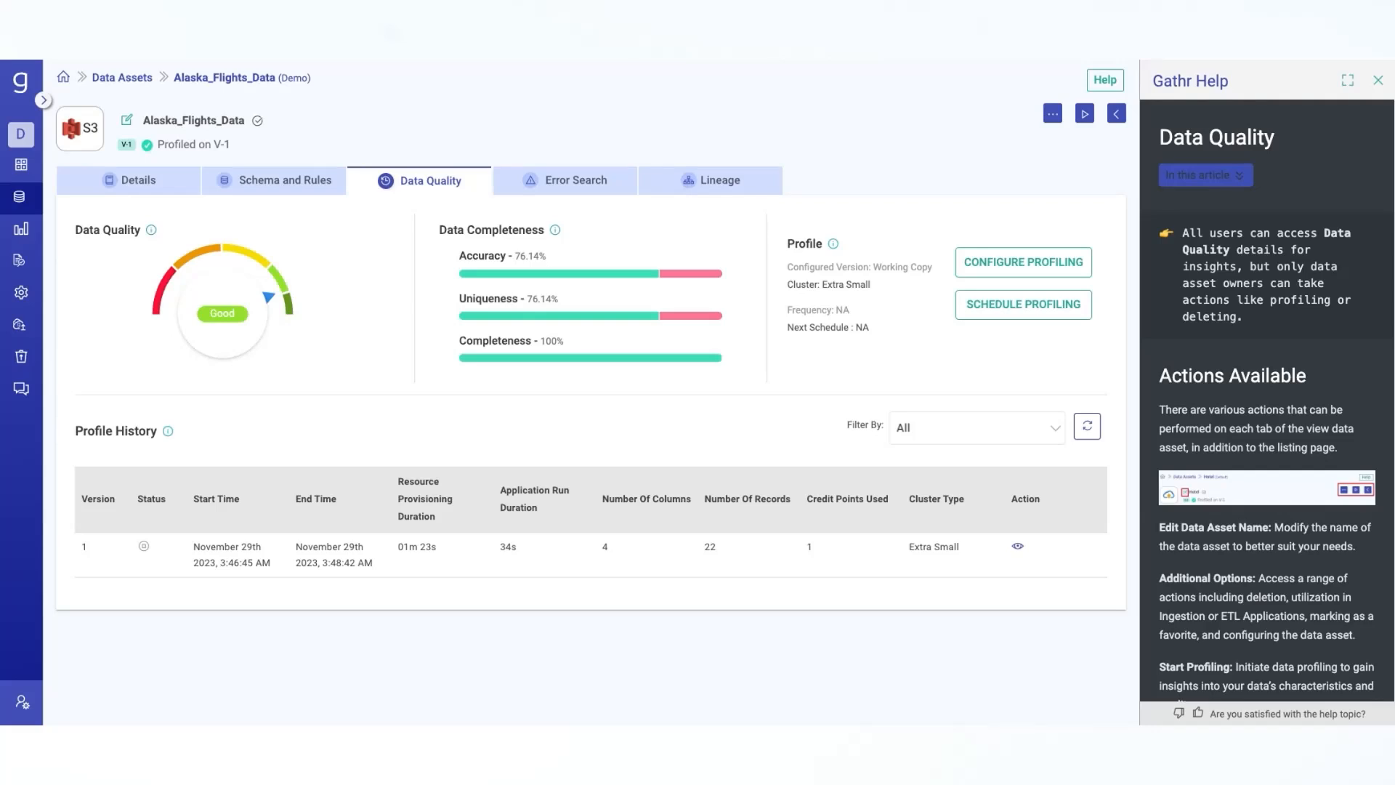
mouse_move(575, 375)
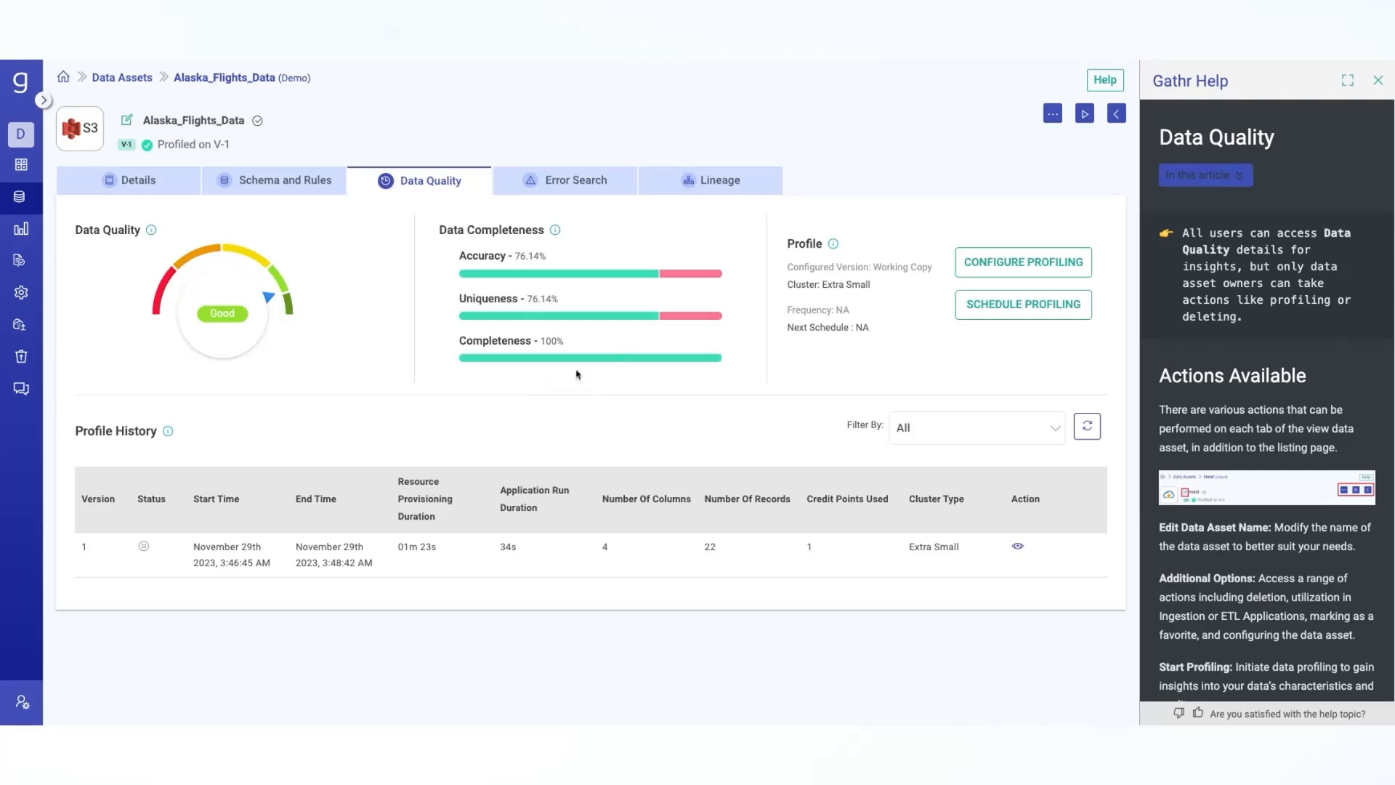
mouse_move(166, 292)
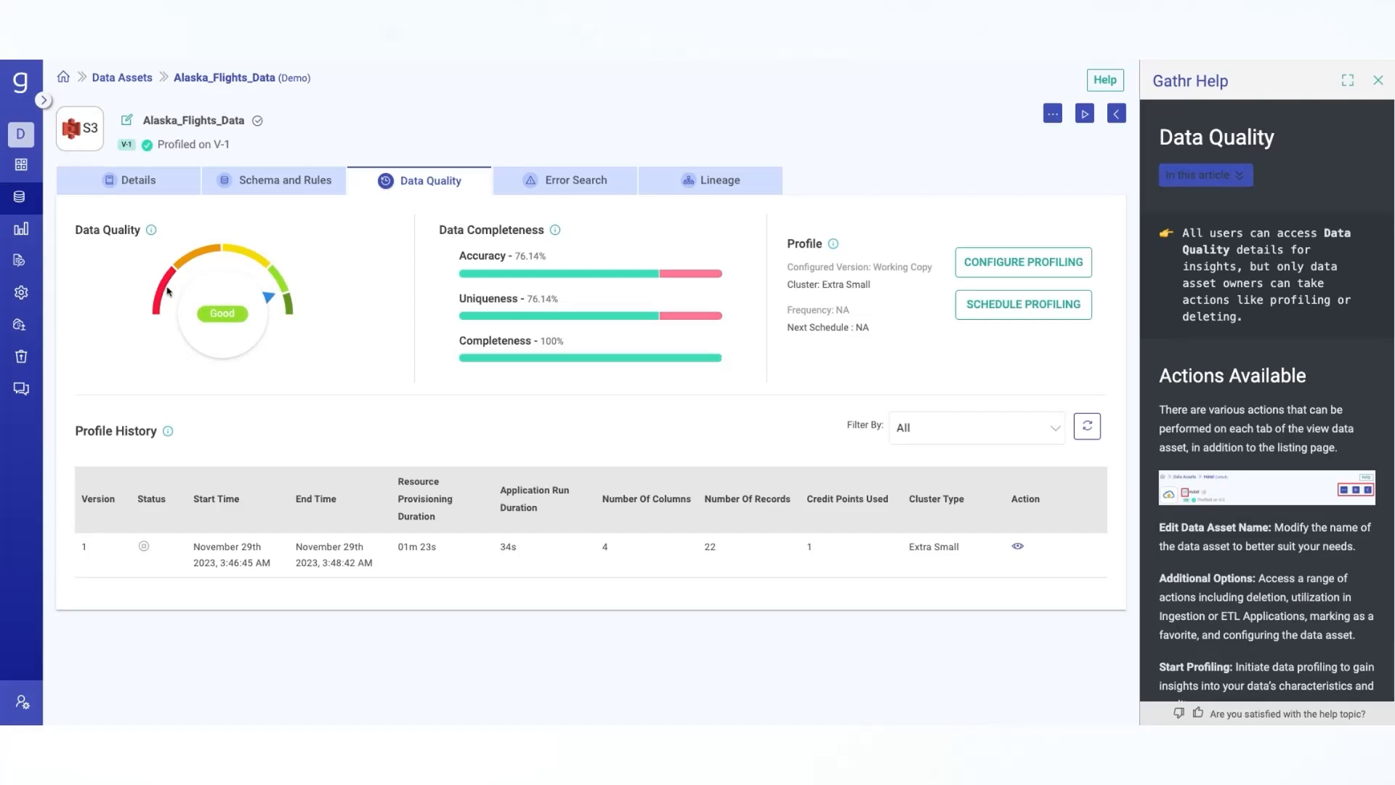
mouse_move(296, 345)
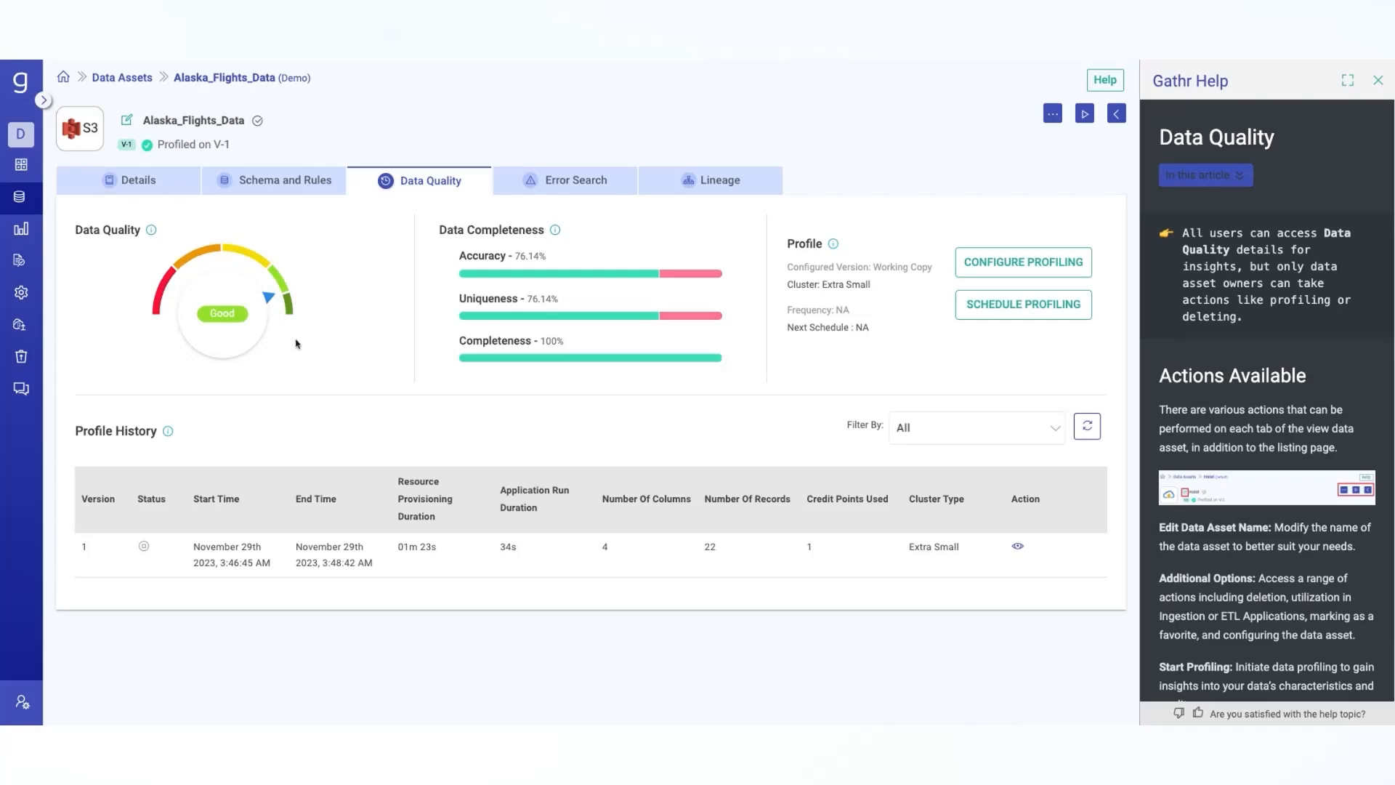
mouse_move(297, 346)
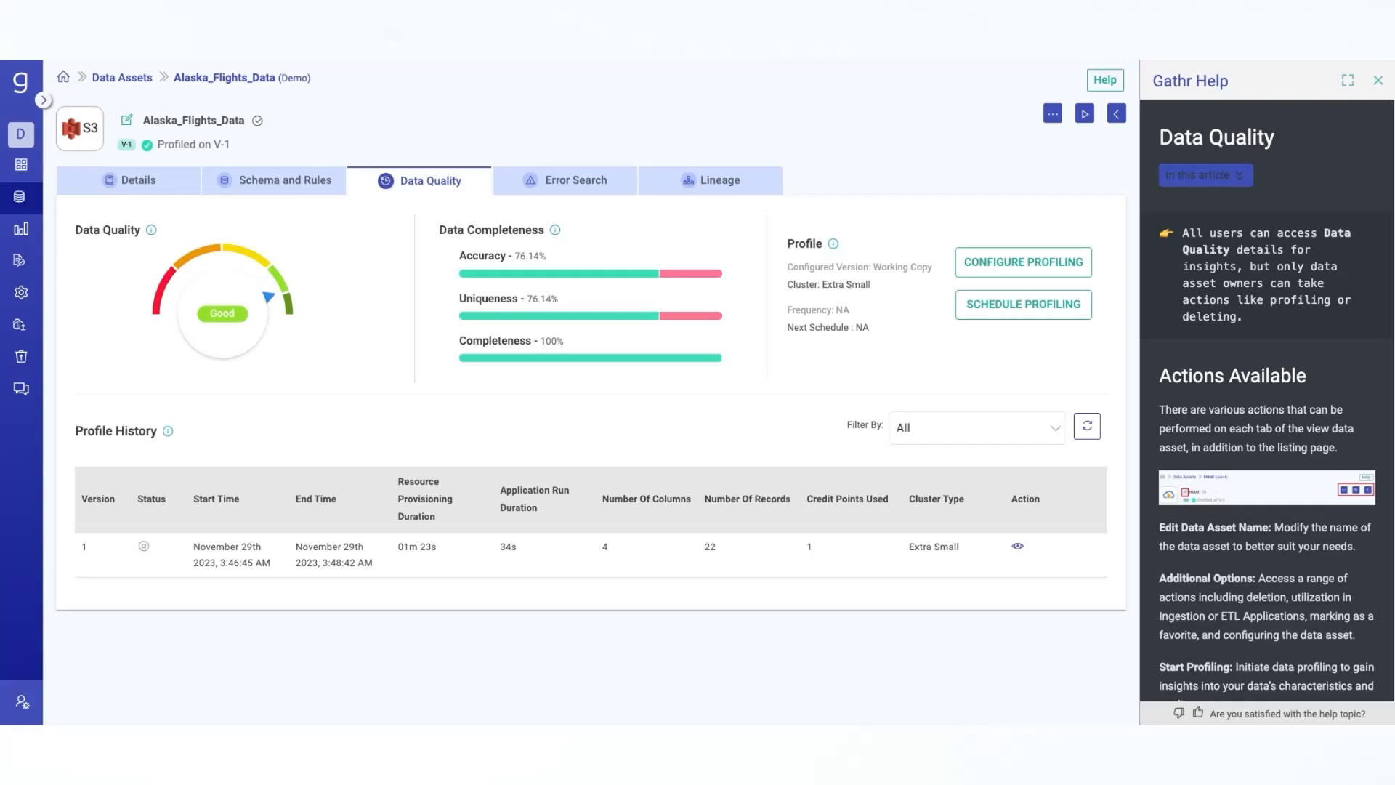
Show the Error Search view for Alaska_Flights_Data, which reports no data for the date range.
left_click(576, 180)
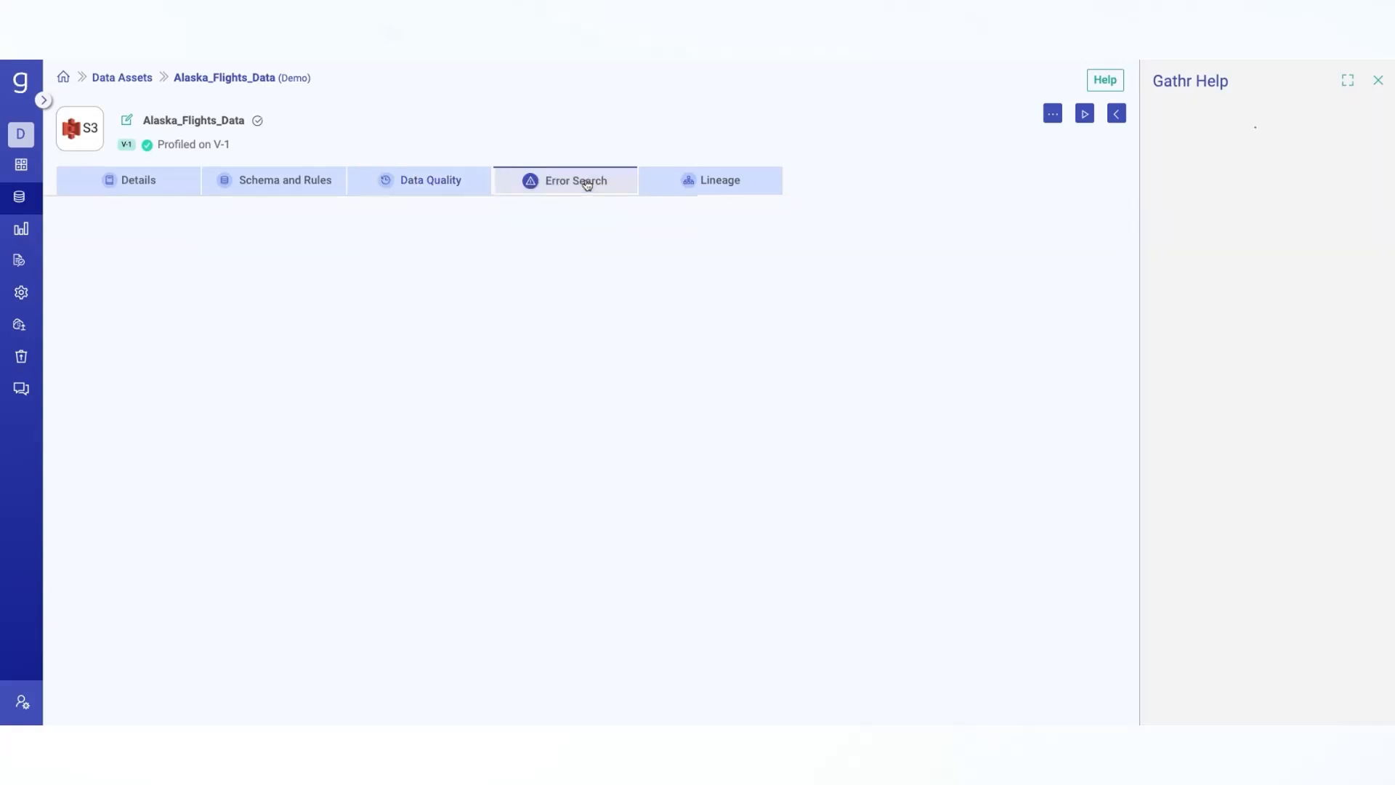
left_click(575, 181)
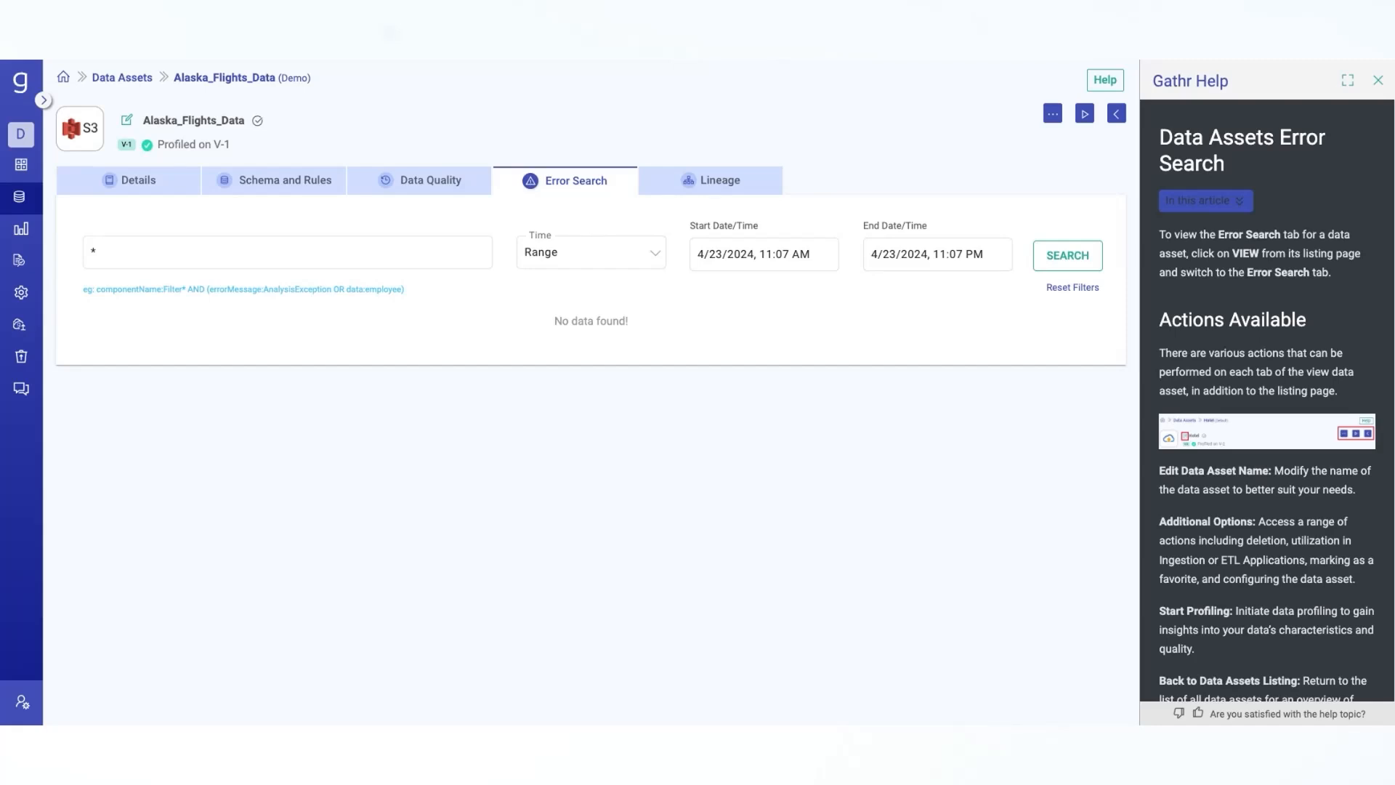
Expand Alaska_Flights_Data lineage through Merge_Flights_Data, Combined_Flights_Data and Process_Flights_Data to Delayed_Flights_Data.
left_click(710, 180)
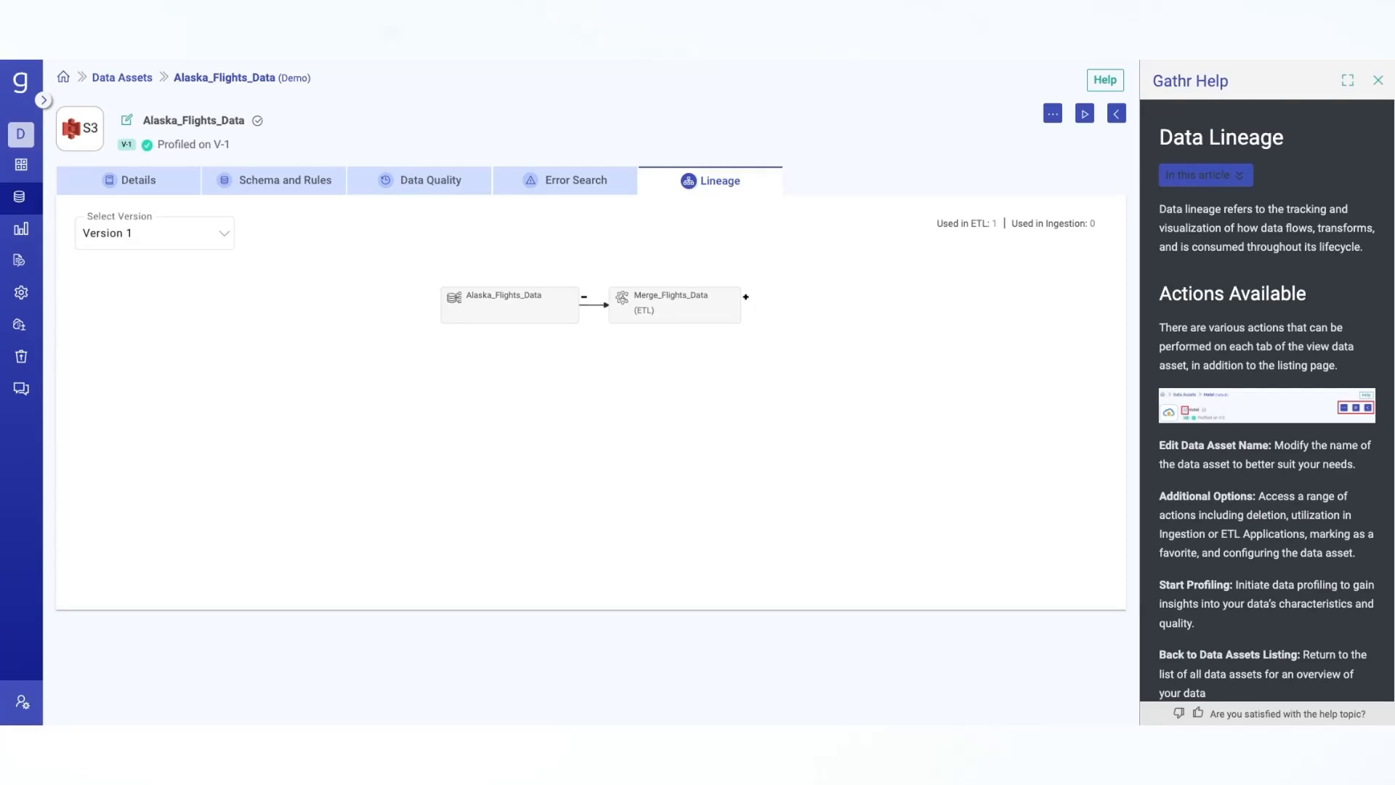
mouse_move(438, 326)
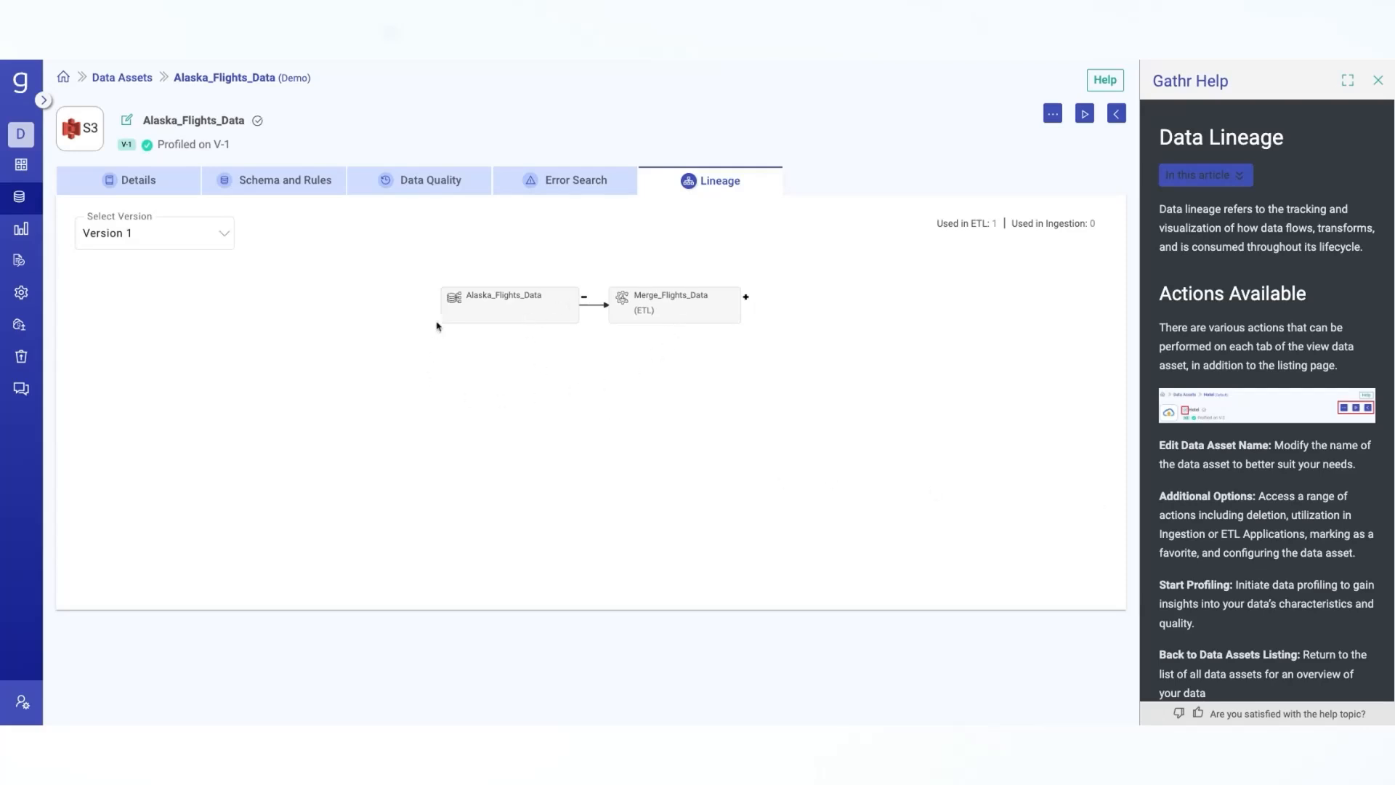
mouse_move(597, 373)
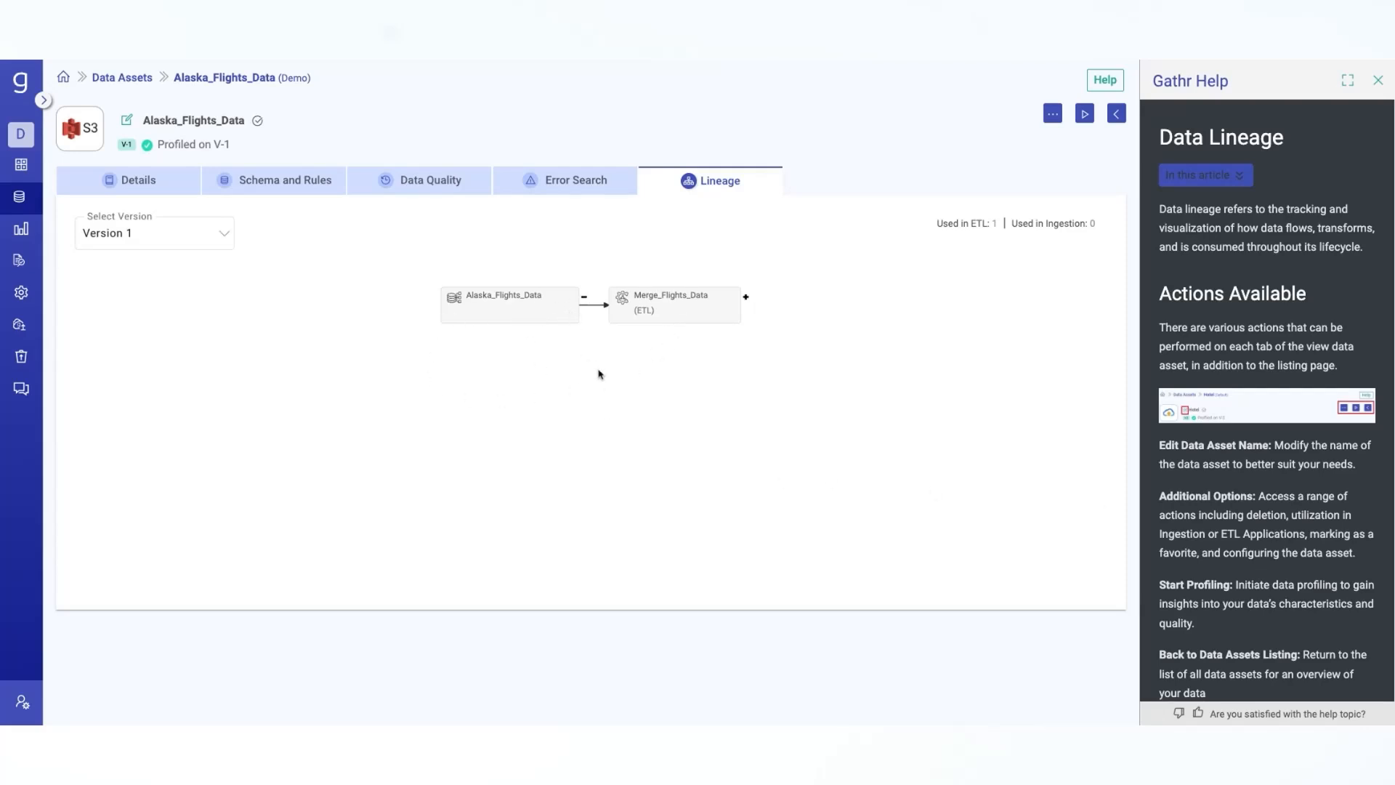
mouse_move(749, 301)
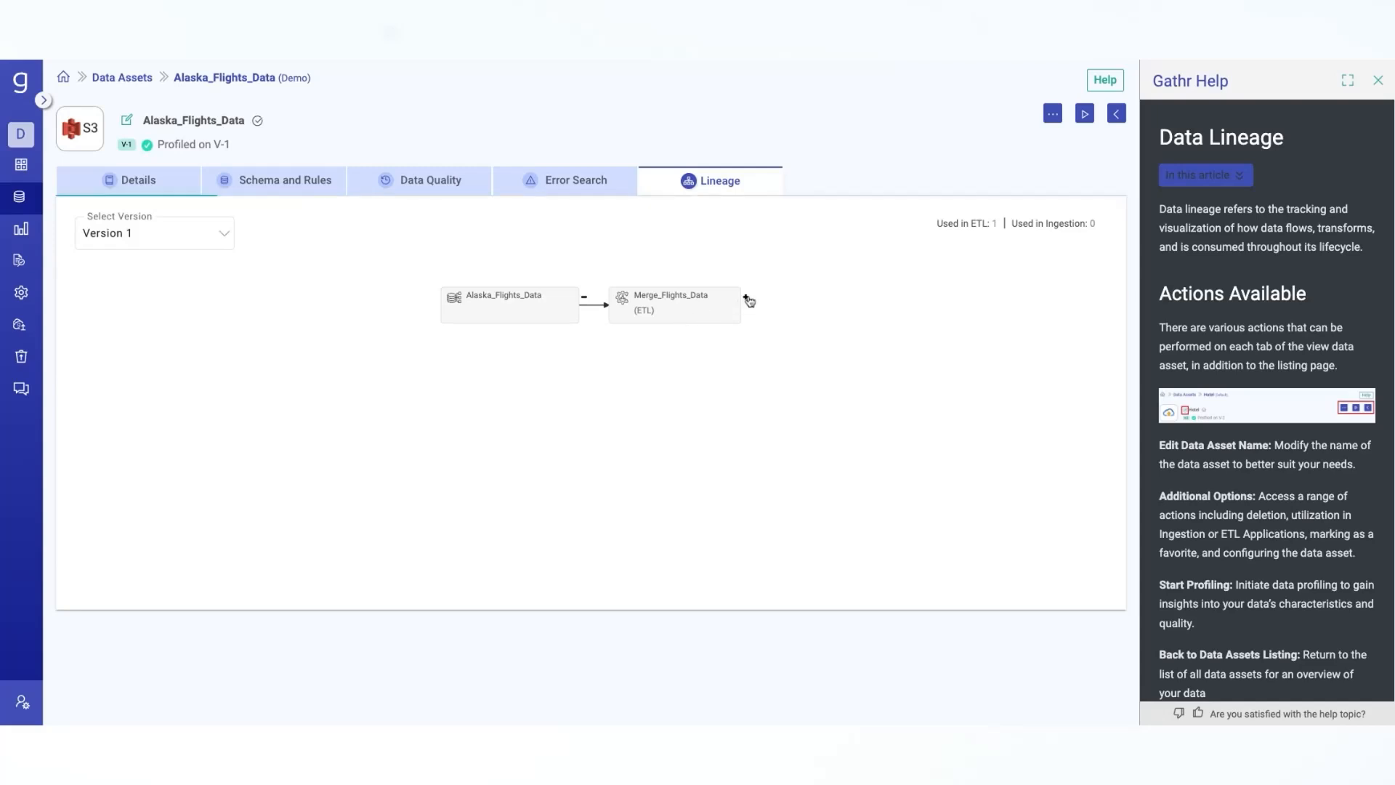
left_click(749, 297)
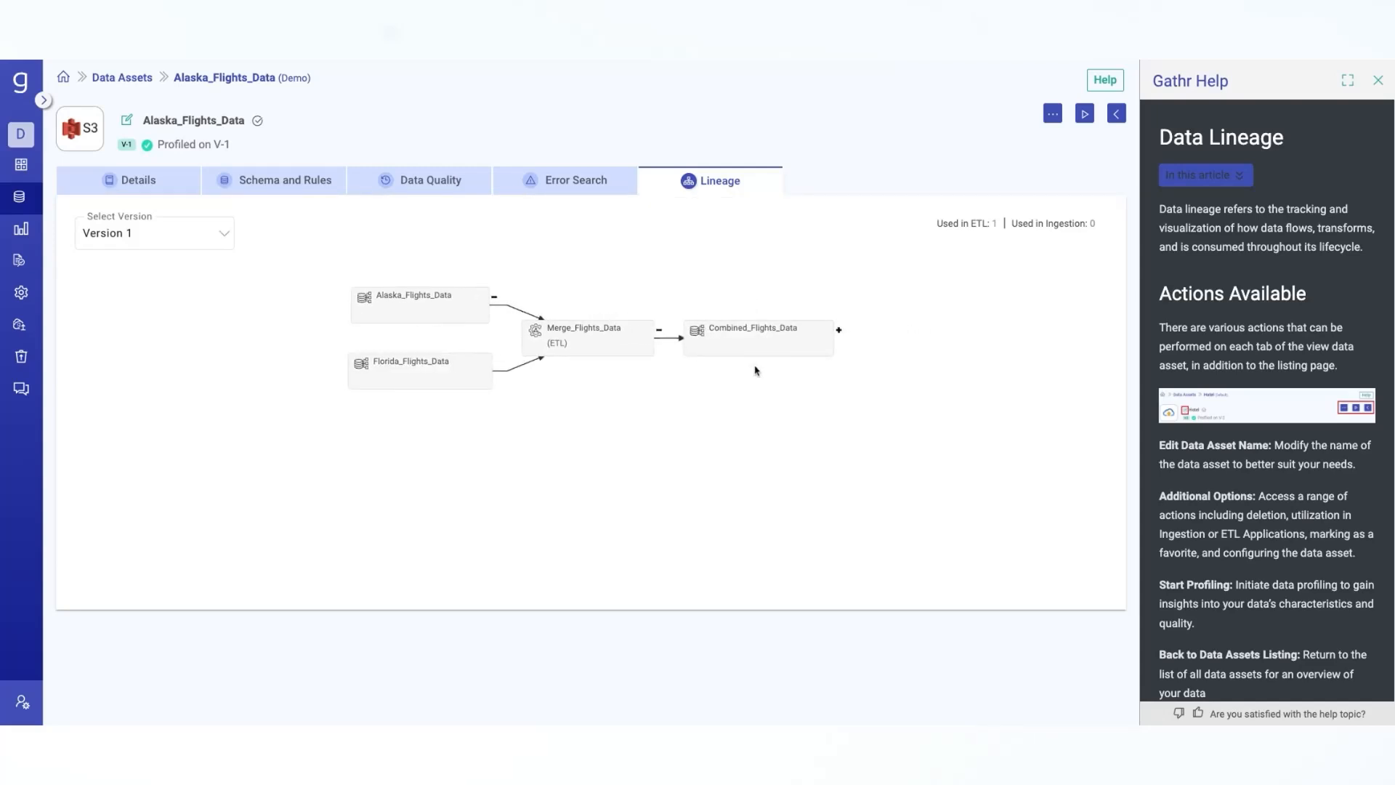
mouse_move(756, 371)
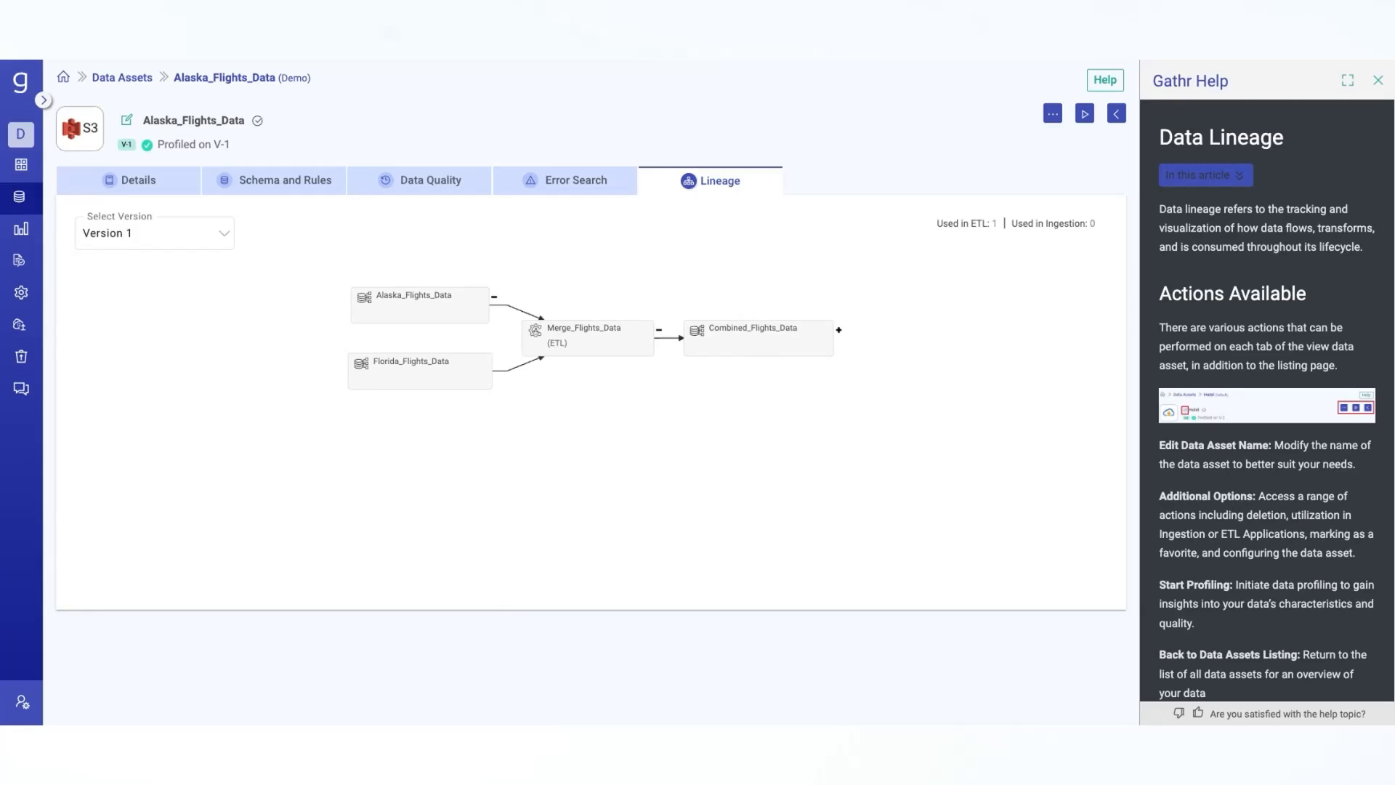
mouse_move(740, 381)
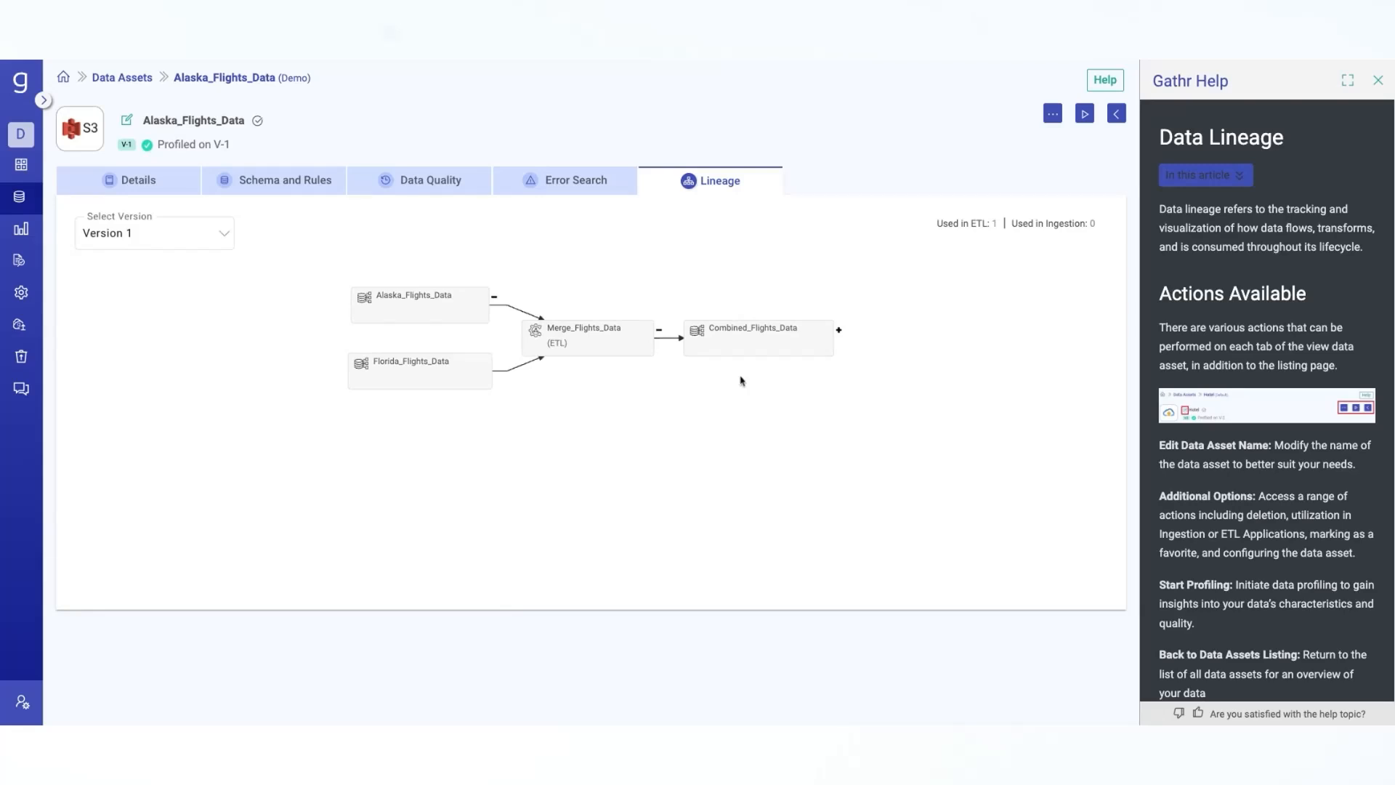
mouse_move(593, 348)
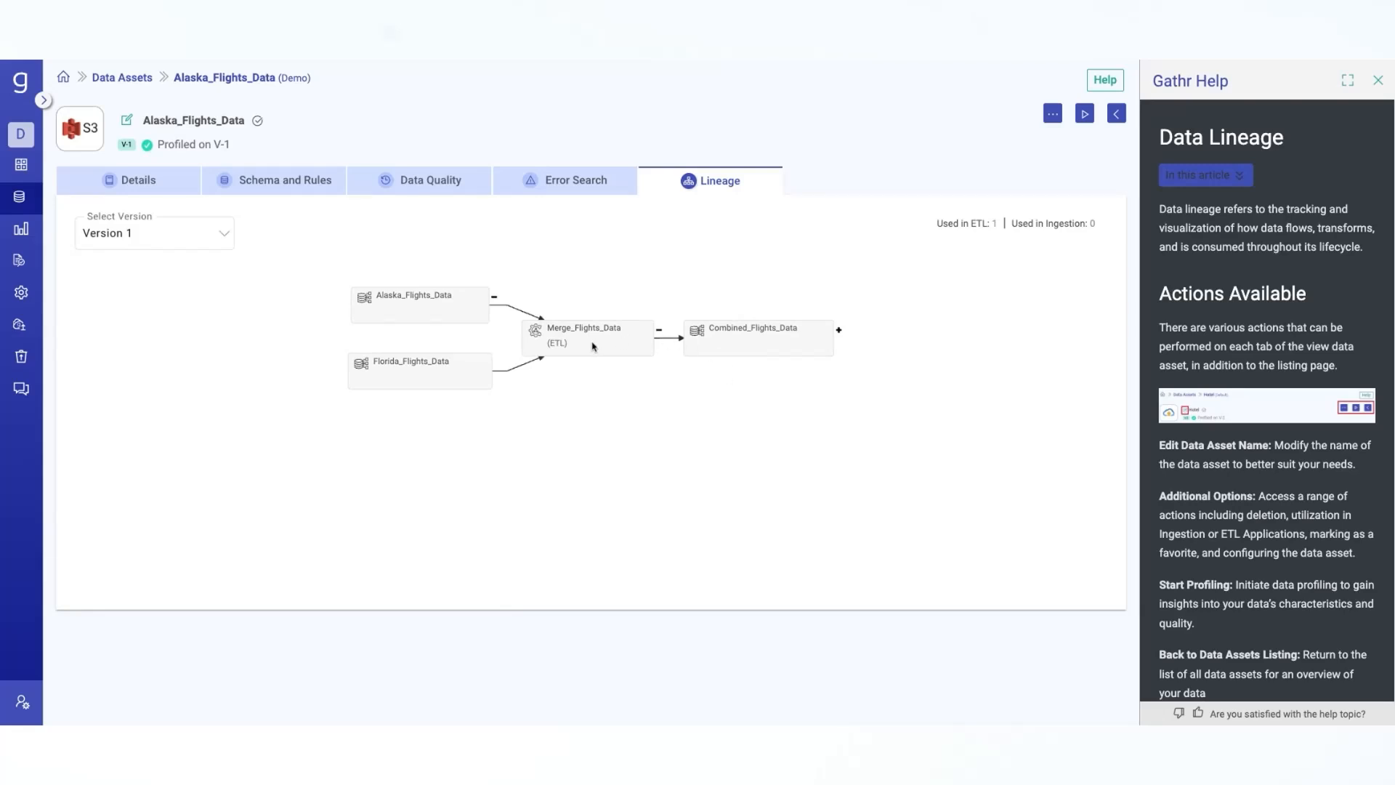
left_click(838, 330)
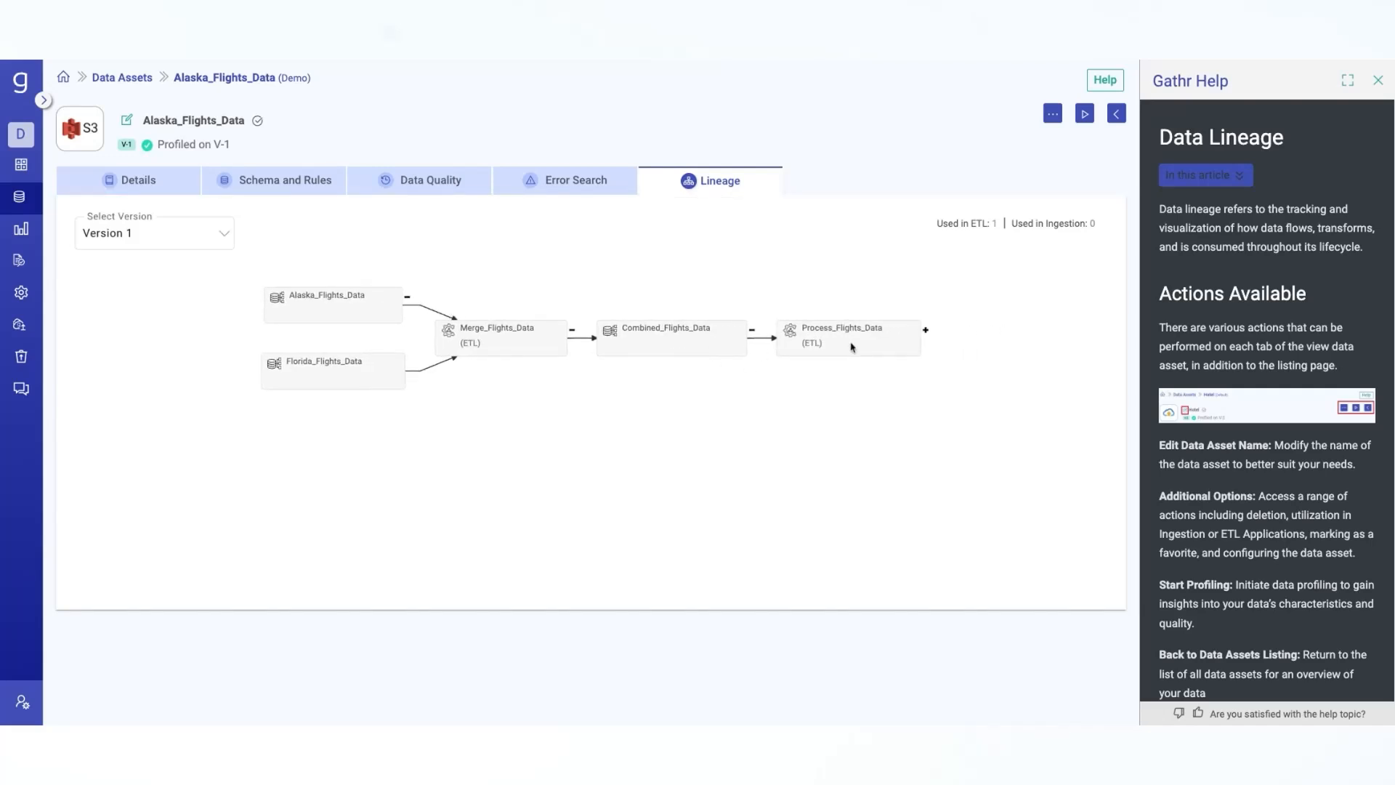
left_click(925, 330)
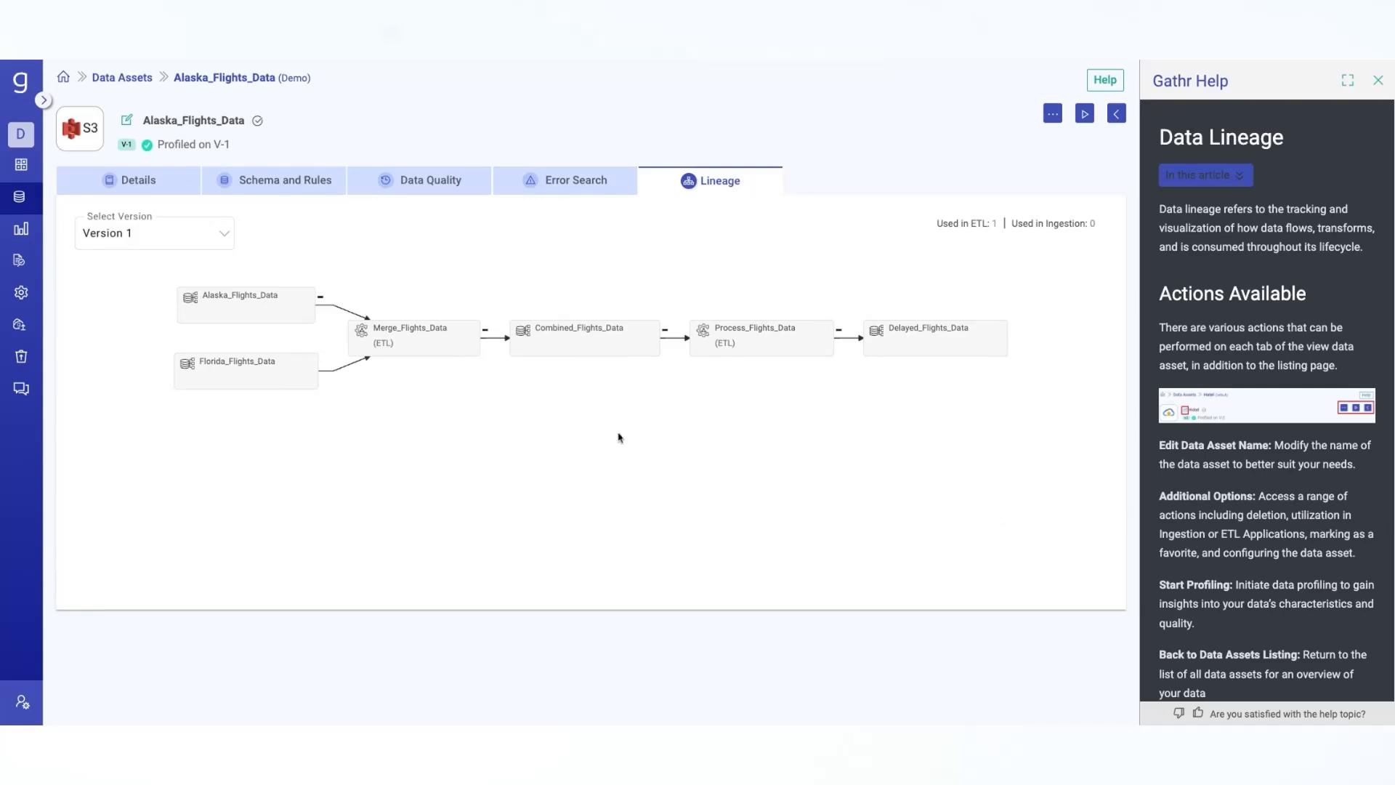
mouse_move(619, 439)
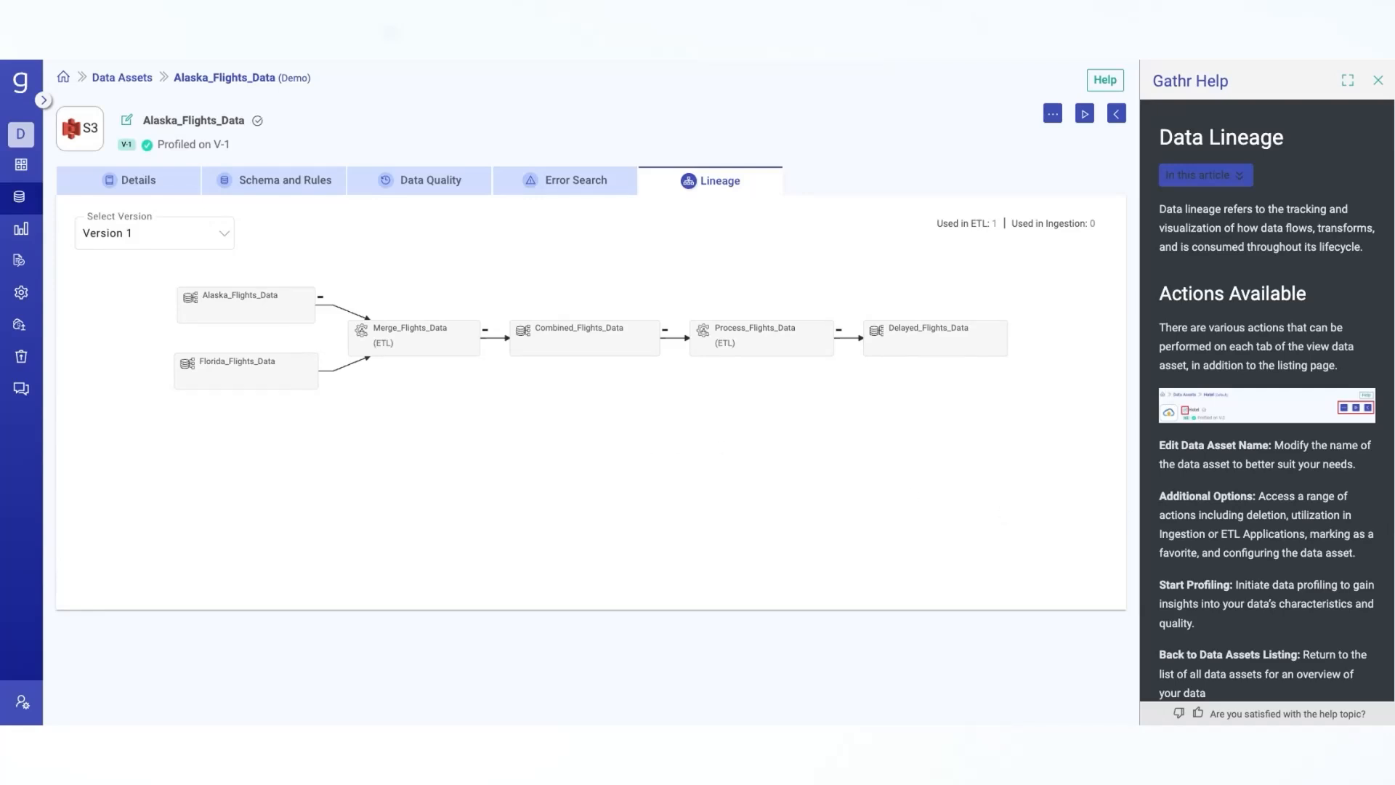